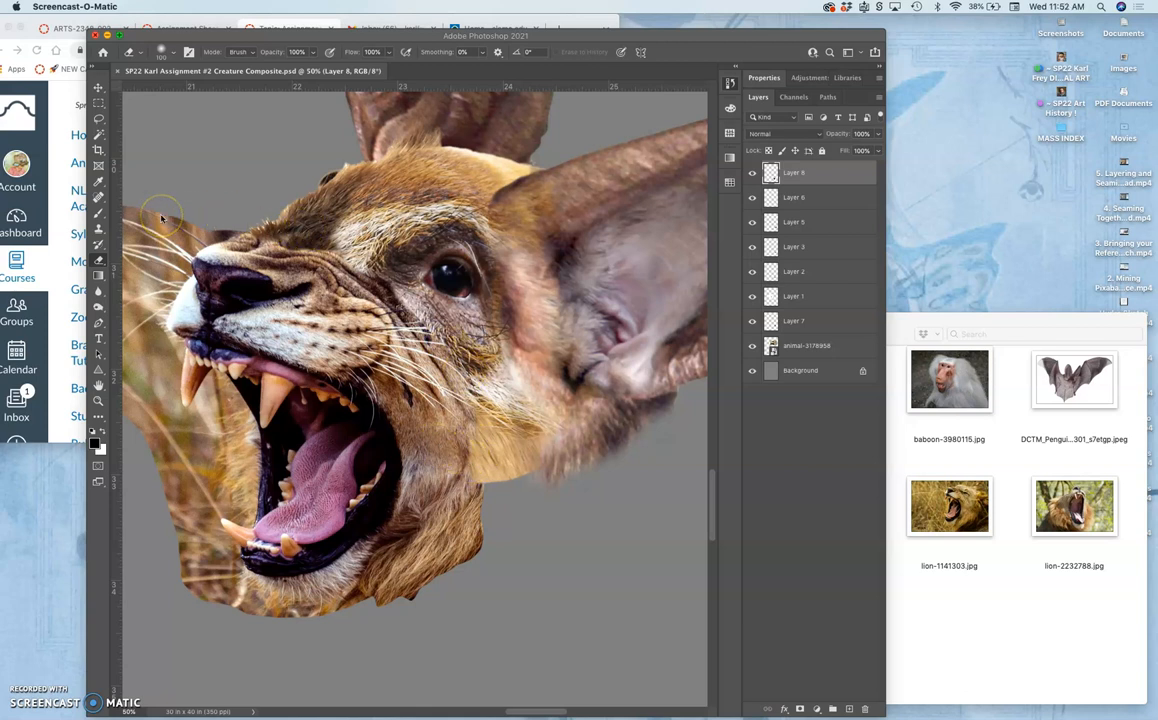
mouse_move(316, 126)
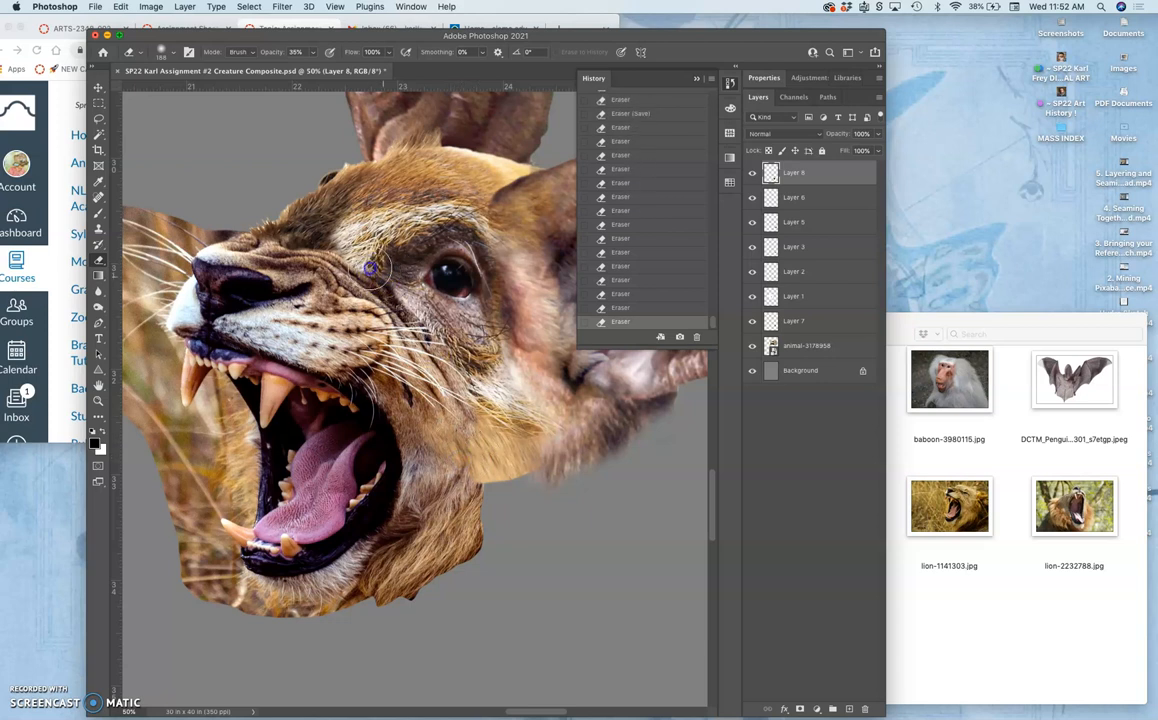
- Erase the hard edges of the fennec fur so it blends into the lion's face near the eye
left_click_drag(376, 270, 280, 248)
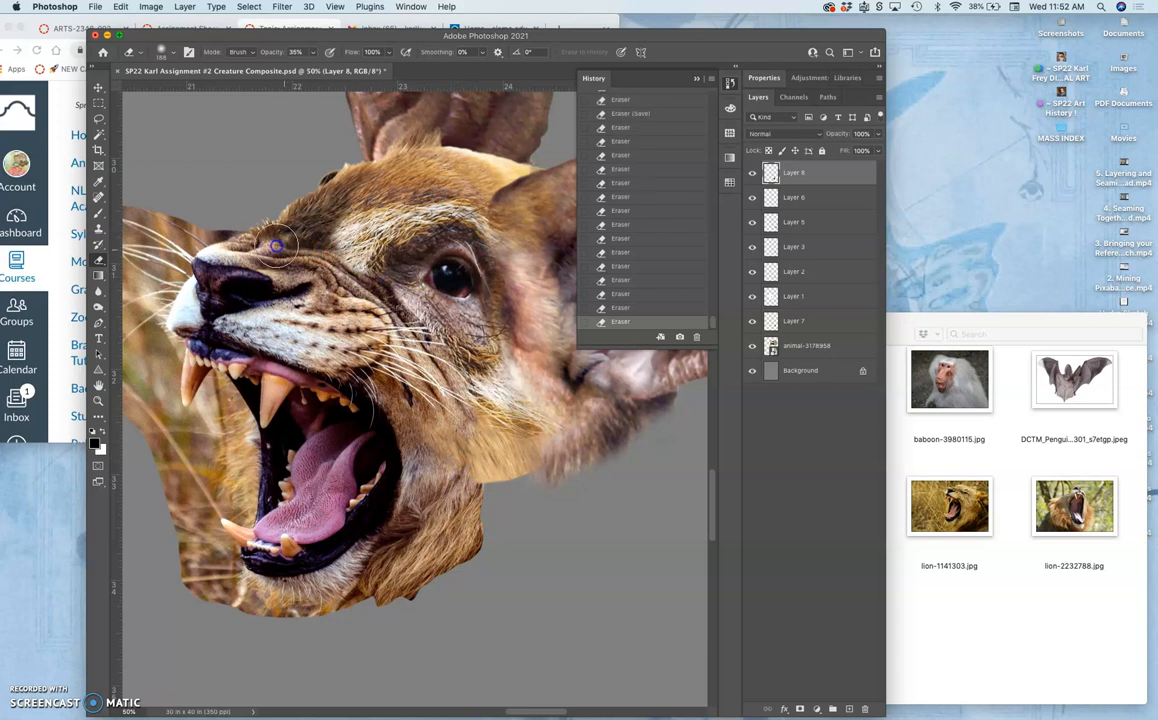
left_click_drag(280, 248, 390, 304)
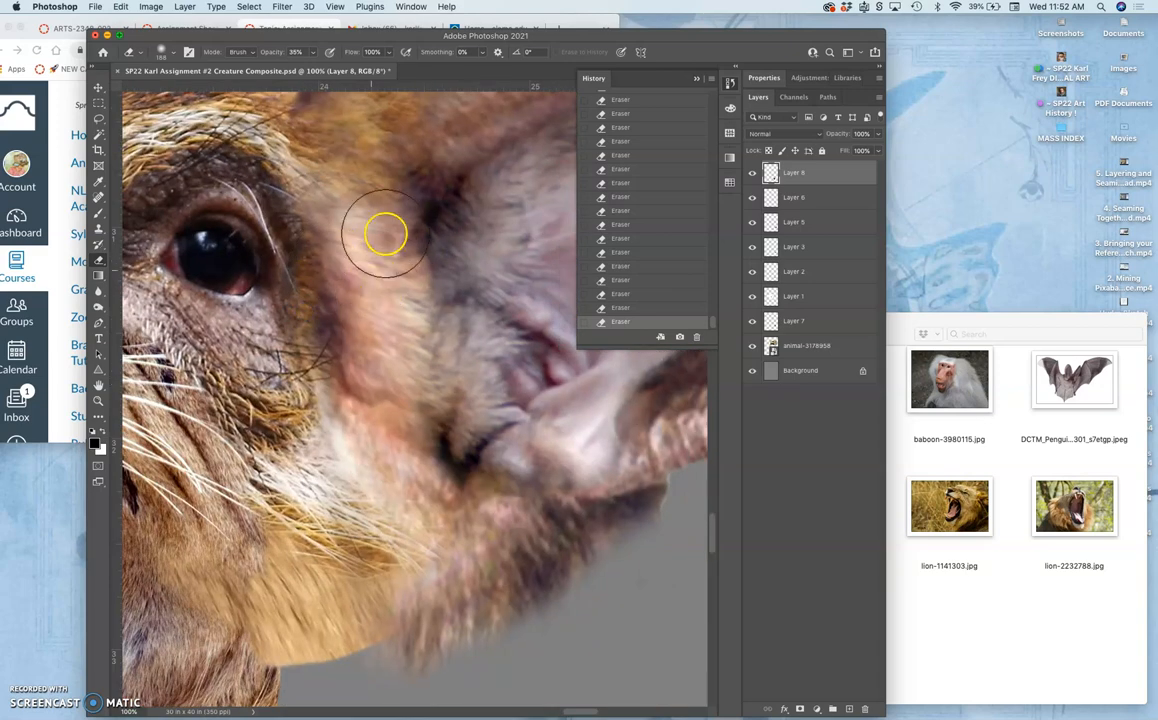
mouse_move(450, 270)
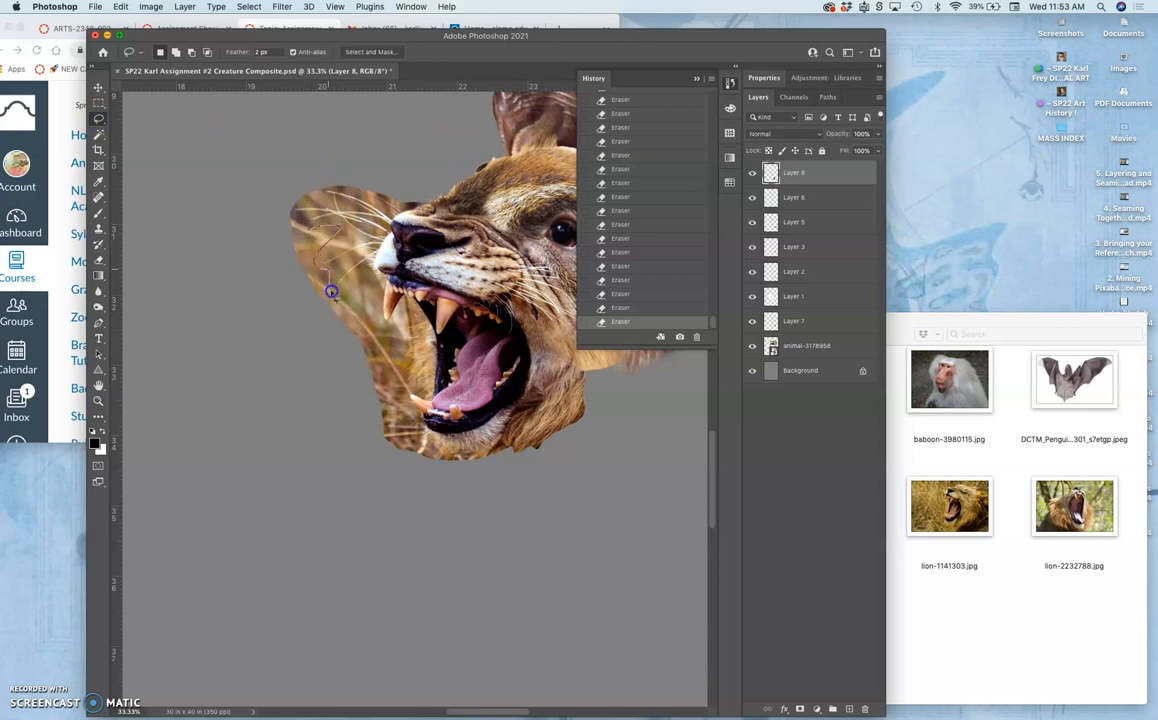
- Lasso around the leftover grassy patch left of the lion's face and delete it
left_click_drag(332, 292, 400, 360)
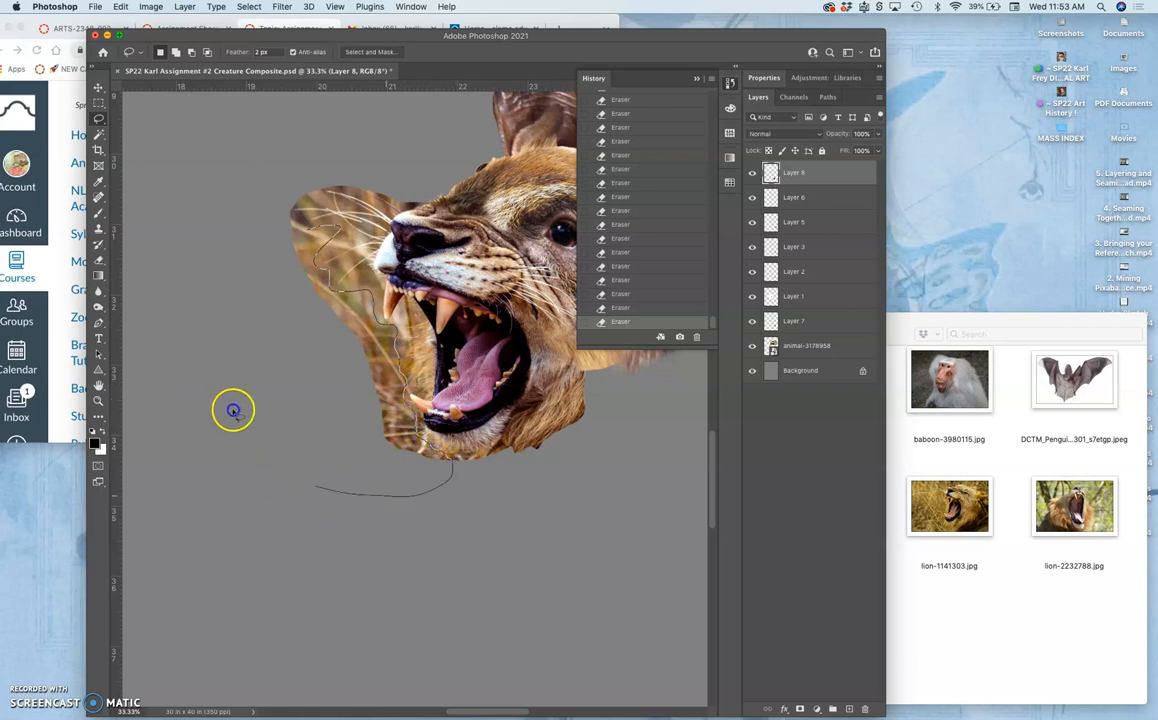
left_click_drag(232, 412, 328, 144)
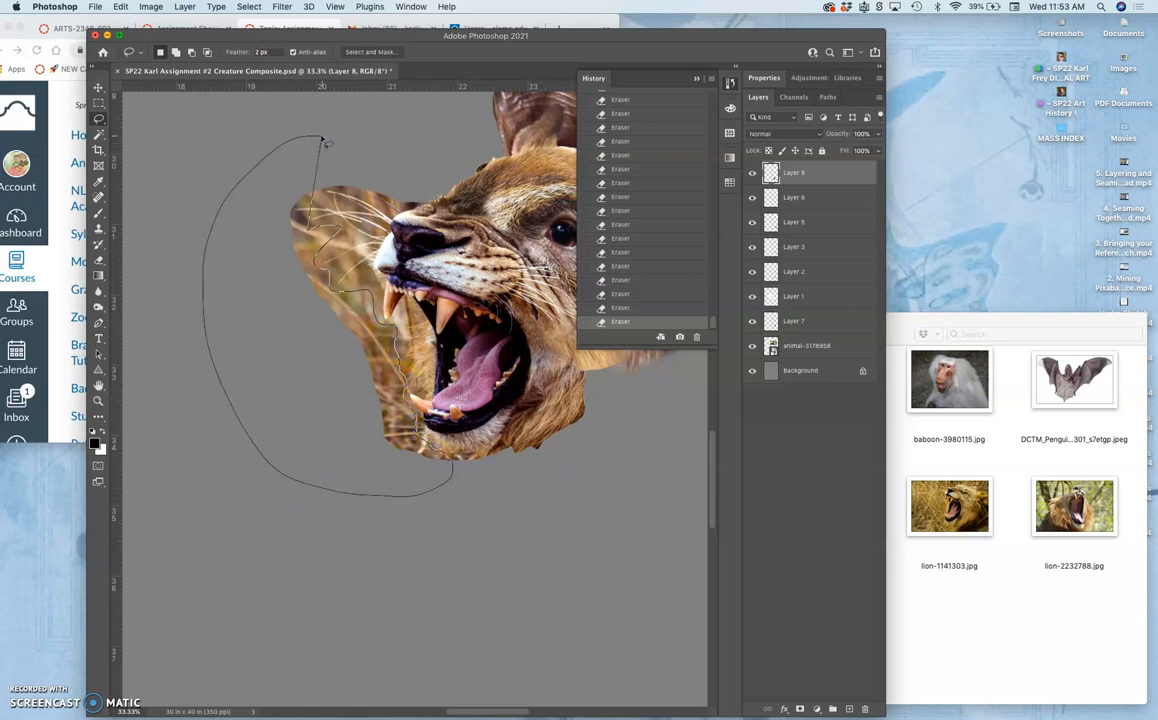
left_click(300, 168)
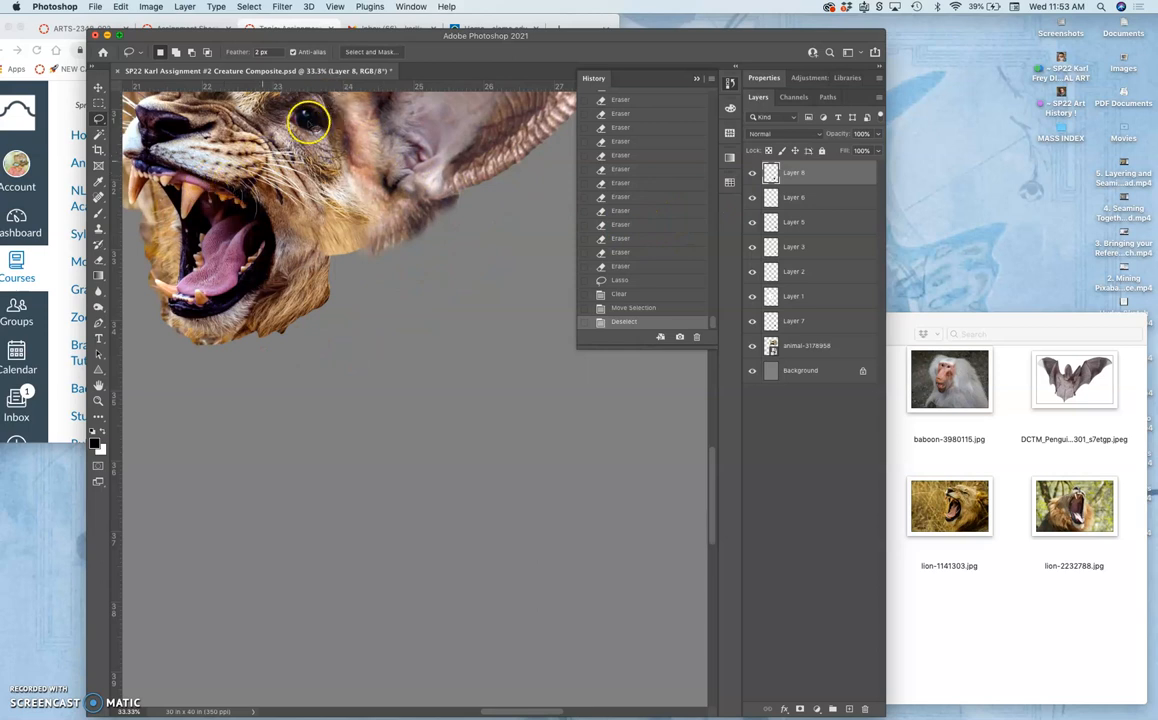
mouse_move(628, 156)
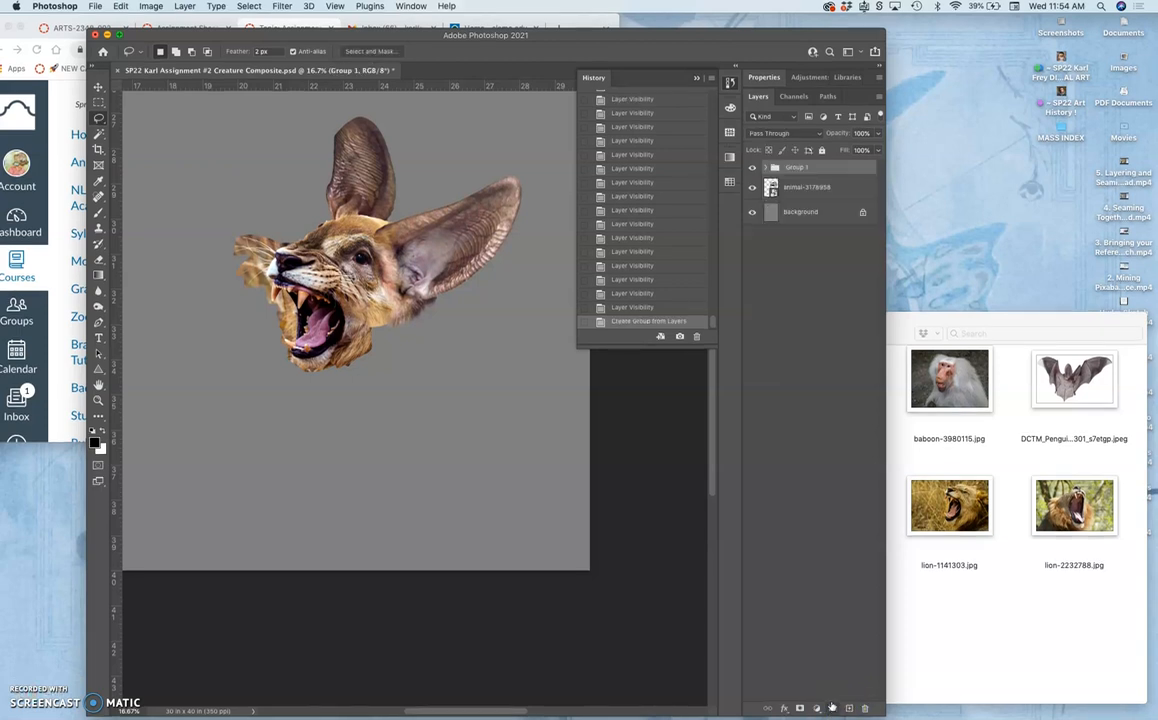
- Review the new head Group 1 in the Layers panel and collapse it, ready to move layer content
left_click(766, 168)
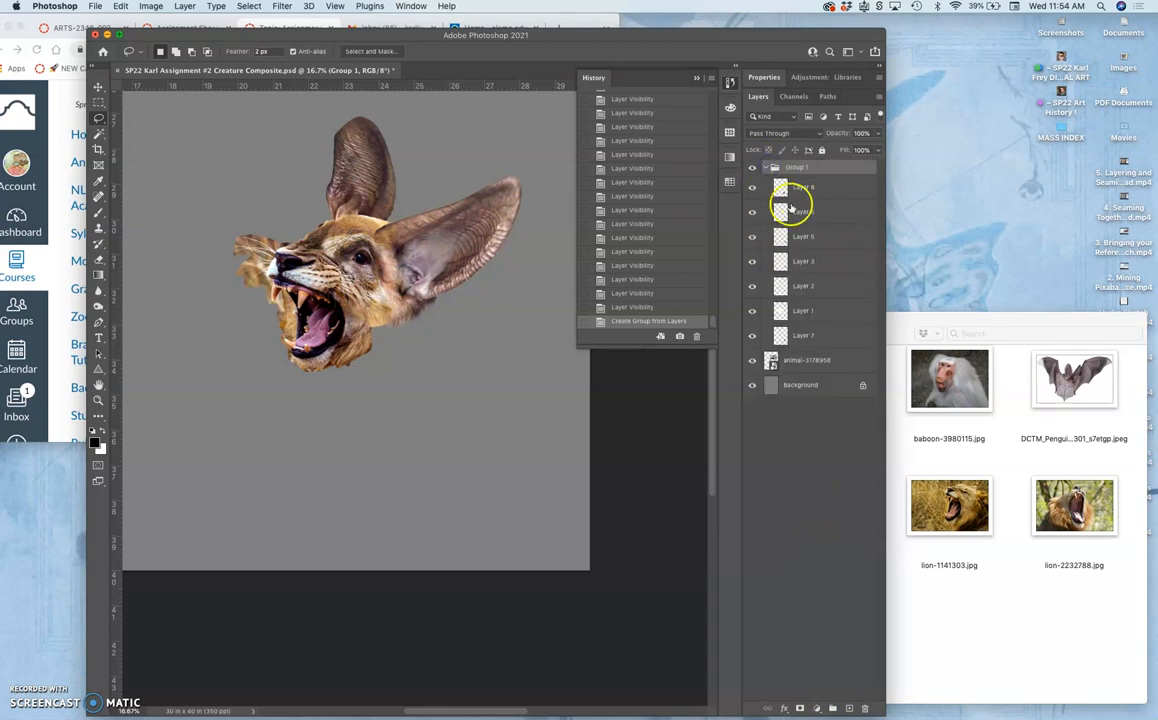
left_click(766, 168)
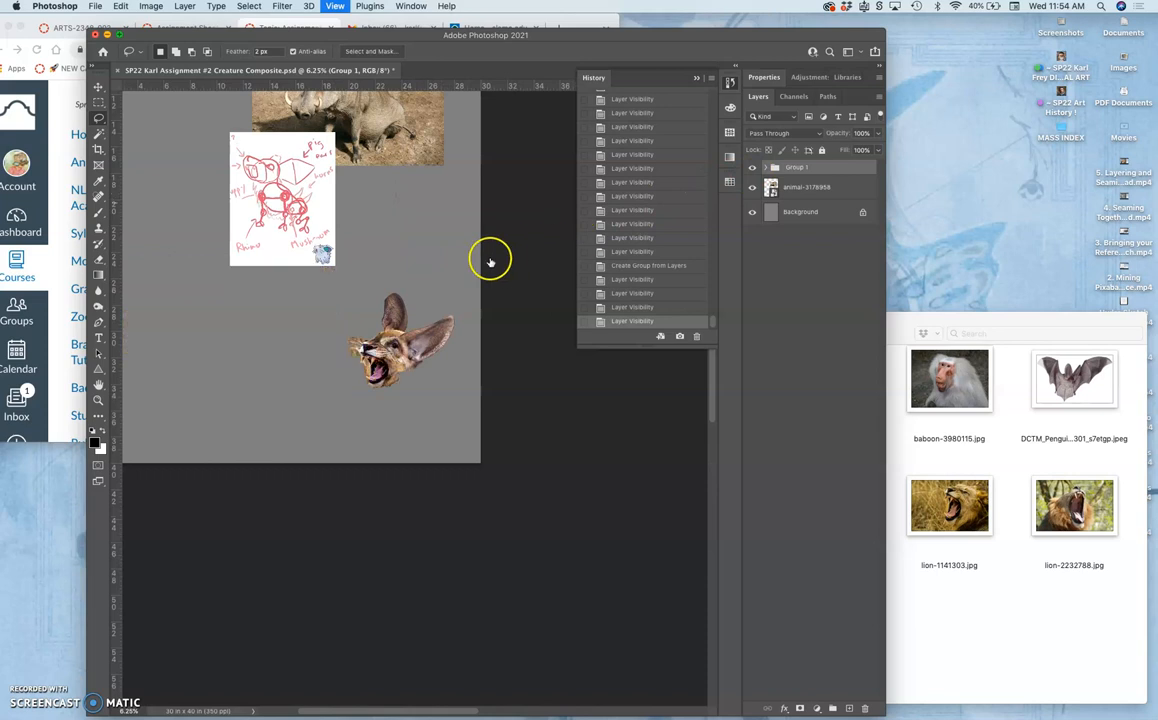
left_click(98, 88)
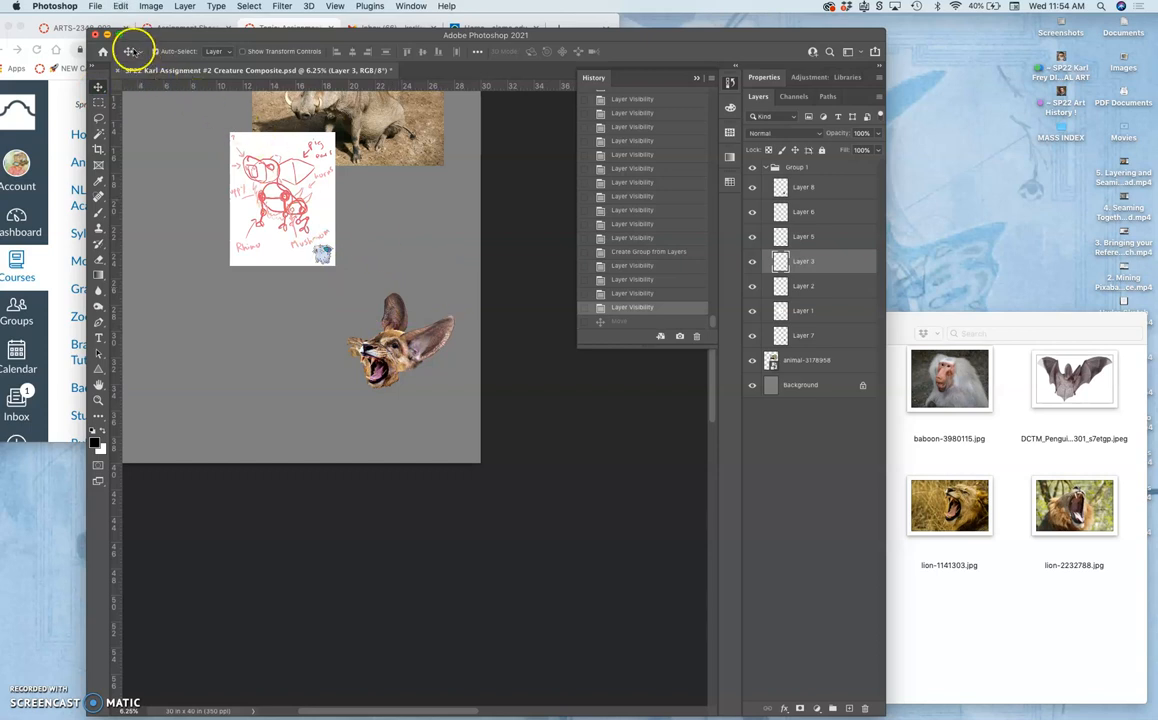
mouse_move(668, 236)
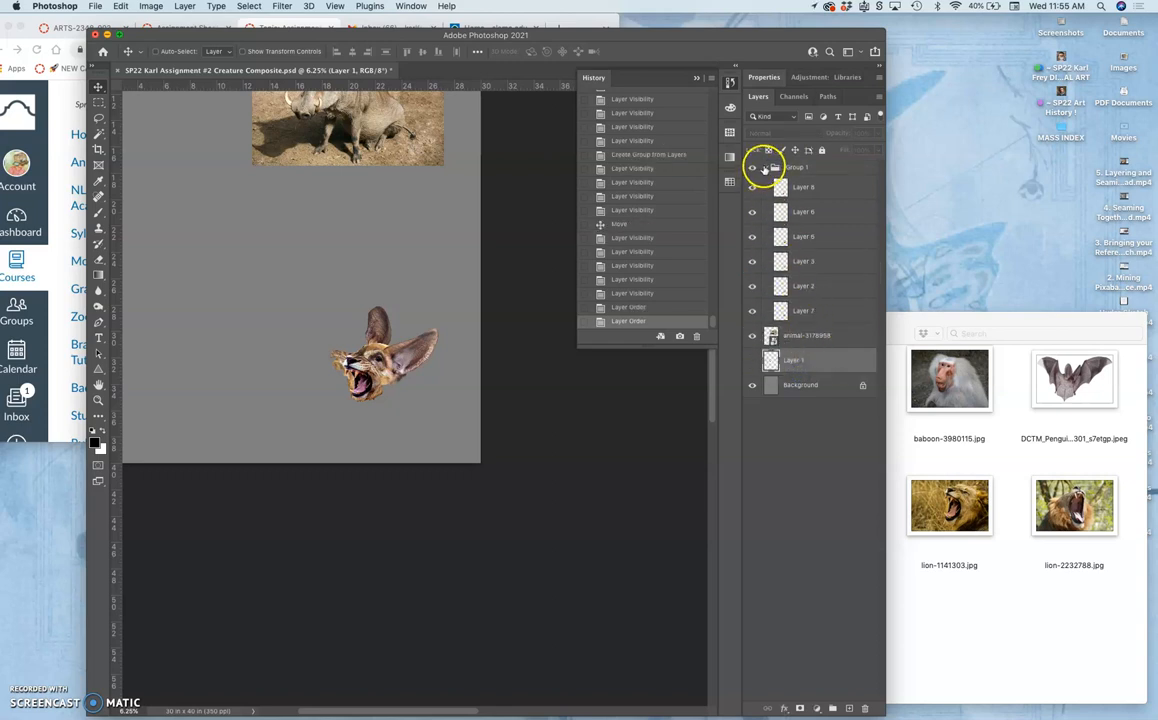
left_click(764, 168)
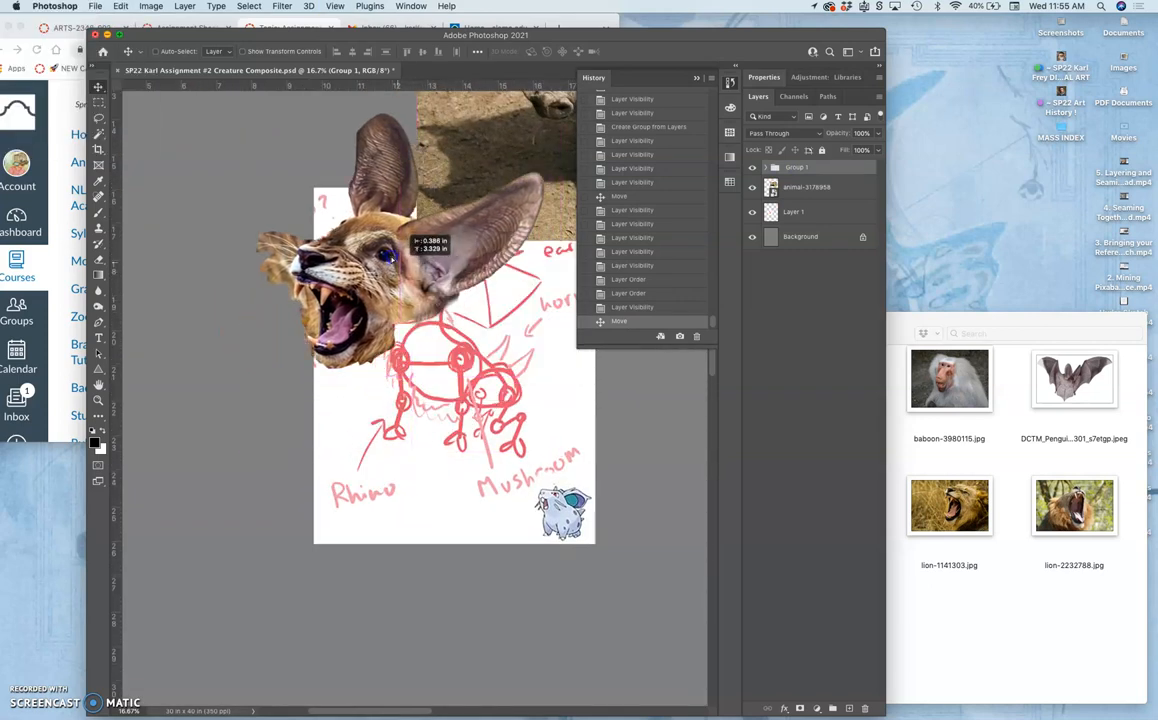
- Move the head group over the sketch's head area and scale it down to fit
left_click_drag(410, 260, 400, 250)
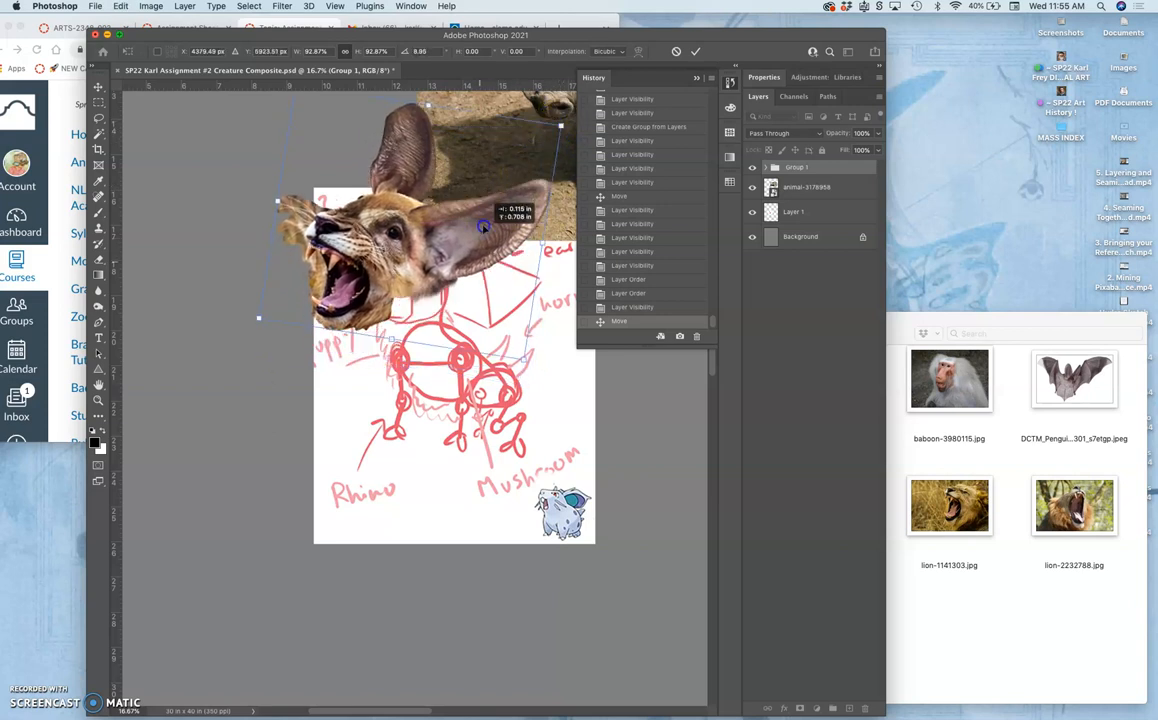
left_click_drag(484, 228, 488, 244)
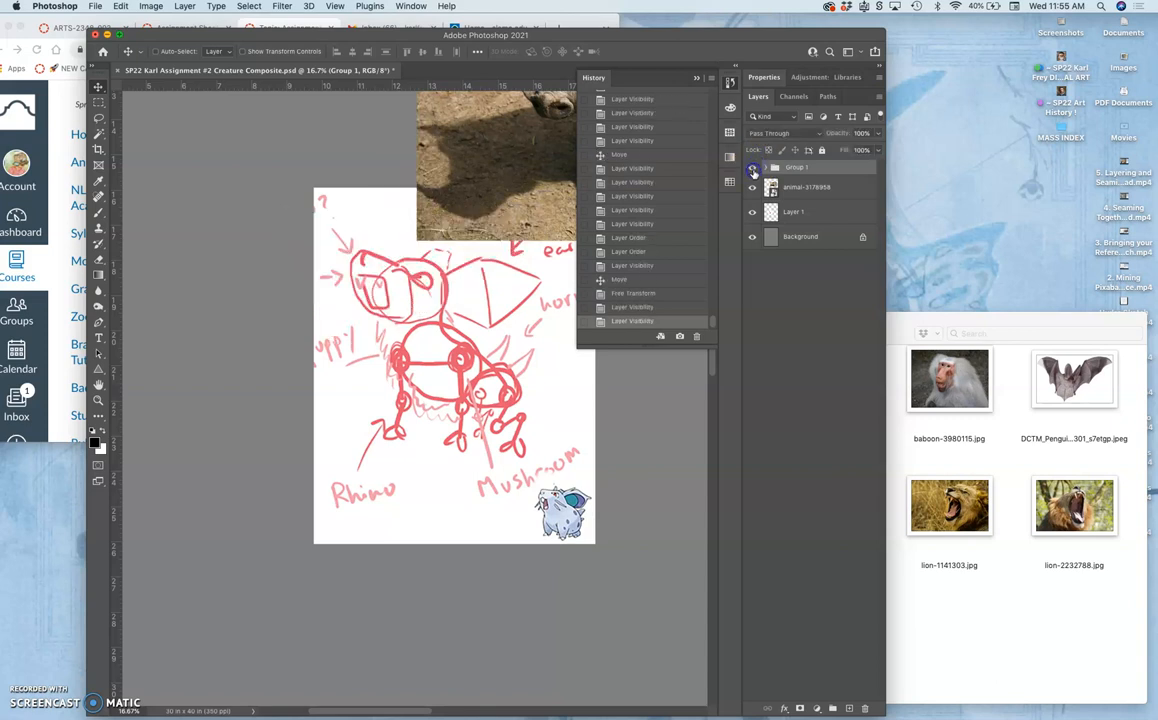
- Hide the head group, then lasso-trace an outline around the warthog's head and body
left_click(752, 162)
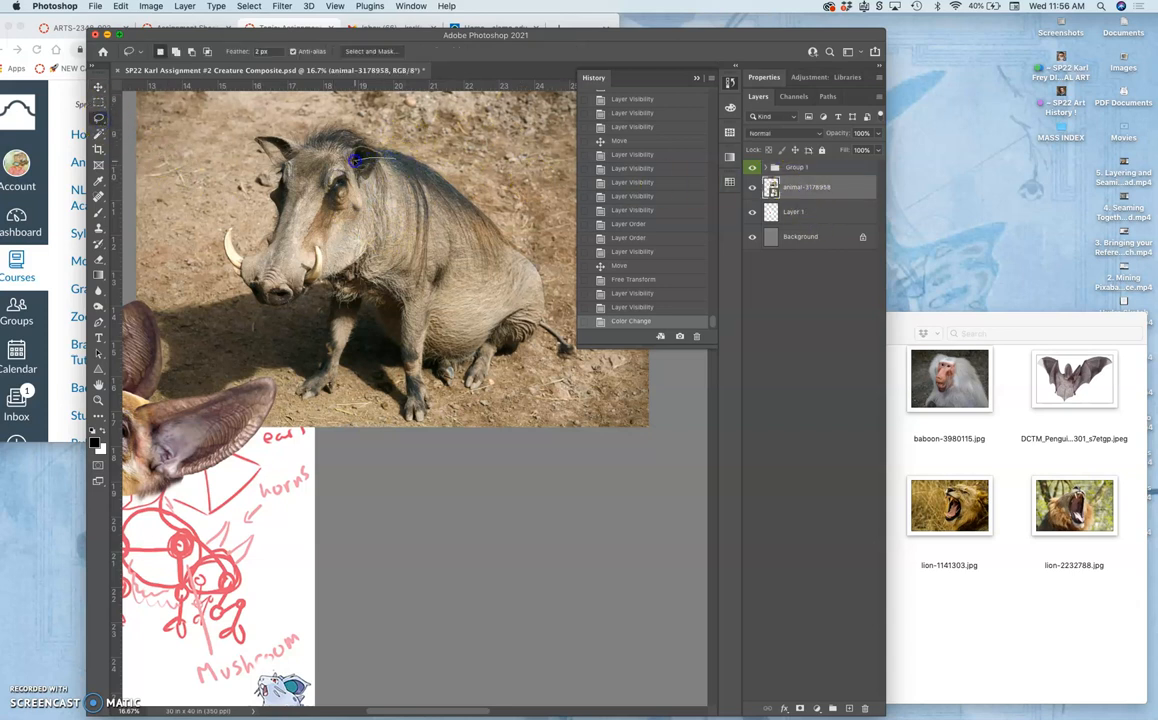
left_click_drag(356, 160, 408, 158)
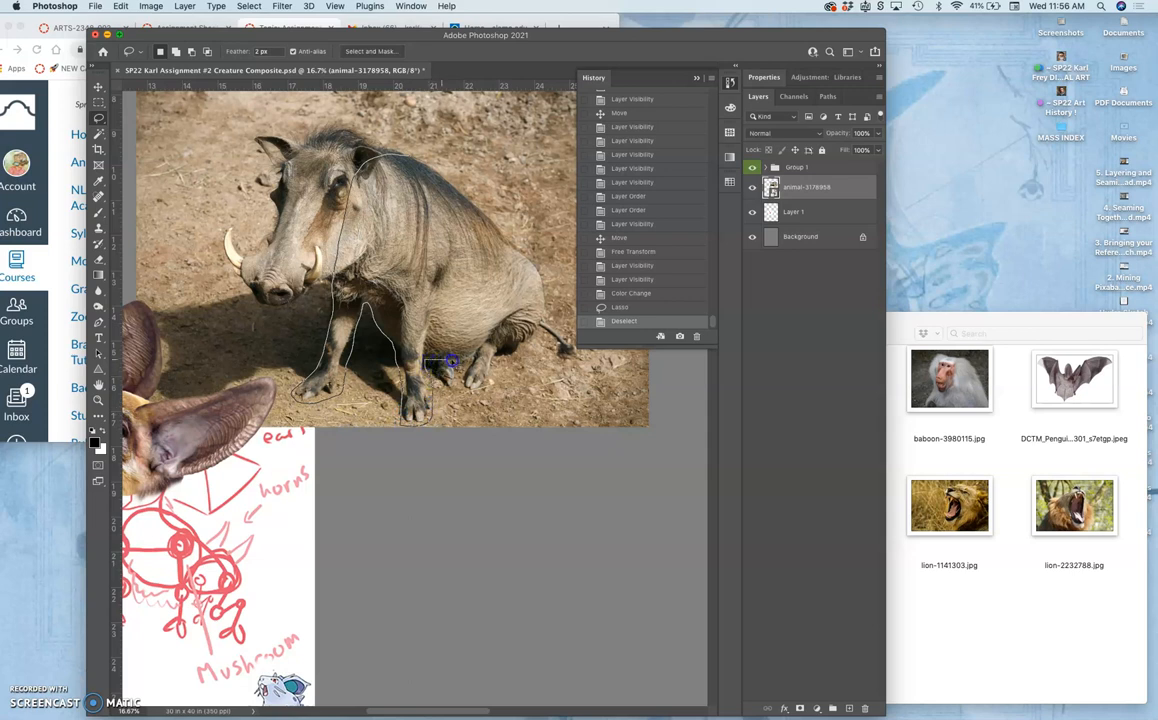
left_click_drag(452, 362, 448, 190)
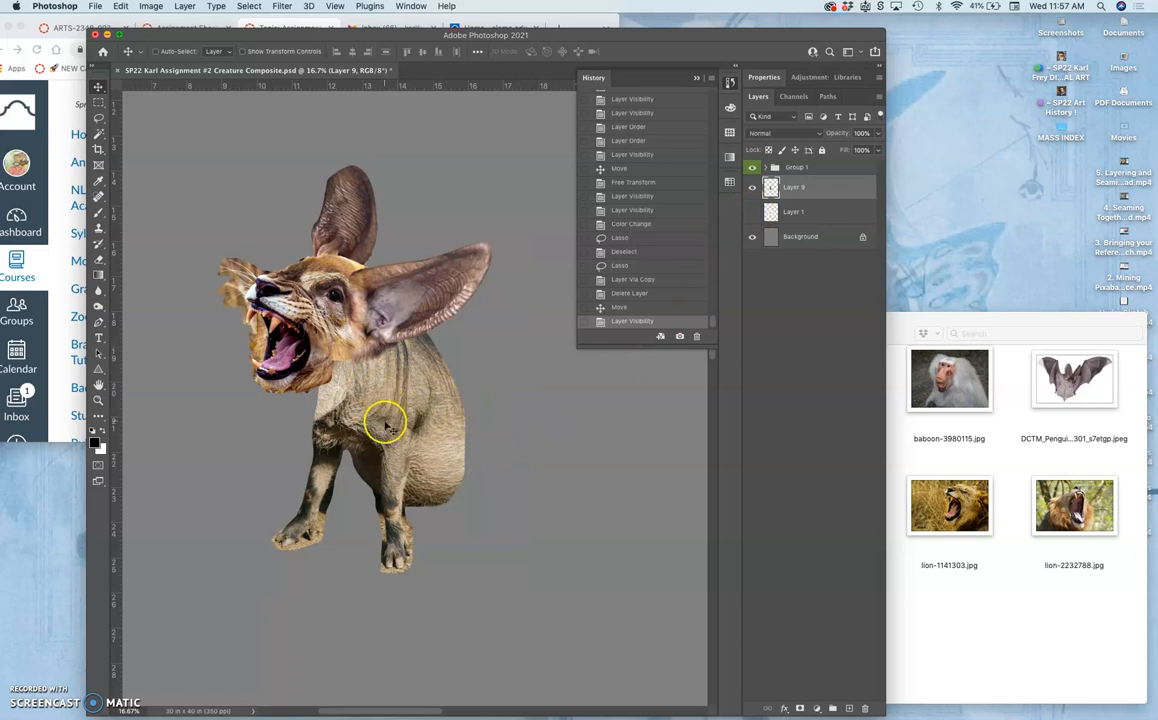
mouse_move(344, 360)
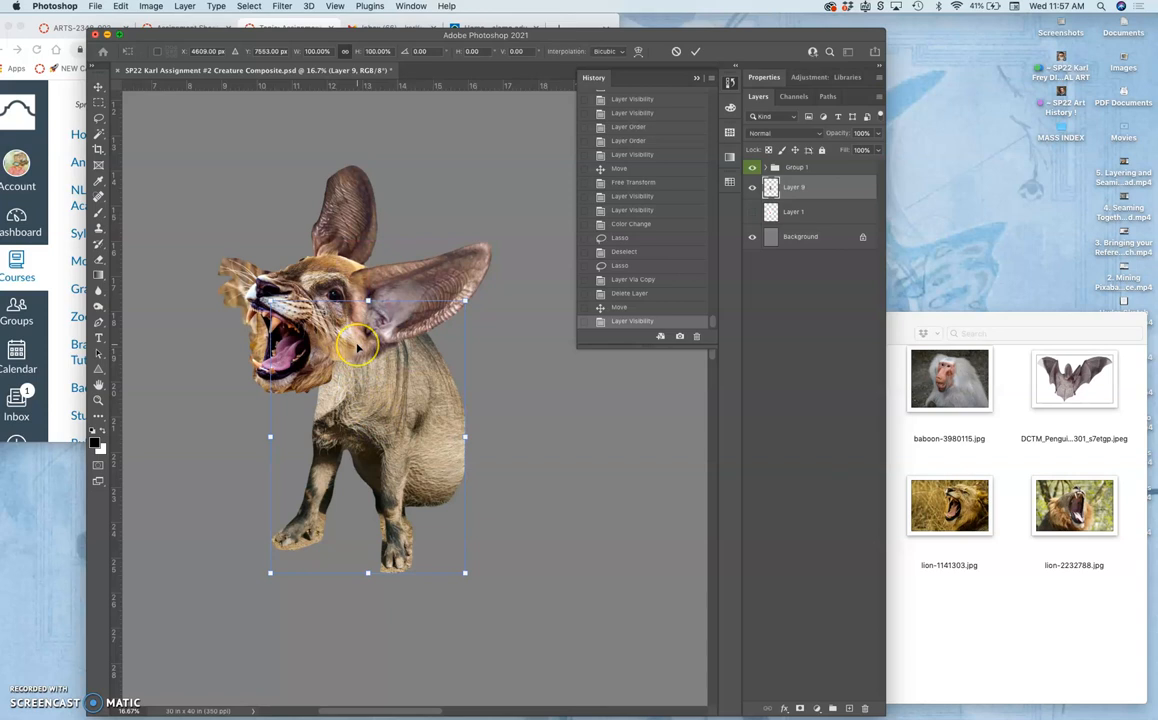
- Transform the warthog body into place under the head and bring up the Levels adjustment
right_click(364, 392)
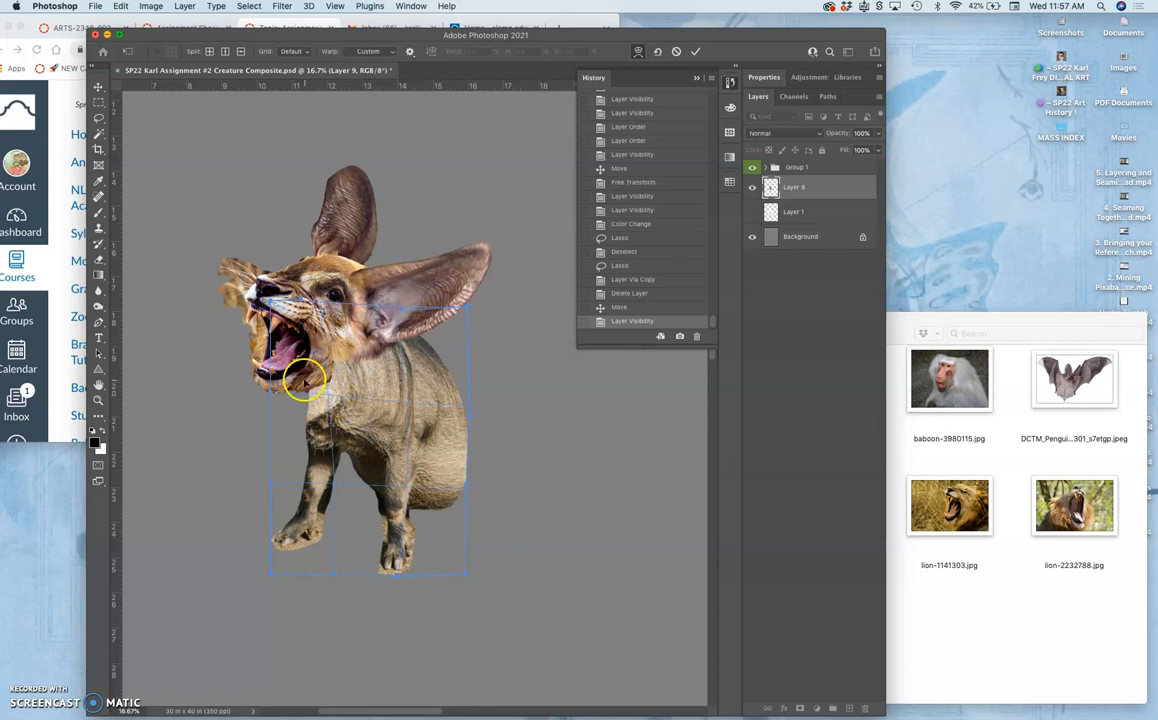
mouse_move(308, 372)
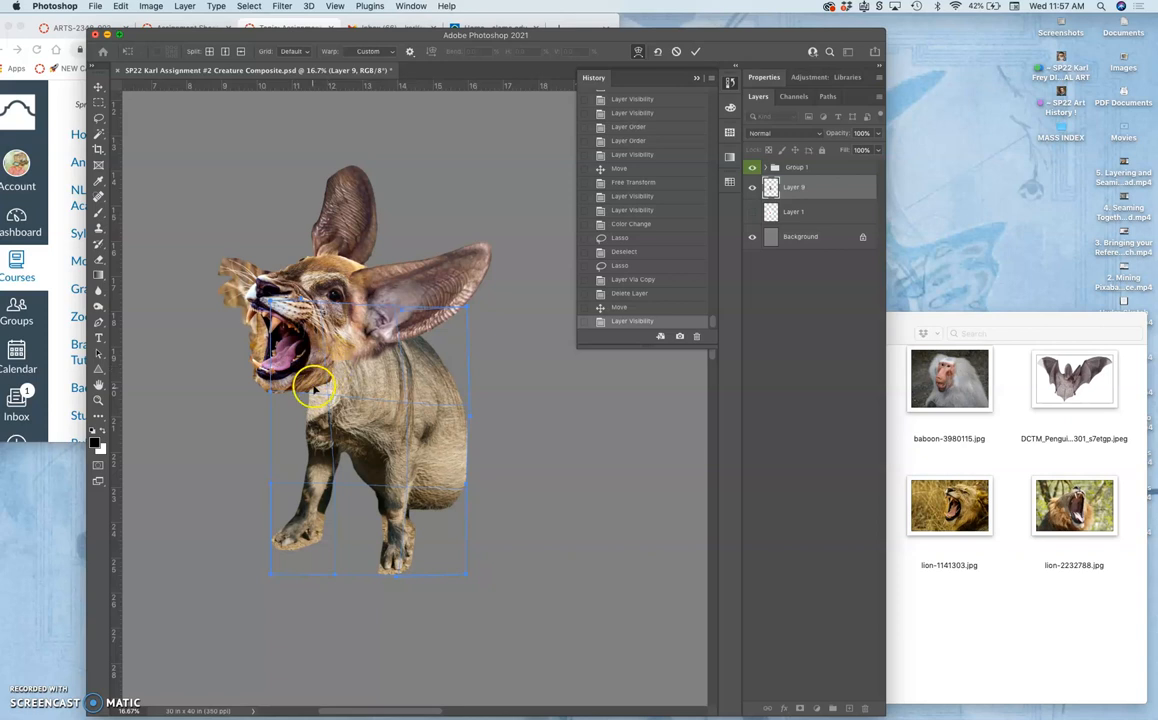
mouse_move(356, 404)
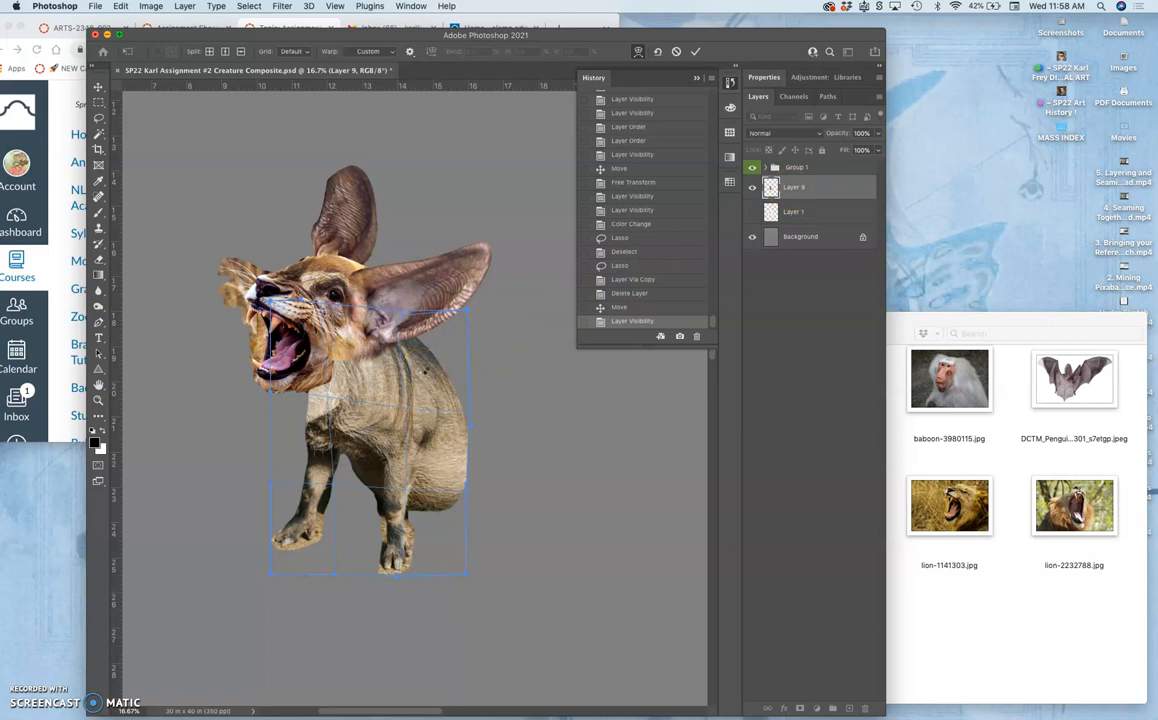
left_click(152, 6)
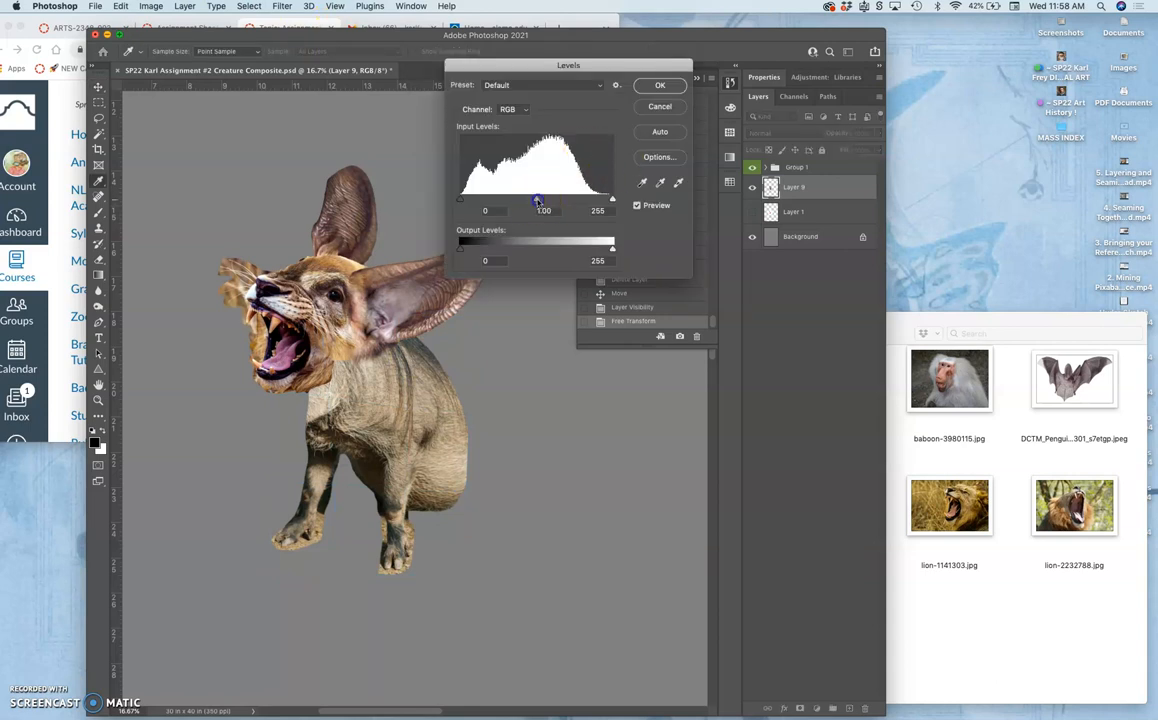
- Darken midtones to just under 1.00, lower output highlights to about 233, and apply Levels
left_click_drag(540, 198, 544, 198)
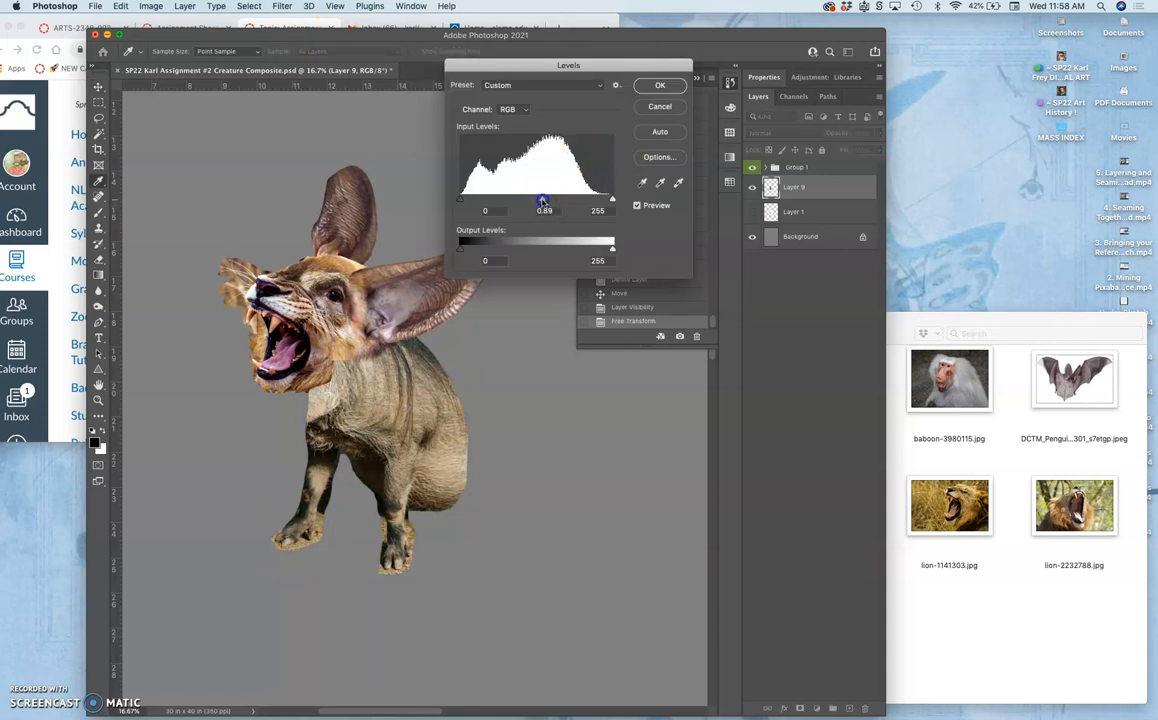
left_click_drag(544, 198, 540, 198)
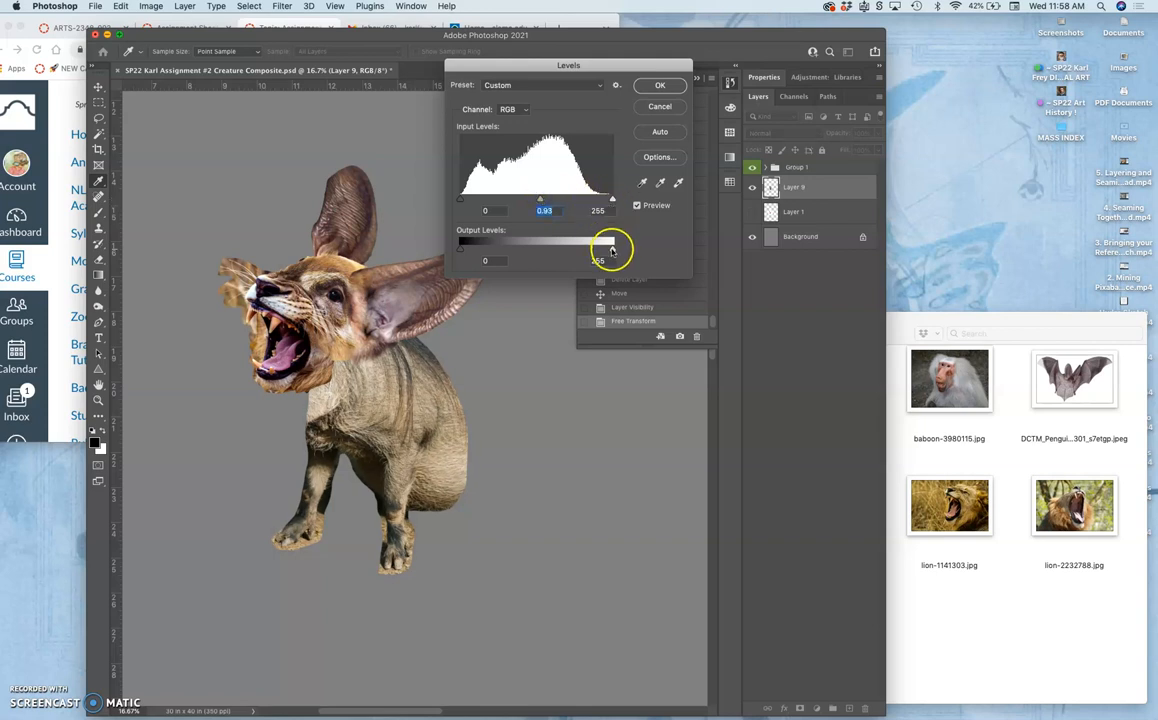
left_click_drag(610, 250, 596, 250)
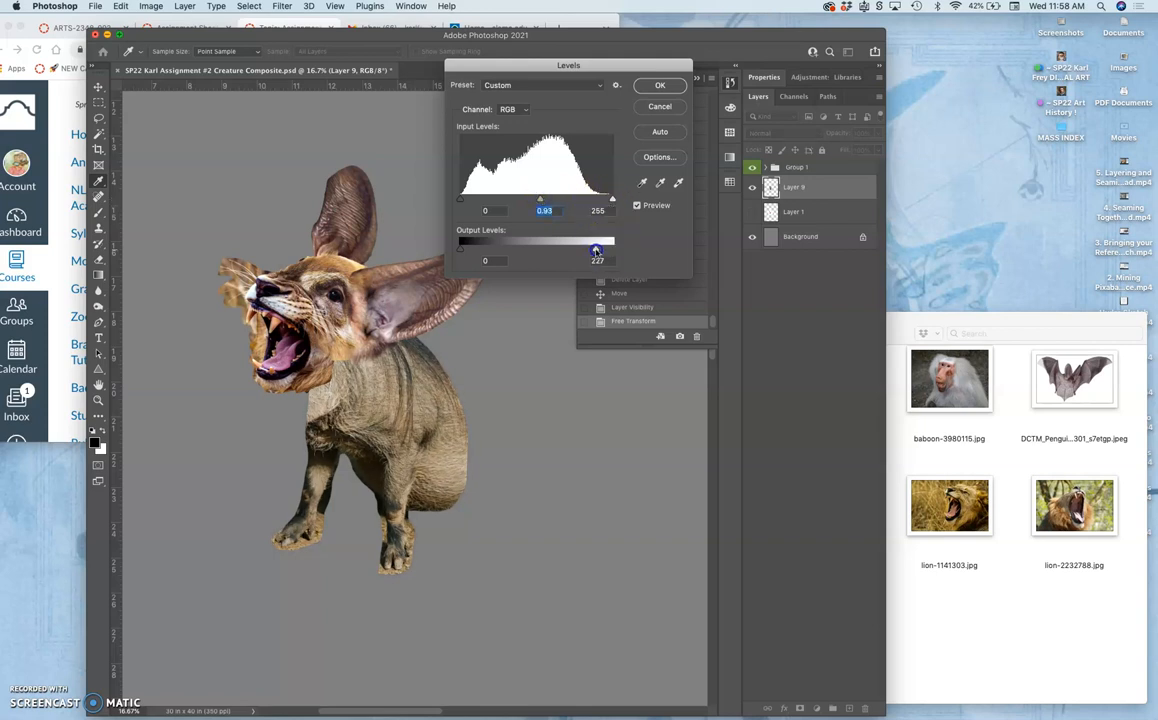
left_click_drag(598, 248, 600, 248)
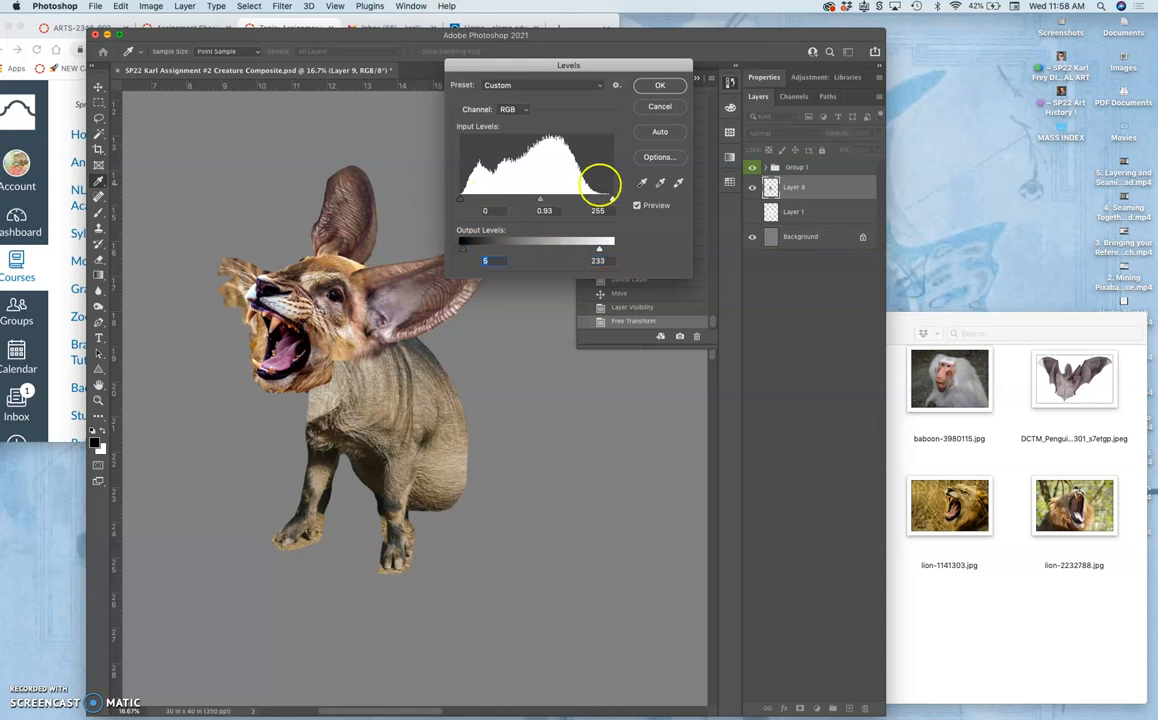
left_click(660, 84)
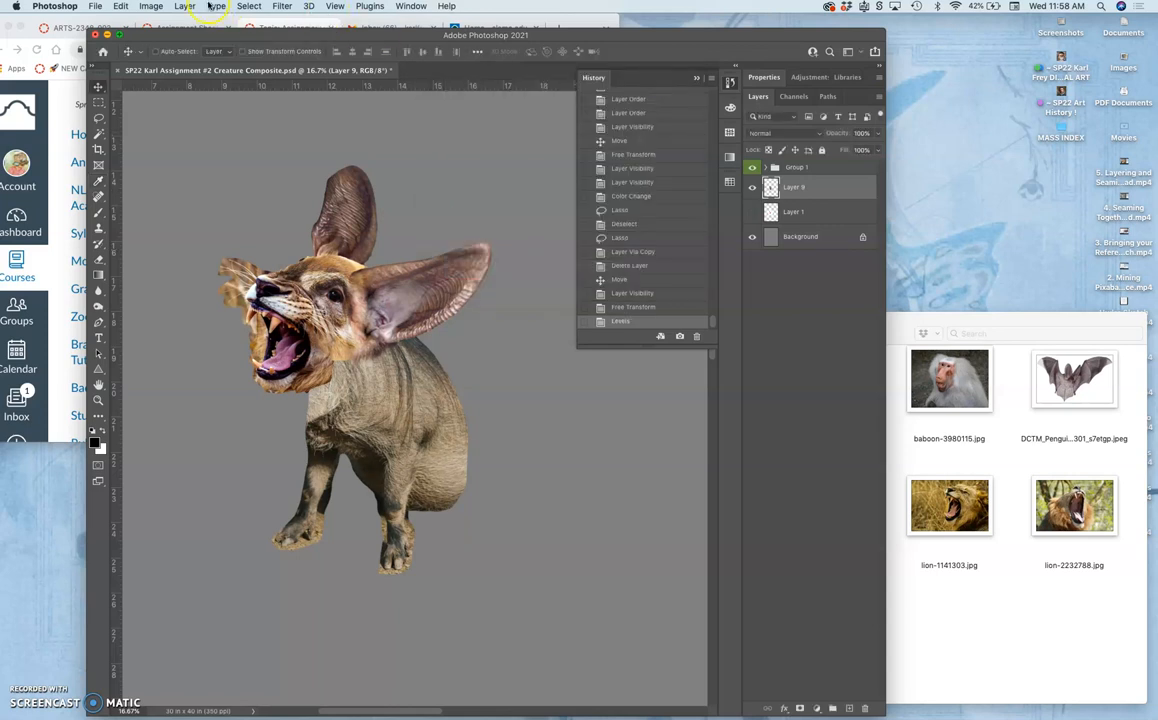
- In Color Balance, warm the creature's midtones toward yellow, magenta and red
left_click(152, 6)
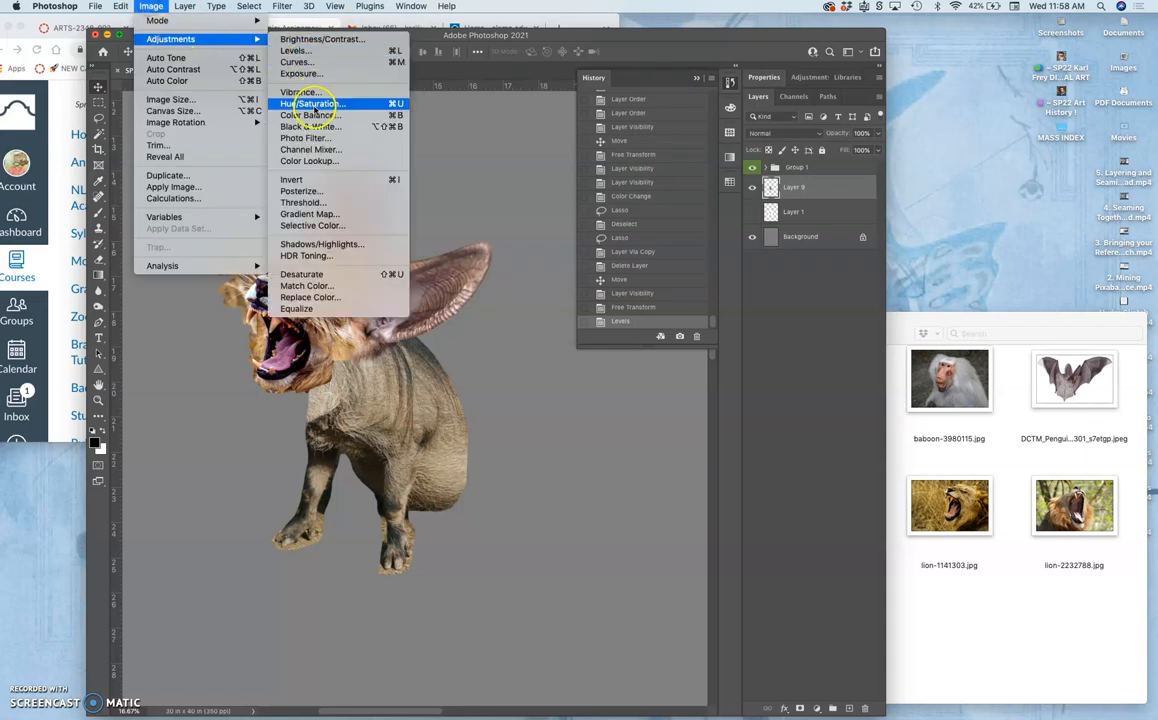
left_click(310, 114)
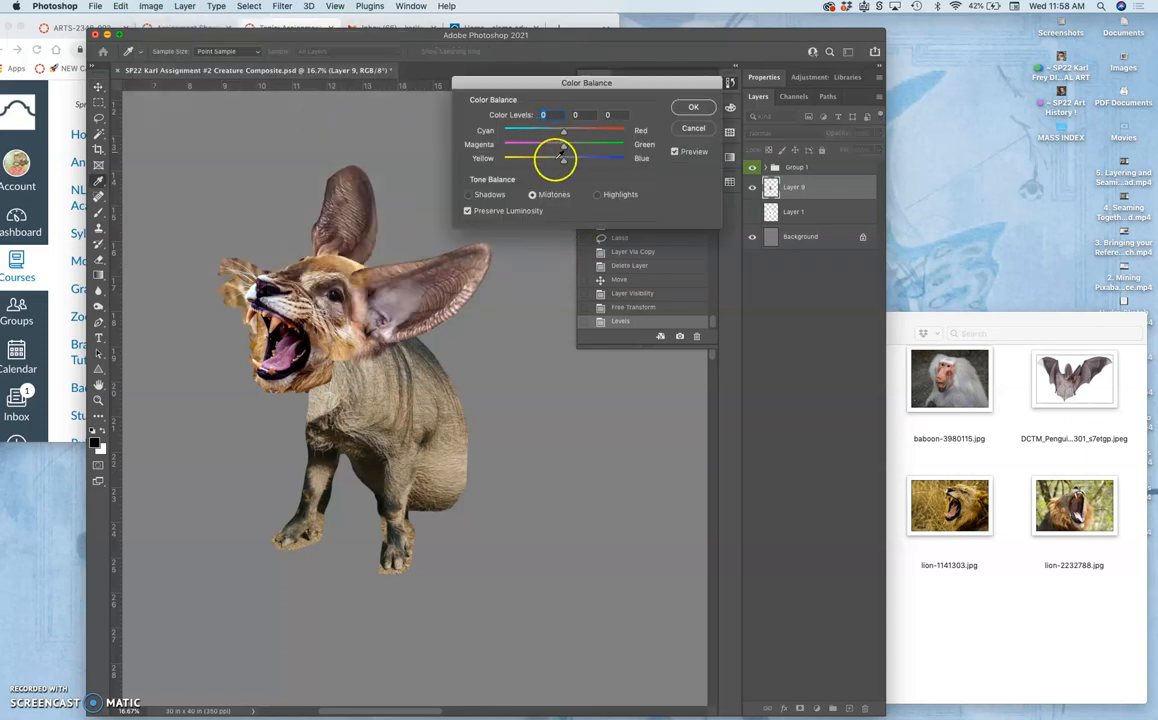
left_click_drag(564, 160, 544, 162)
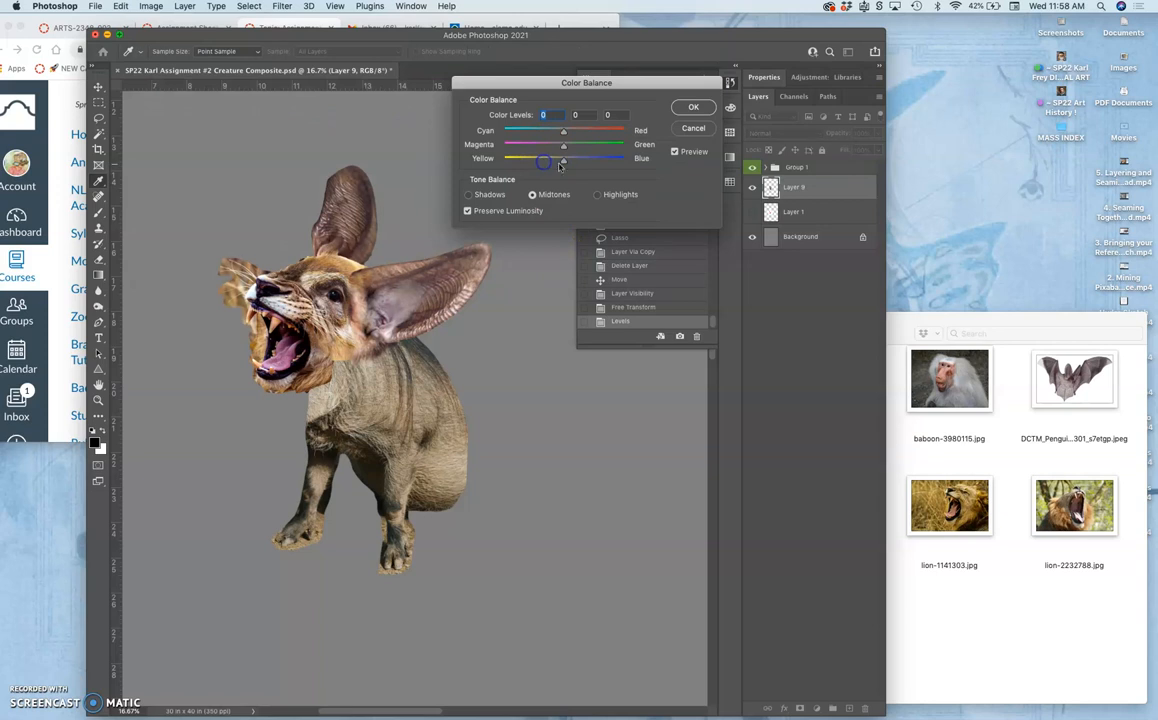
left_click_drag(544, 164, 556, 164)
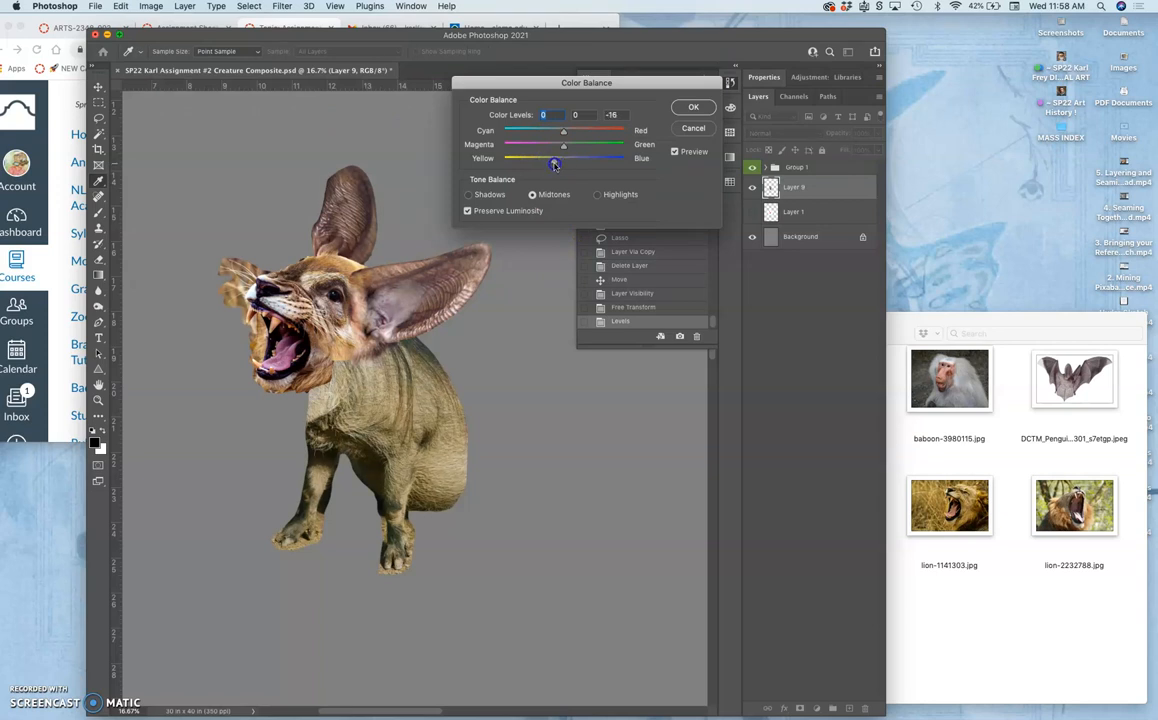
left_click_drag(564, 148, 556, 148)
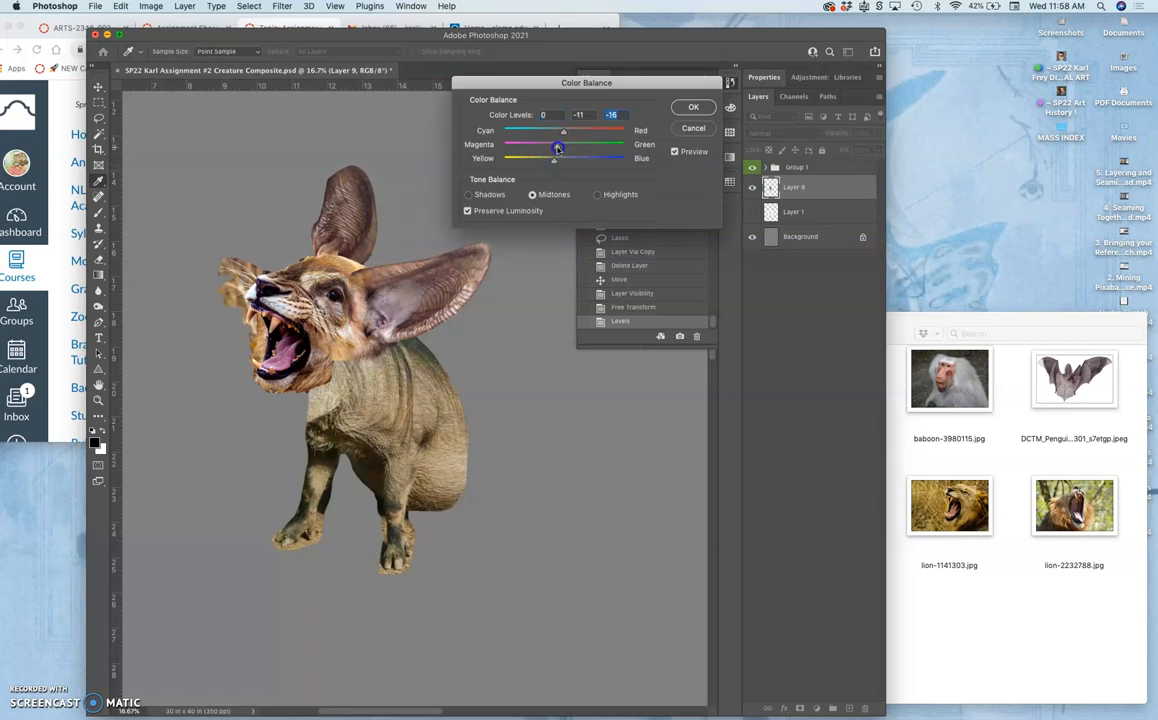
left_click_drag(564, 148, 552, 148)
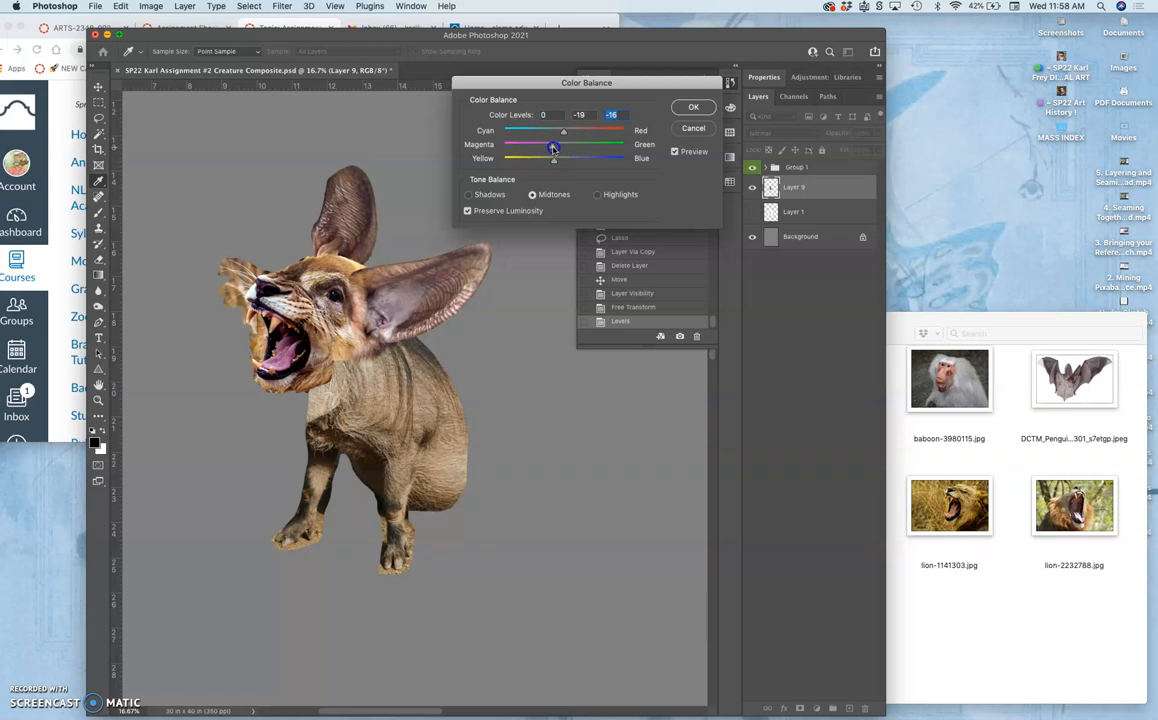
left_click_drag(564, 132, 572, 132)
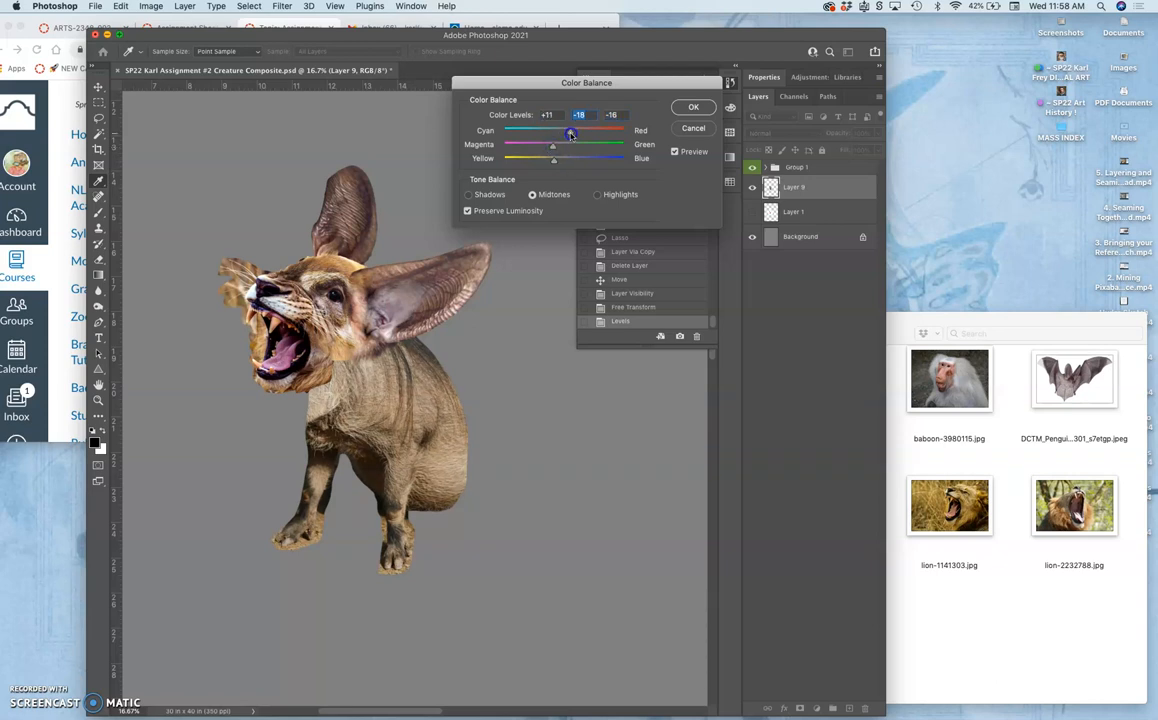
left_click_drag(552, 132, 568, 132)
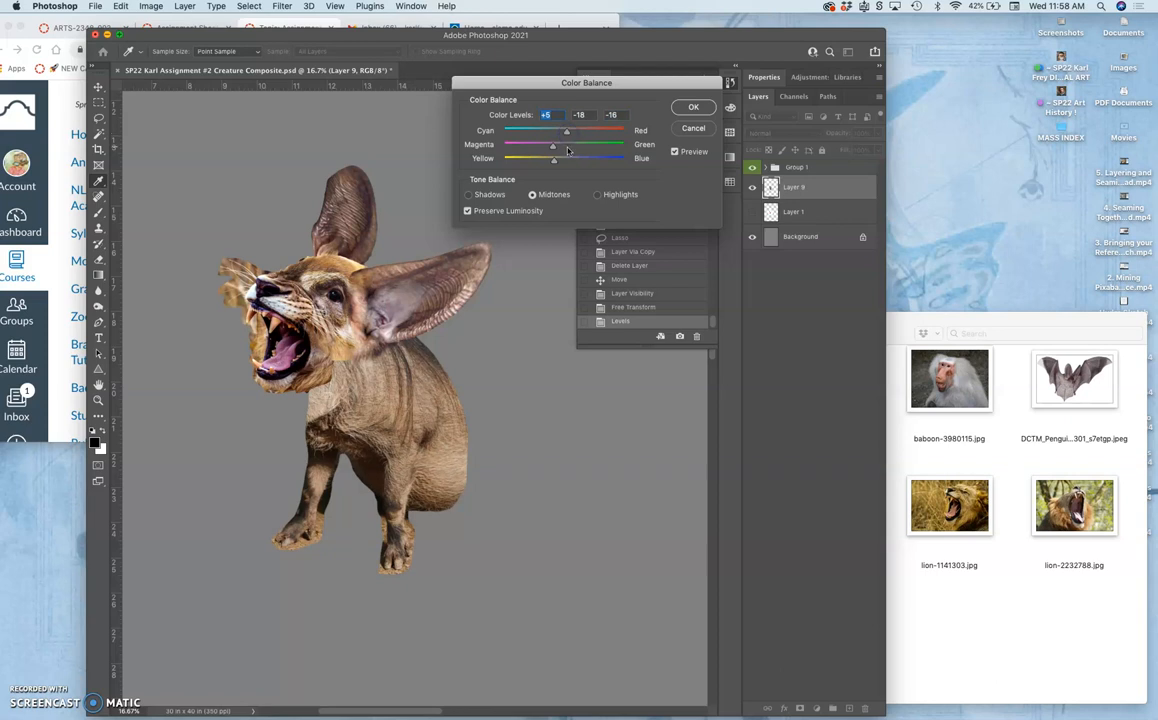
- Tweak the highlights and shift the shadows' yellow–blue balance, then apply Color Balance
left_click(598, 194)
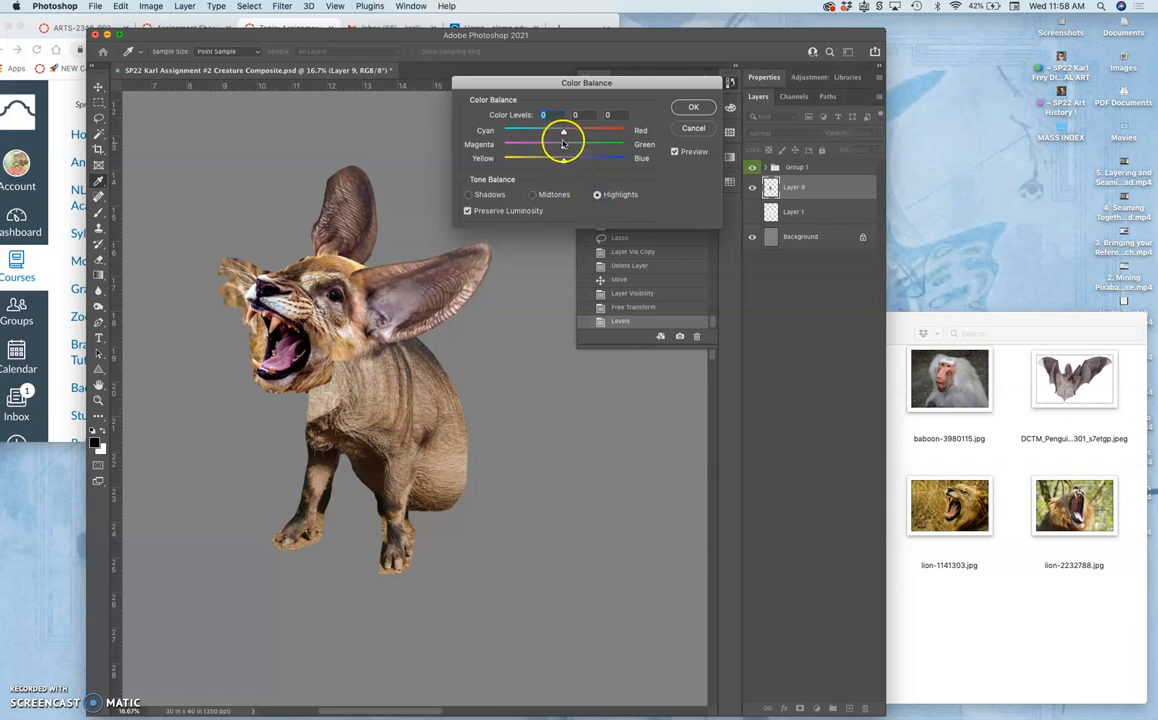
left_click_drag(564, 132, 556, 132)
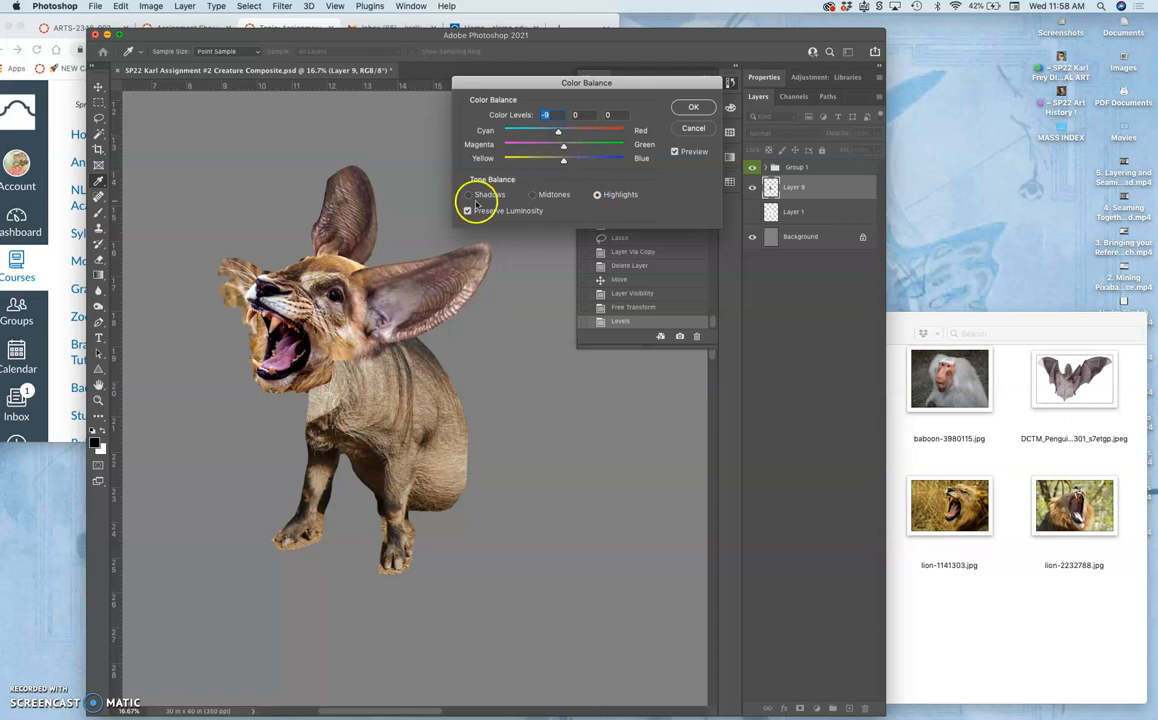
left_click(468, 194)
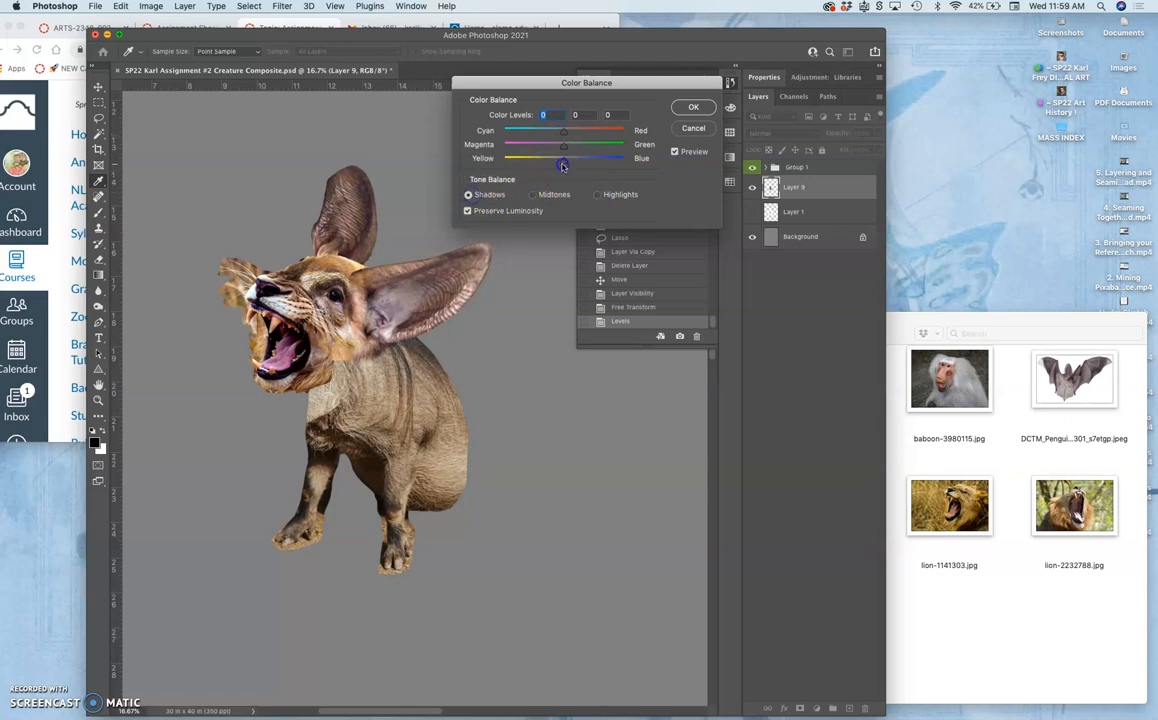
left_click_drag(564, 164, 568, 164)
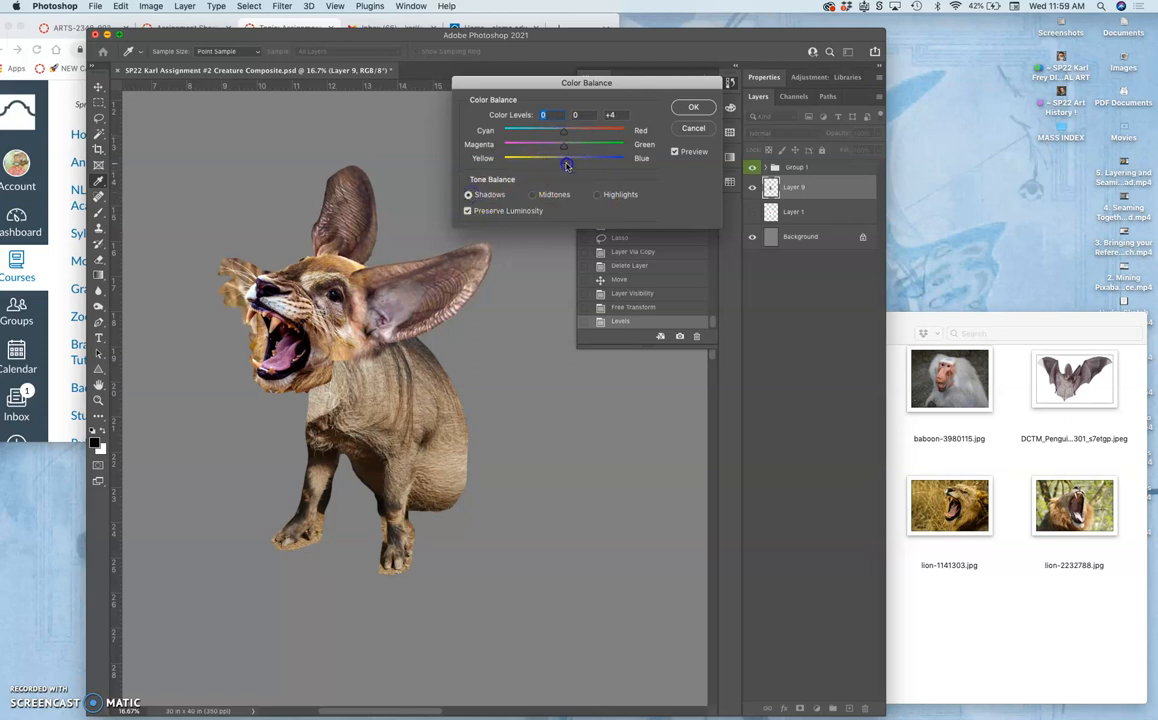
left_click_drag(568, 164, 568, 164)
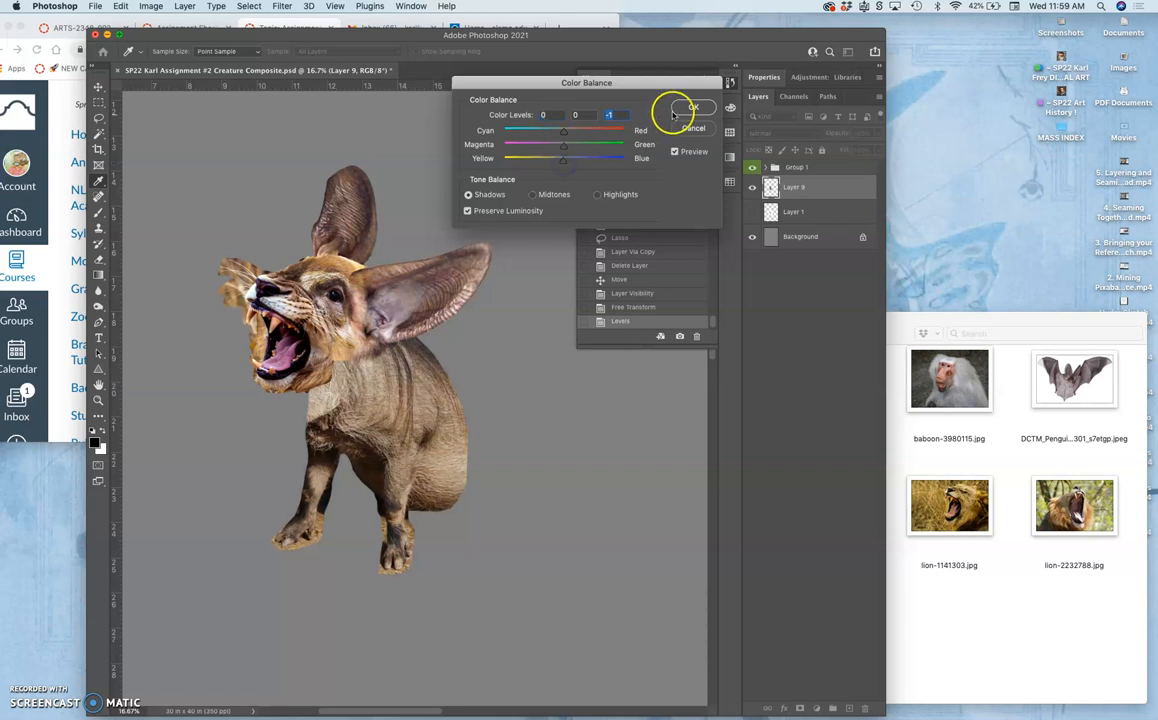
left_click(692, 108)
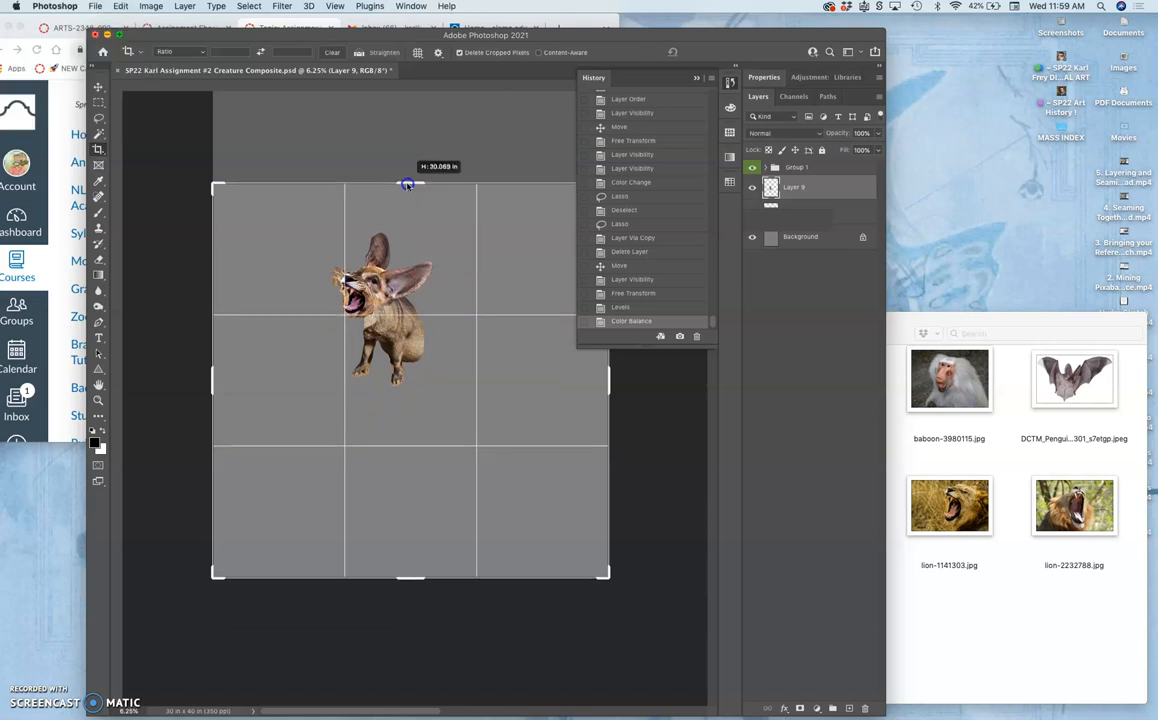
- Resize the crop boundary from the top, bottom and left edges around the creature
left_click_drag(408, 184, 408, 198)
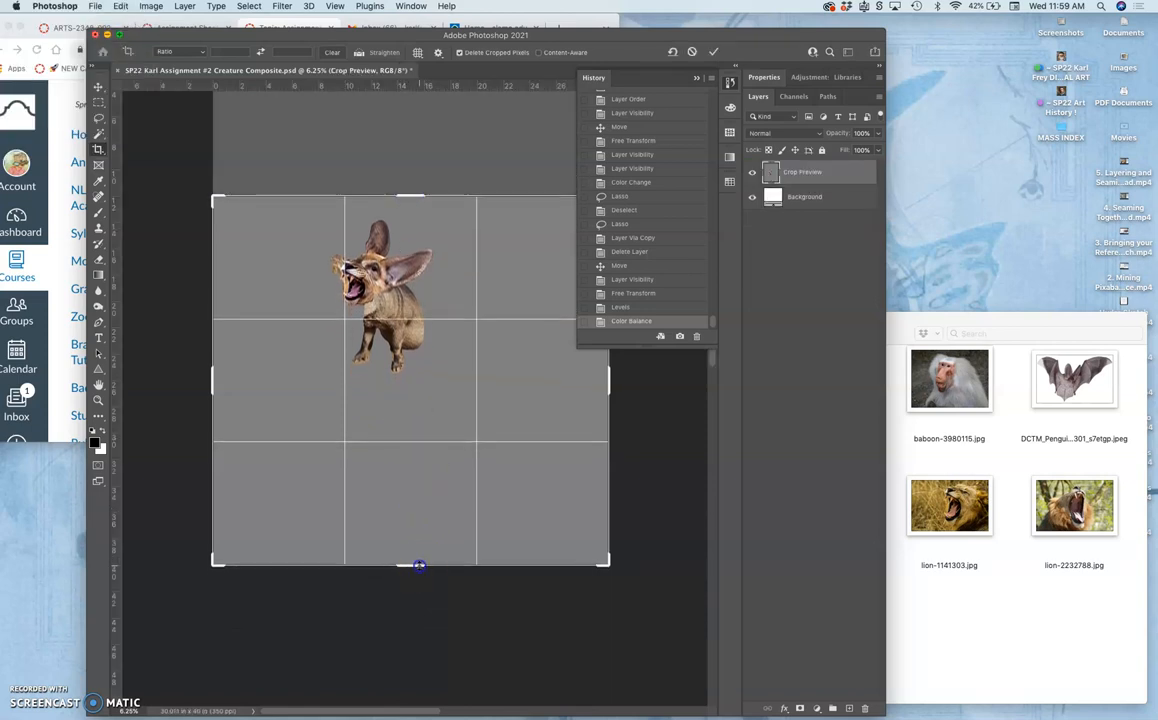
left_click_drag(420, 568, 416, 490)
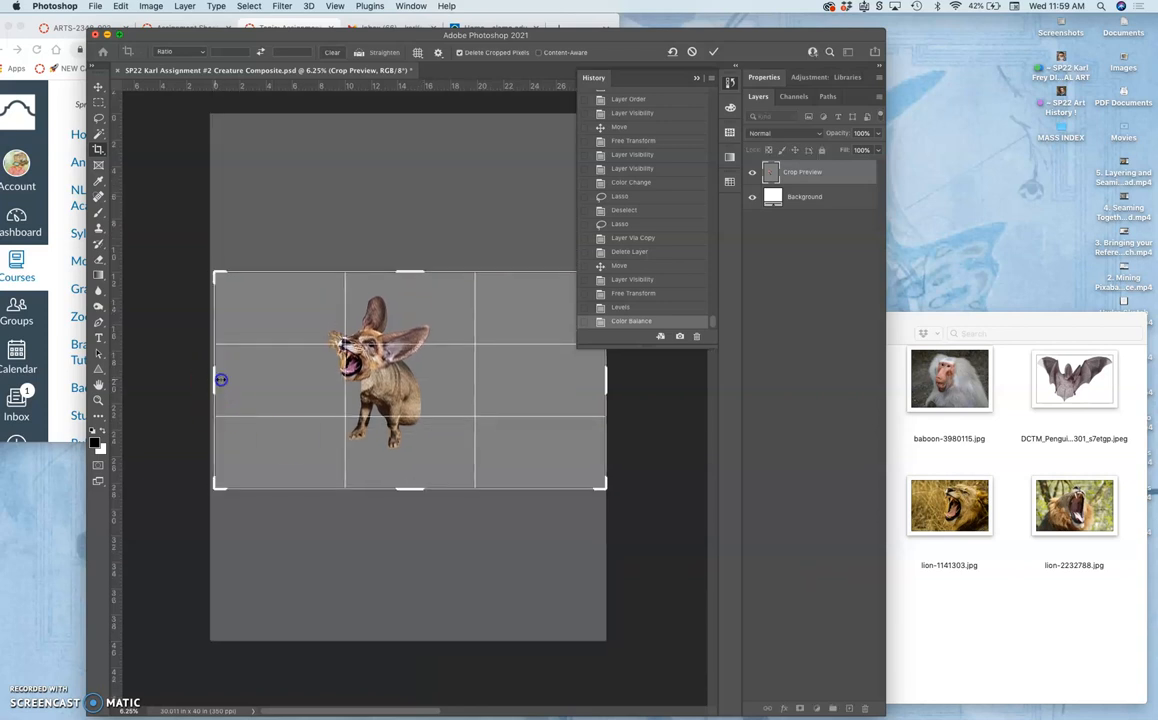
left_click_drag(212, 378, 256, 376)
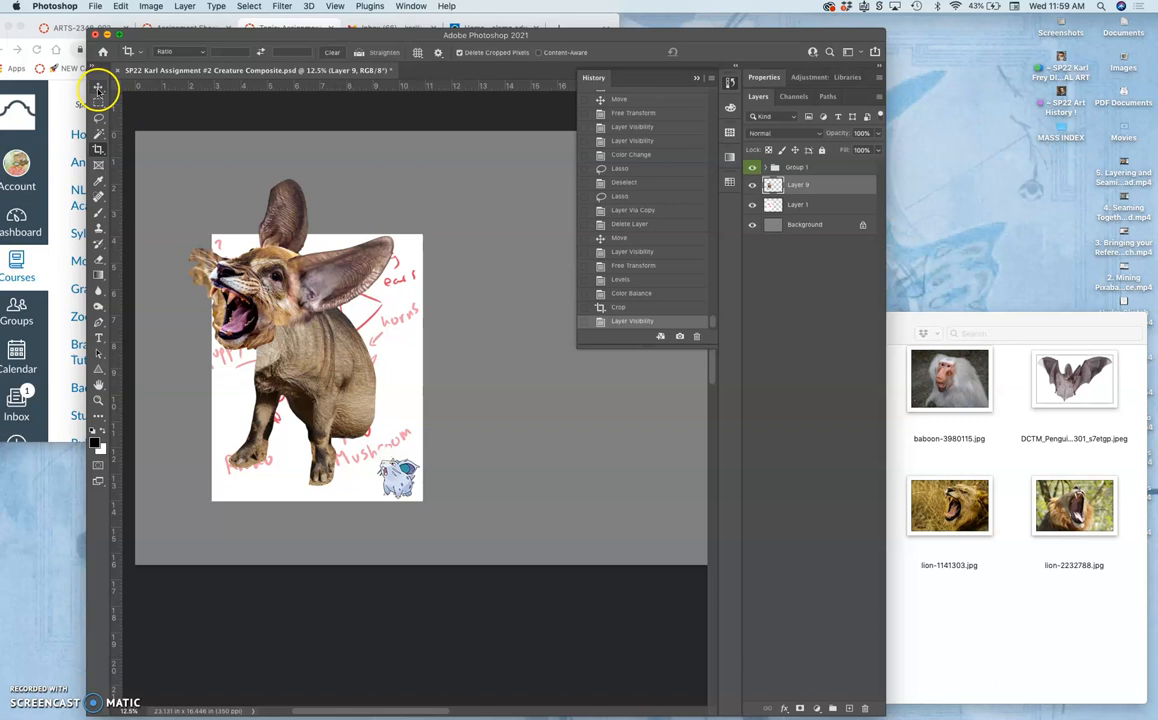
- Switch to the Move tool with the sketch showing behind the creature
left_click(98, 88)
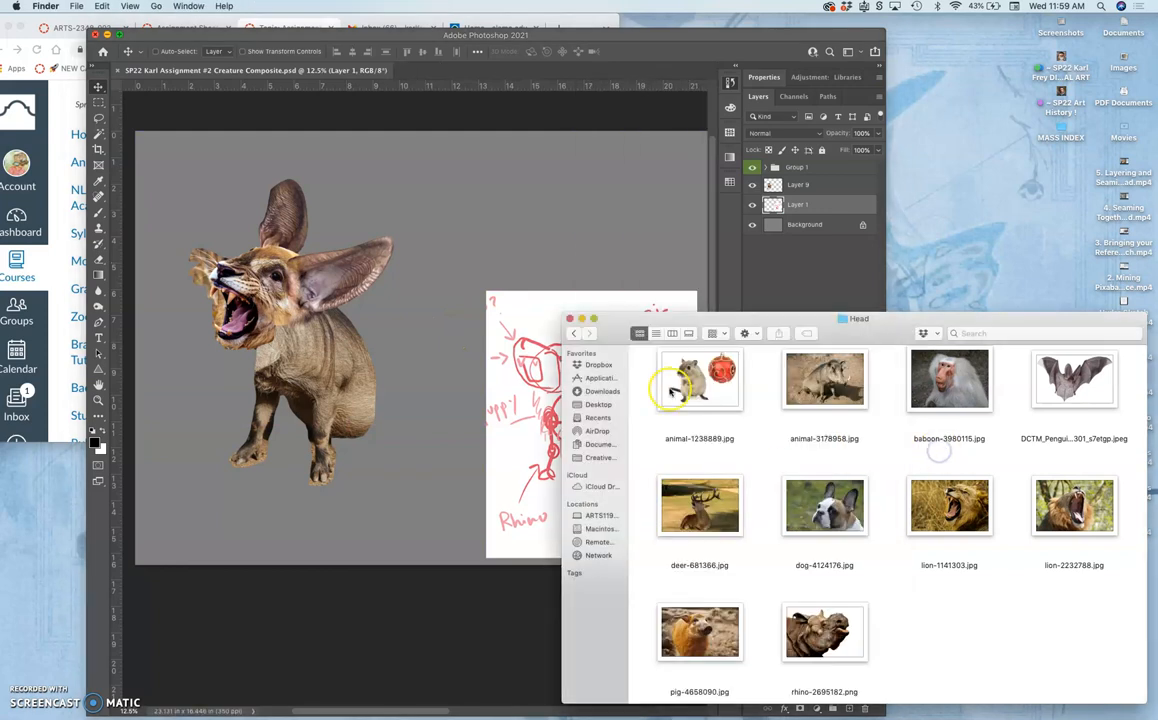
- Go up to the assignment folder in Finder and enter the Body folder
left_click(574, 332)
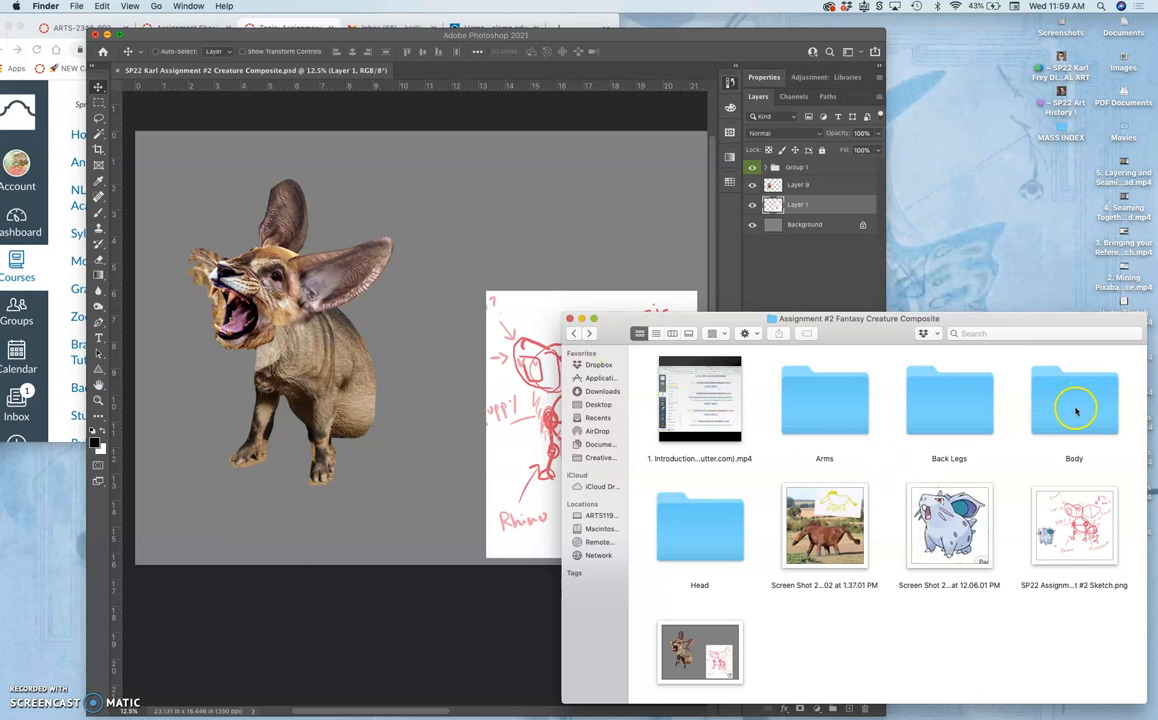
double_click(1074, 400)
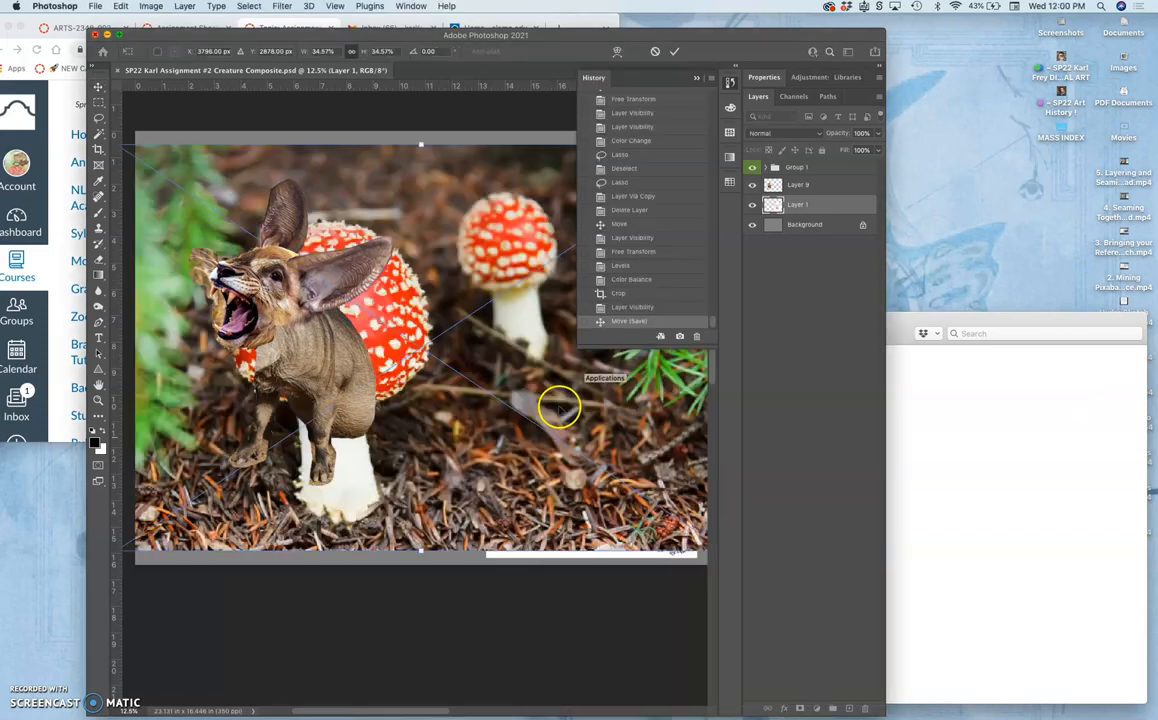
- Shrink the placed mushroom photo down toward a small round cap beside the creature
left_click_drag(560, 404, 484, 340)
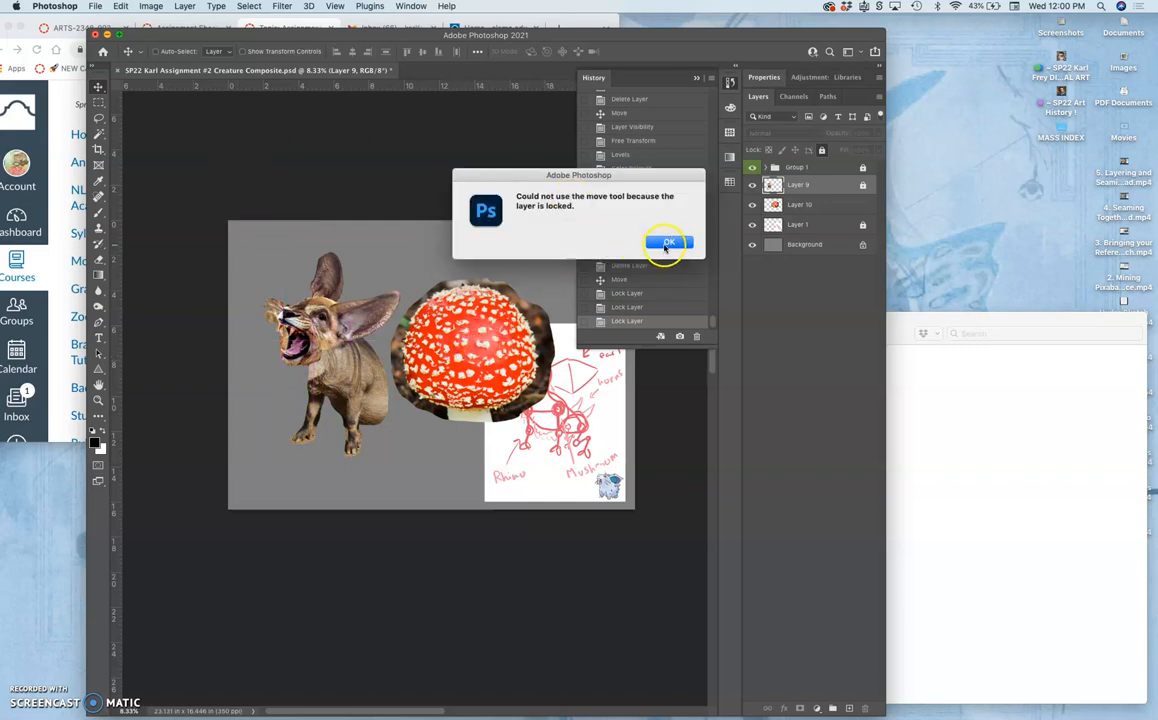
- Dismiss the locked-layer warning and unlock the mushroom layer so it can be moved
left_click(668, 242)
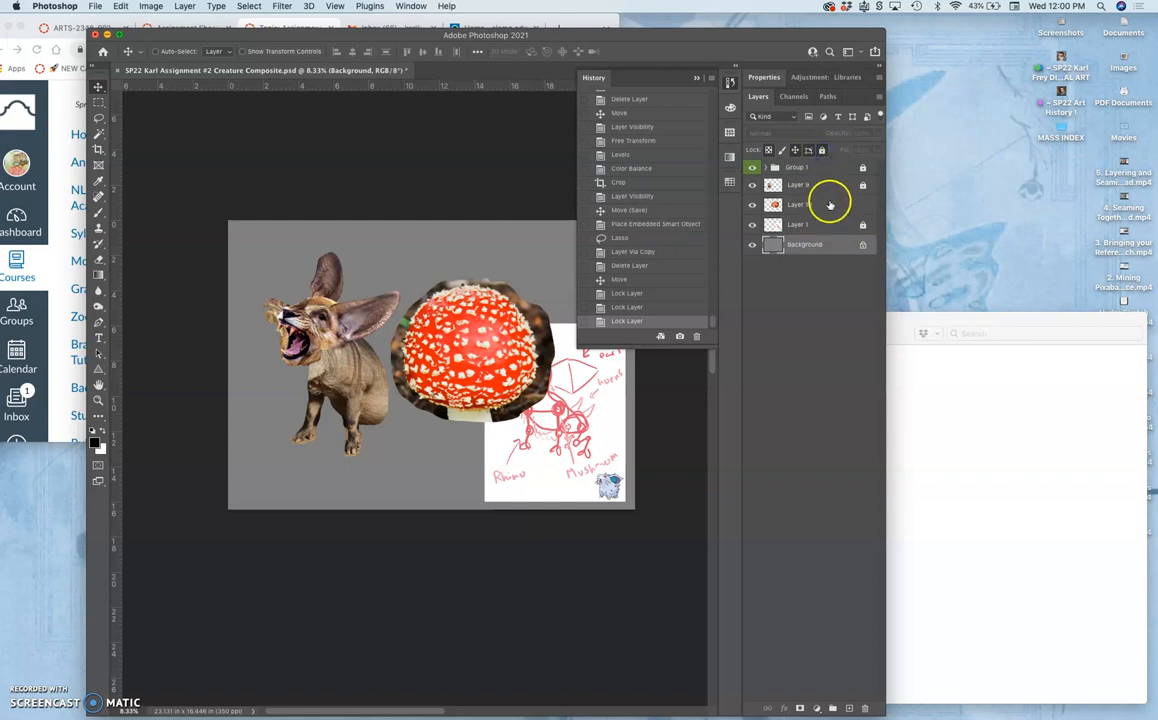
left_click(810, 204)
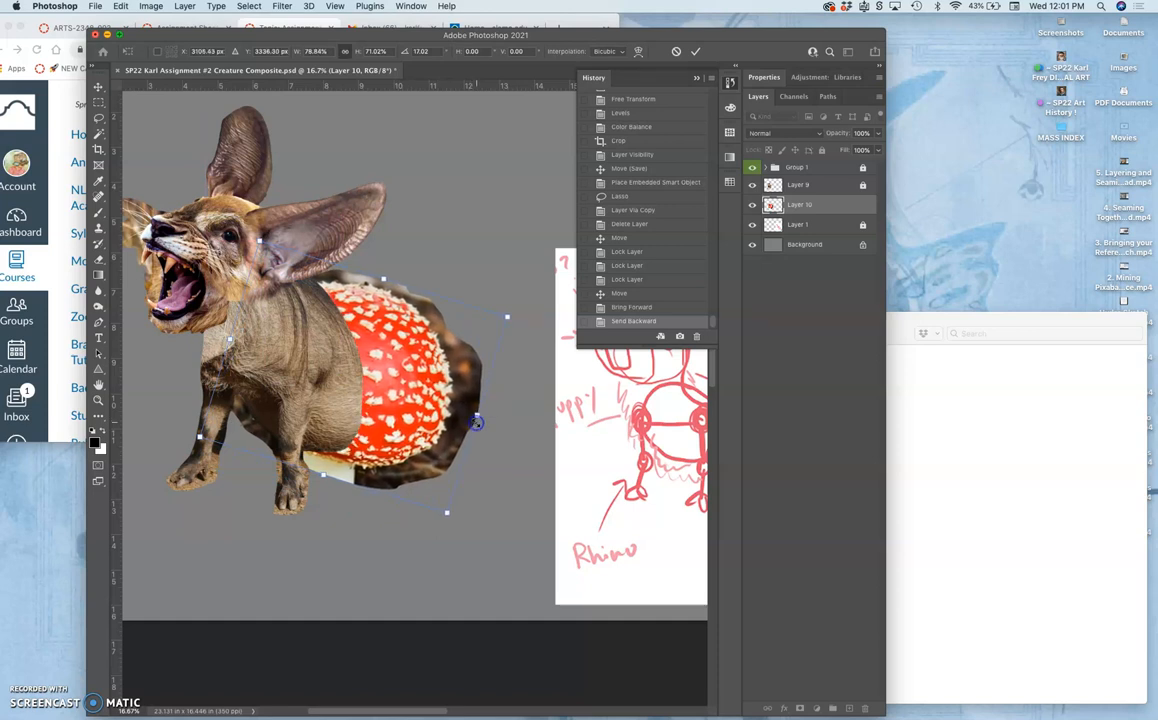
- Warp the mushroom patch to bend around the creature's haunch, then go to the Image menu
left_click_drag(476, 422, 392, 392)
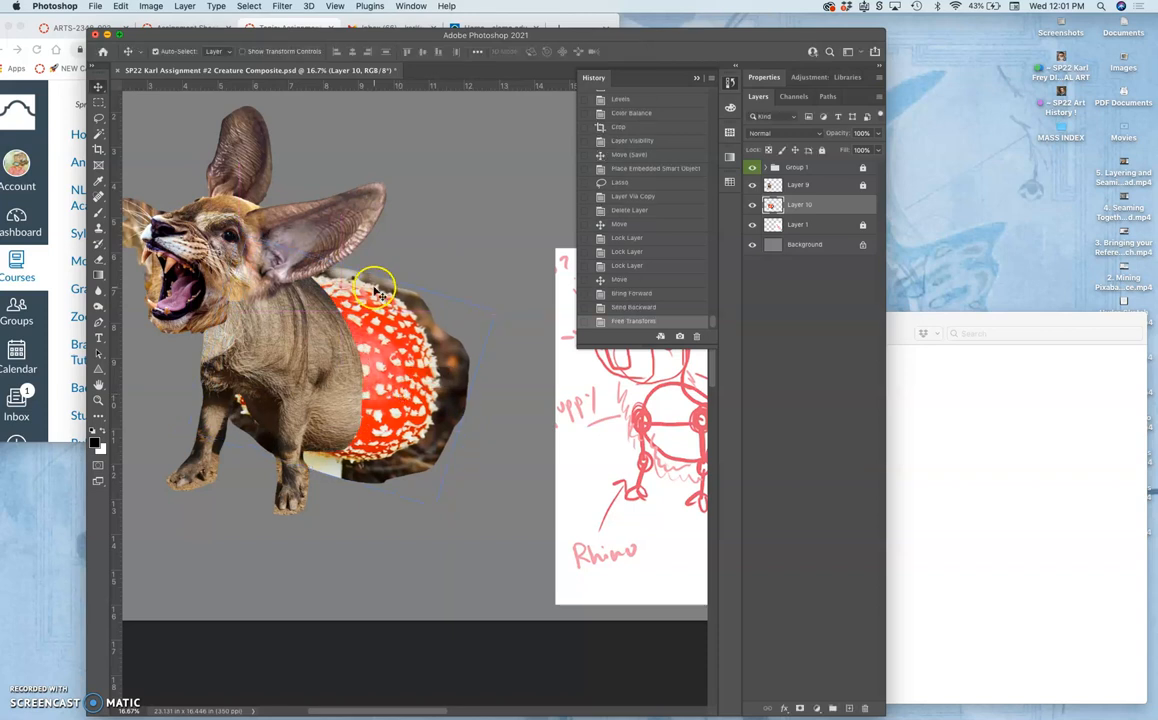
mouse_move(390, 360)
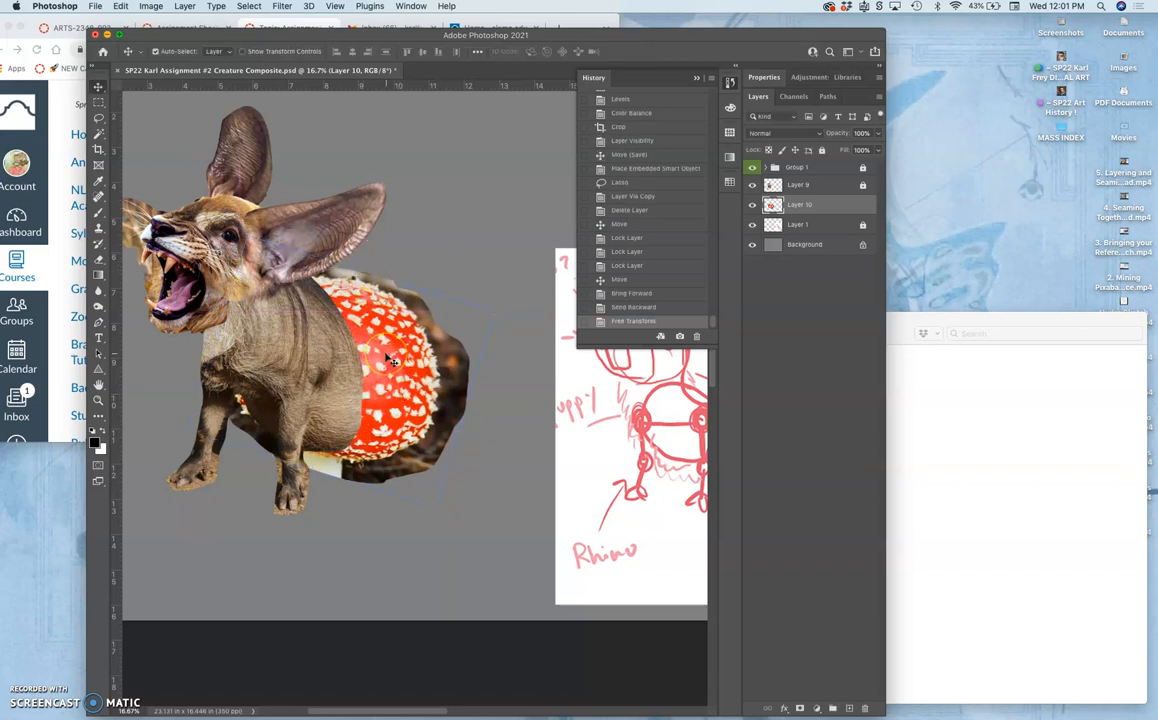
left_click(152, 6)
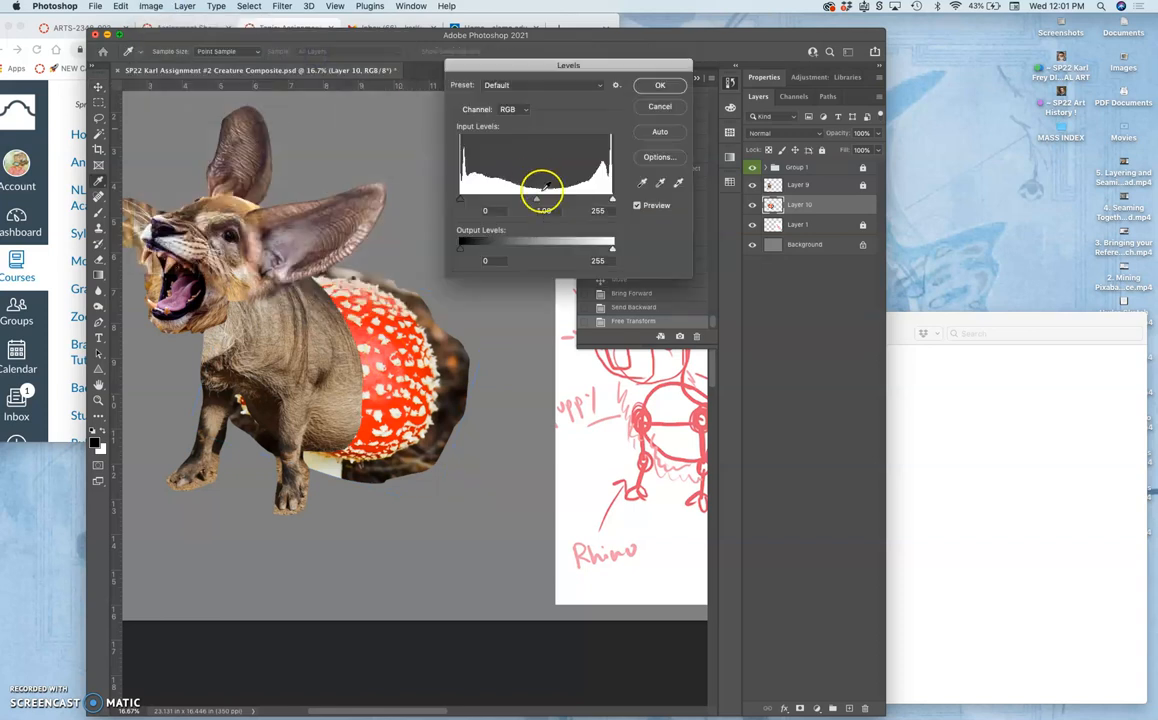
- Apply Levels to the mushroom haunch, dimming highlights and tuning midtones to match the body
left_click_drag(612, 250, 608, 250)
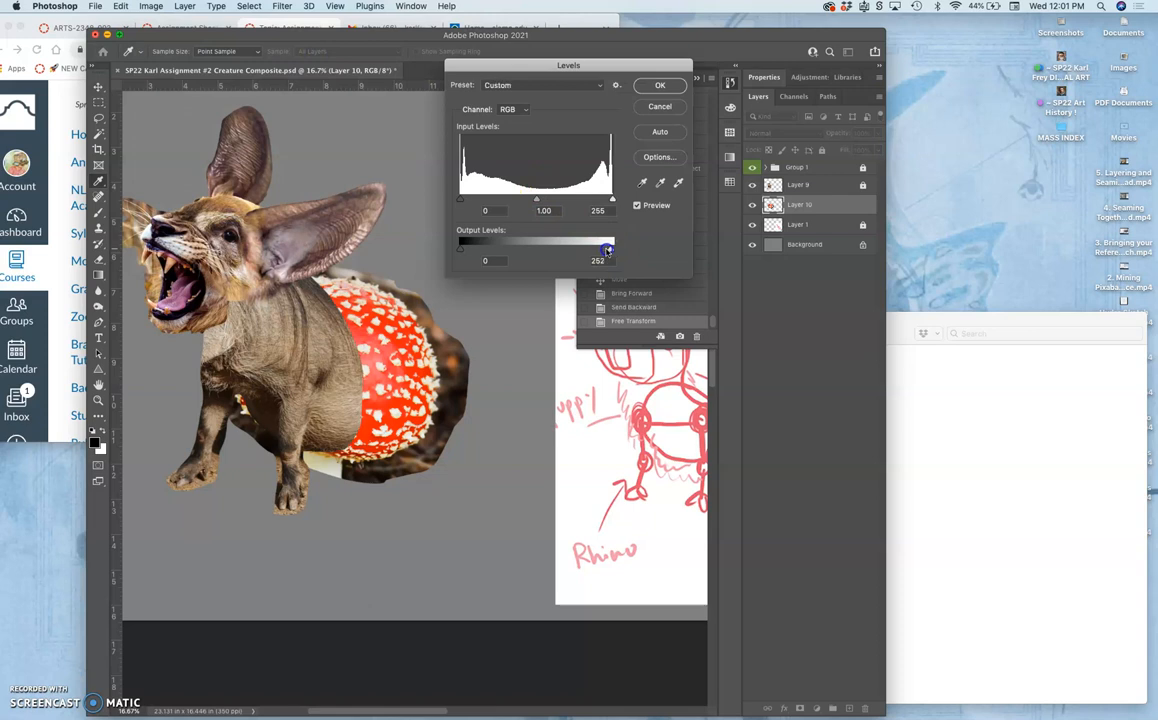
left_click_drag(608, 248, 592, 248)
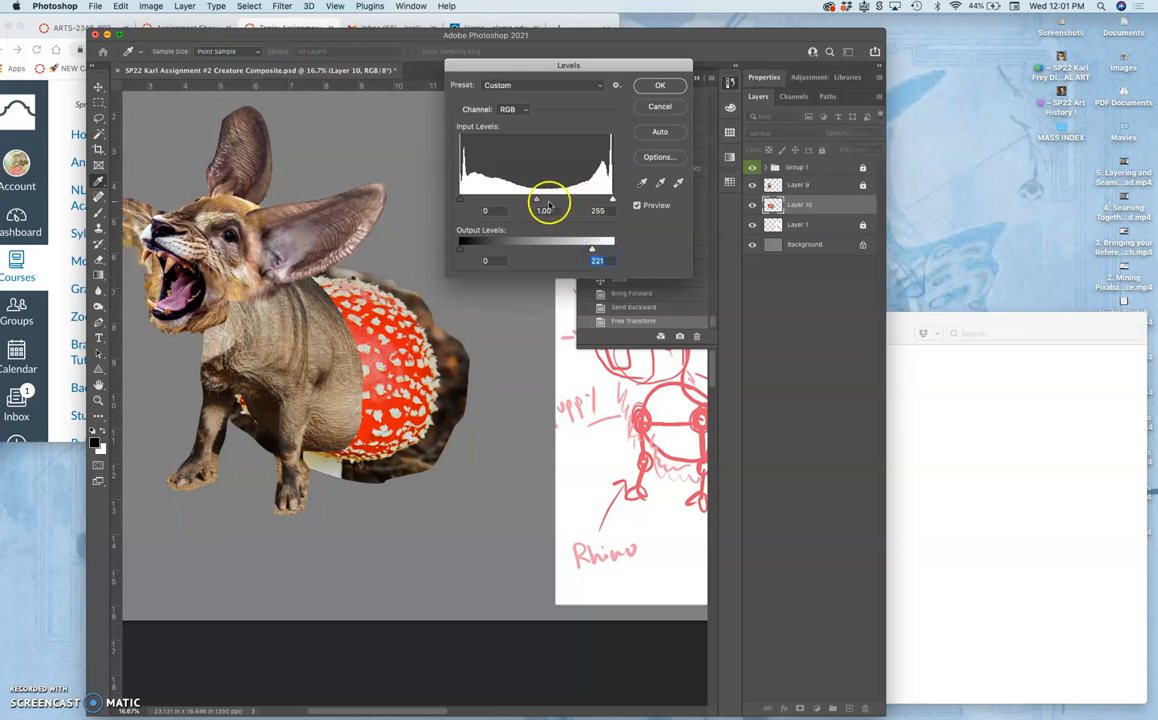
left_click_drag(548, 200, 540, 200)
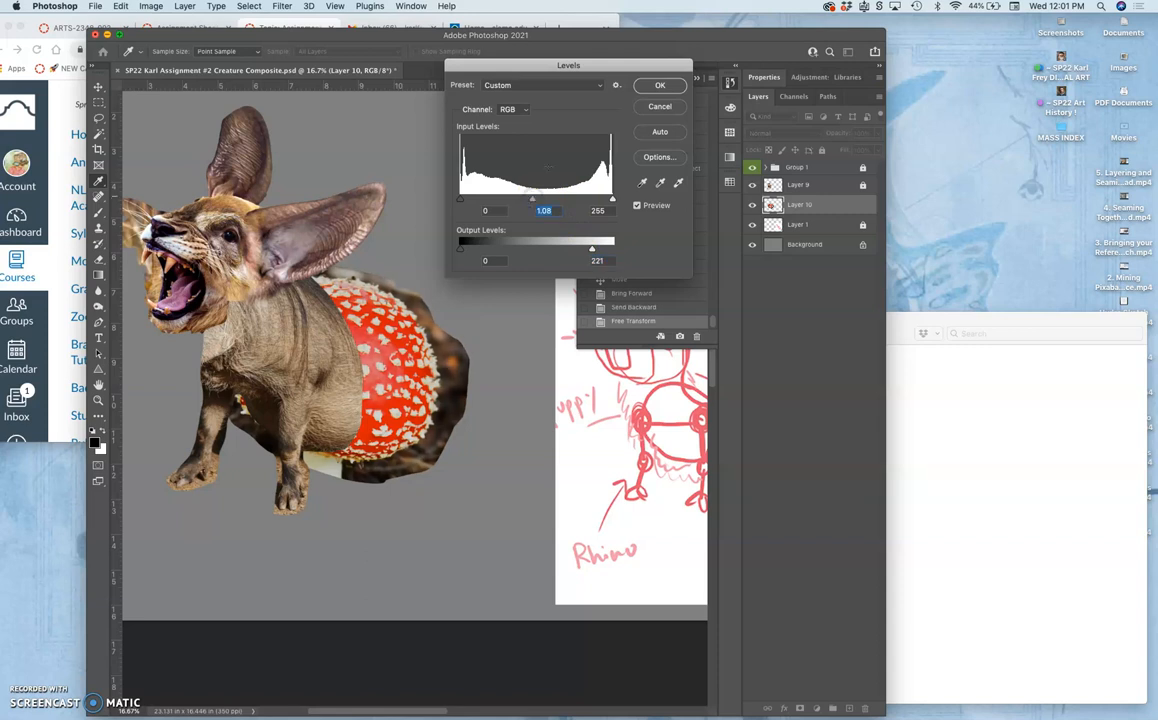
left_click(660, 84)
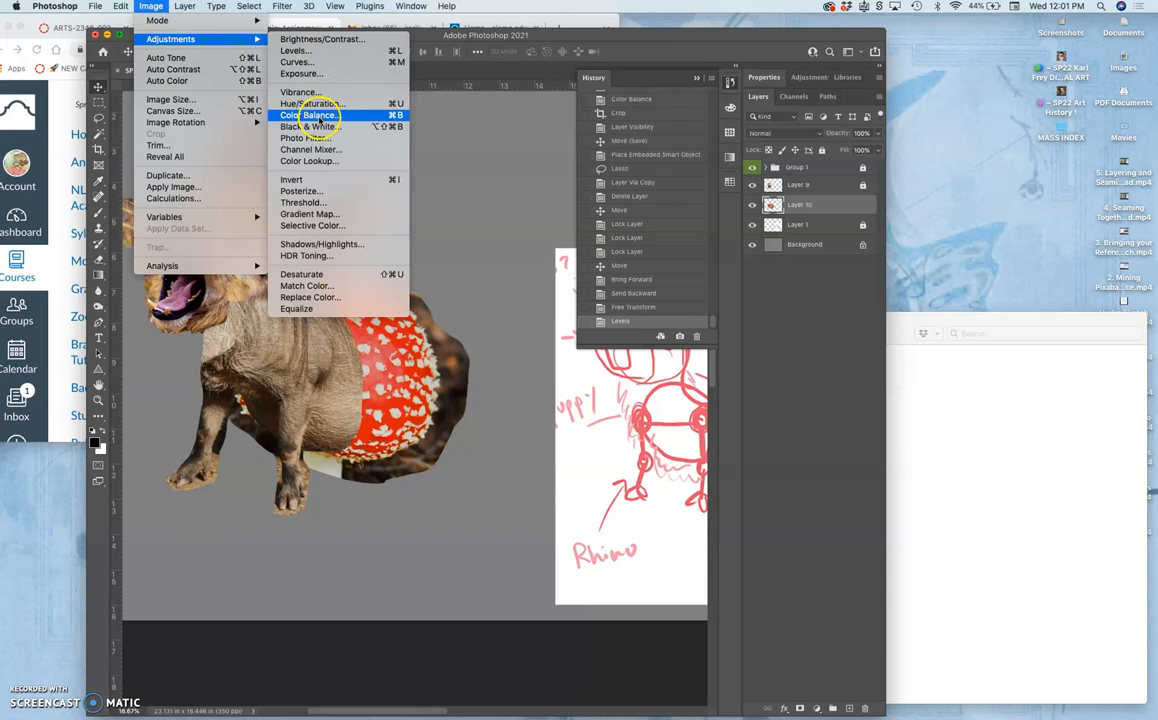
- Apply Color Balance shifting the haunch's midtones toward cyan and blue with a slight magenta nudge
left_click(310, 114)
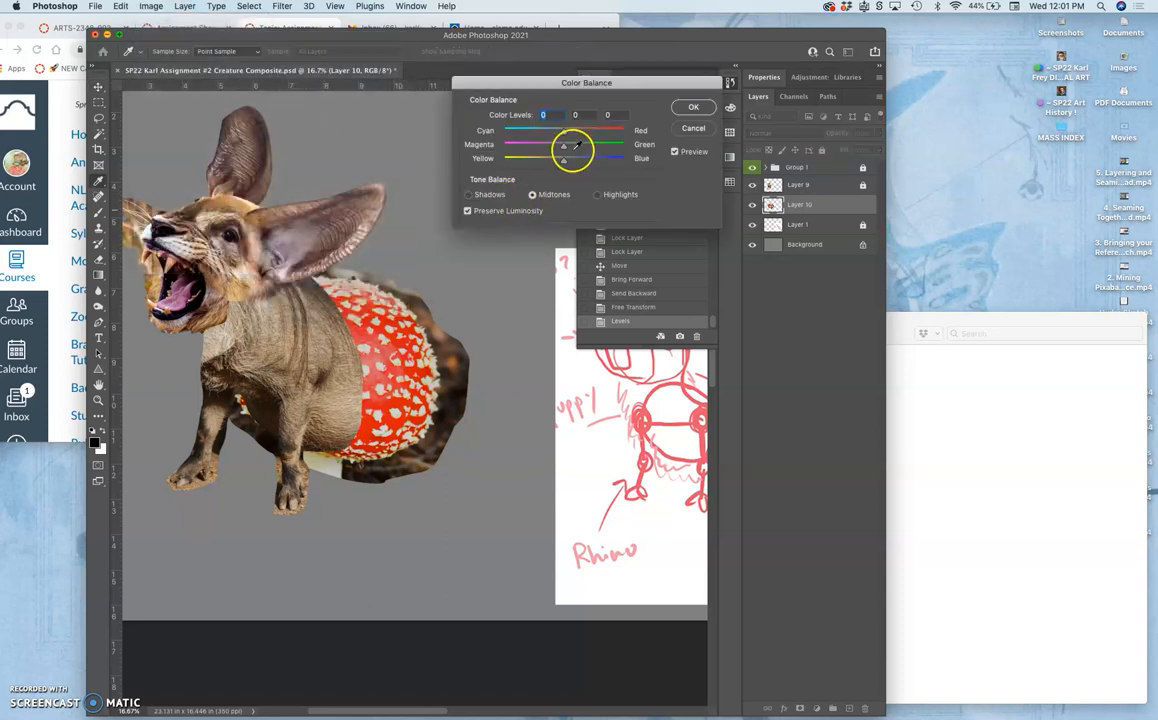
left_click_drag(564, 132, 532, 136)
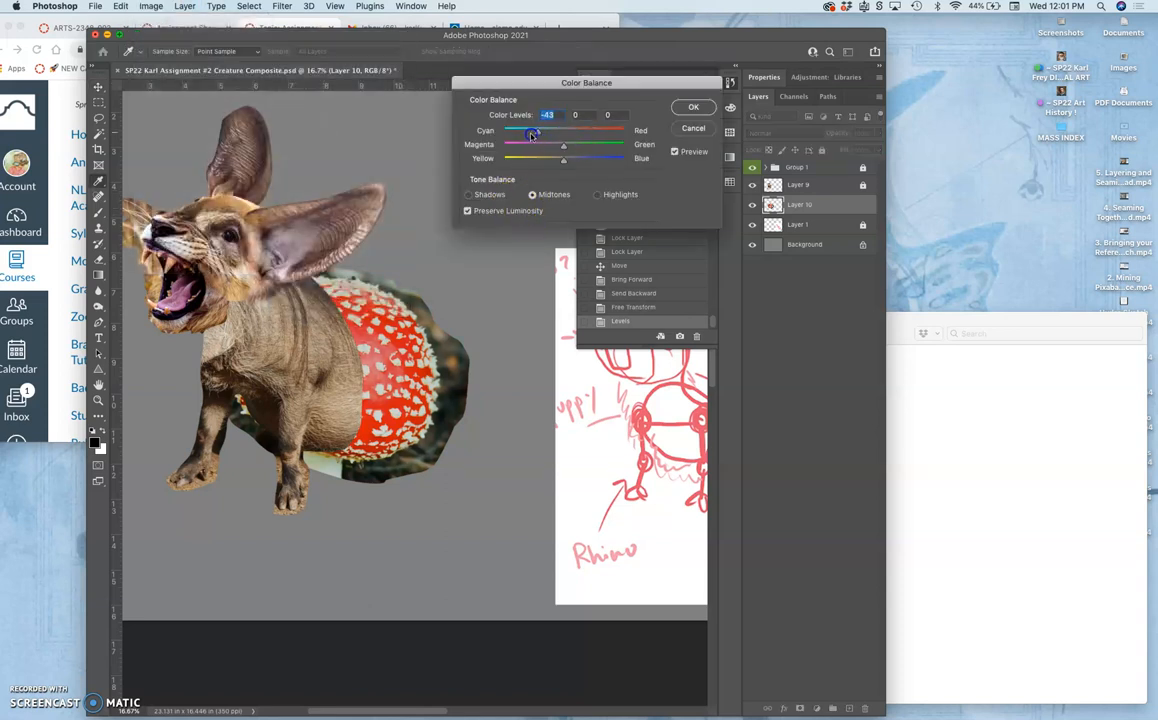
left_click_drag(532, 134, 524, 134)
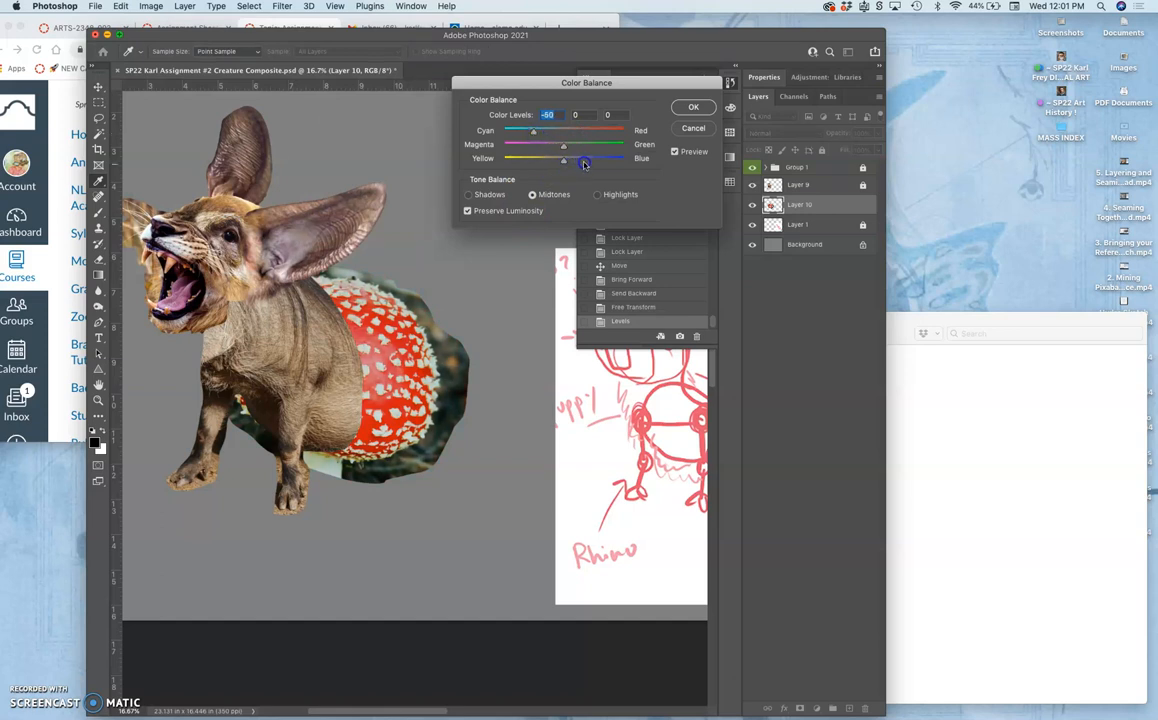
left_click_drag(564, 160, 582, 160)
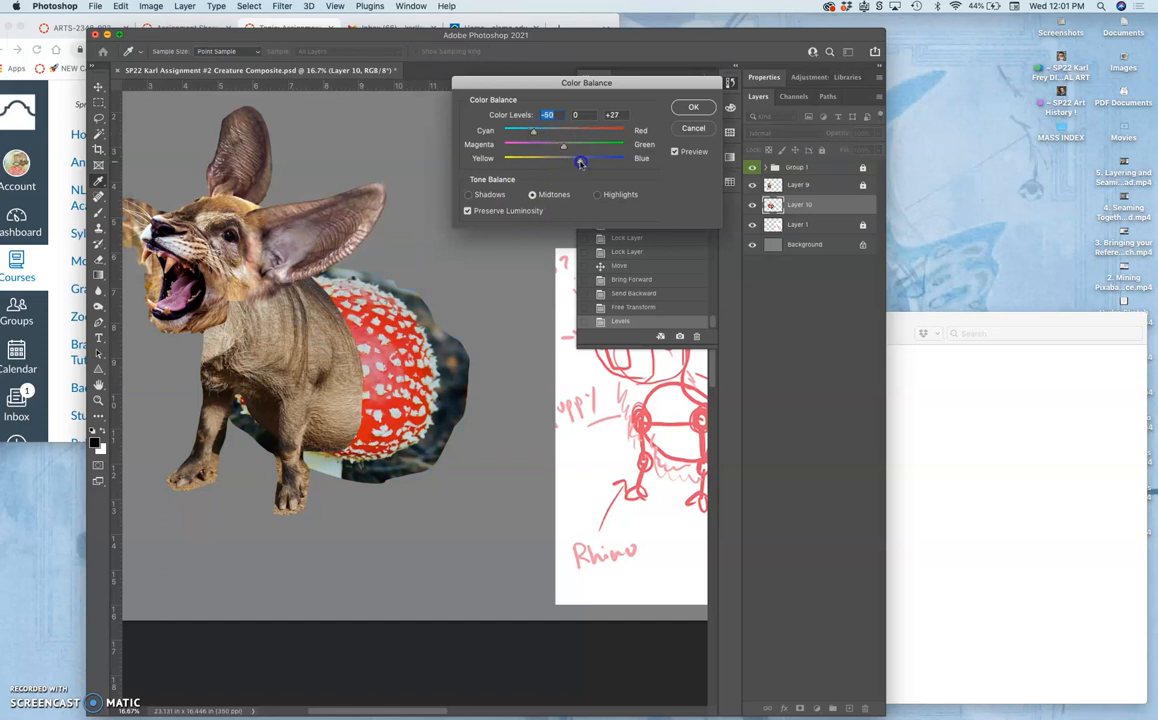
left_click_drag(564, 148, 576, 148)
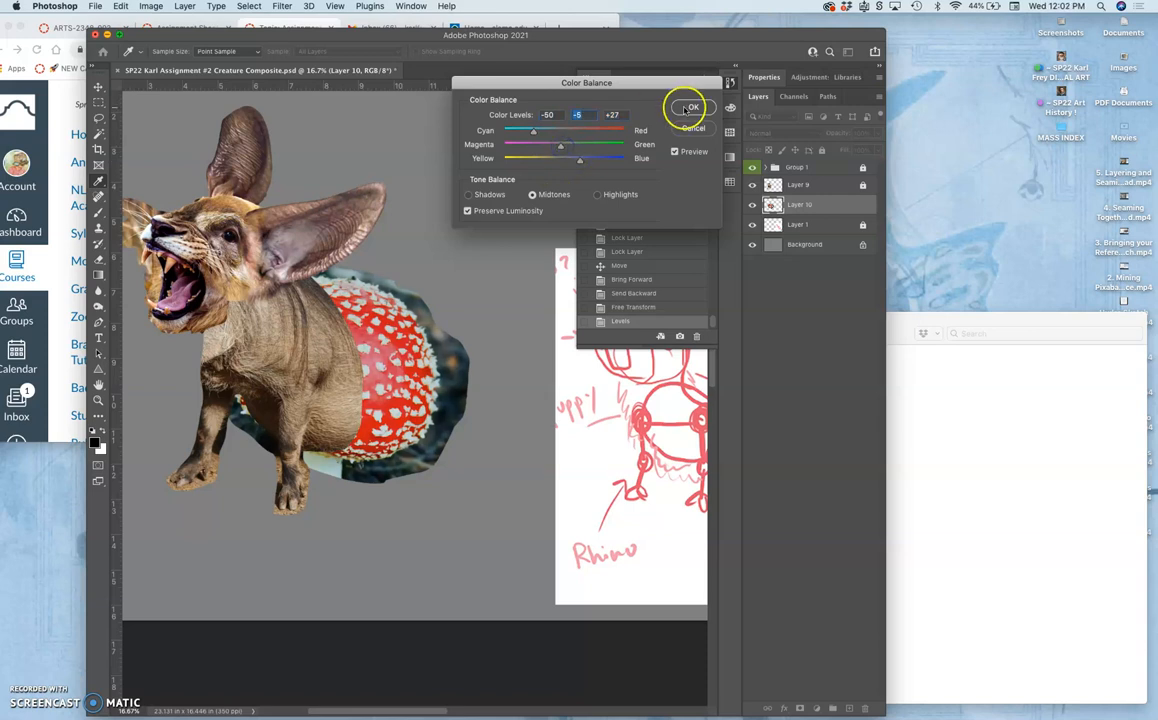
left_click(690, 108)
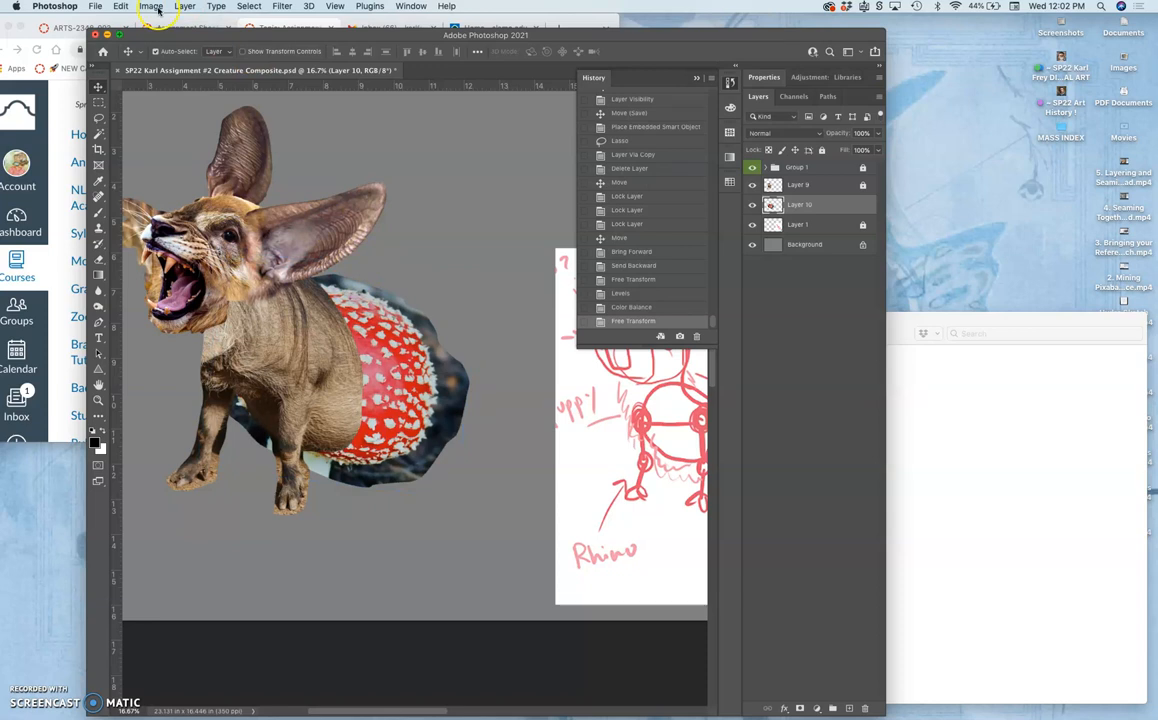
- Apply Hue/Saturation with Hue about +29 and lowered Saturation, turning the red haunch orange
left_click(150, 6)
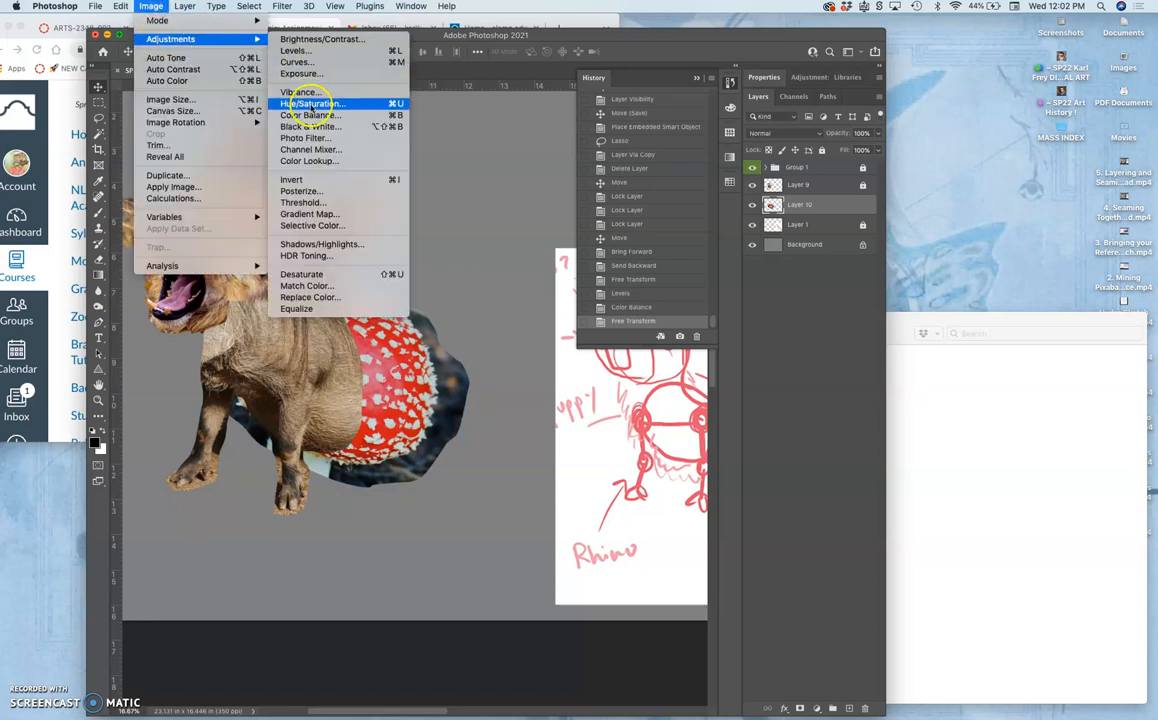
left_click(310, 104)
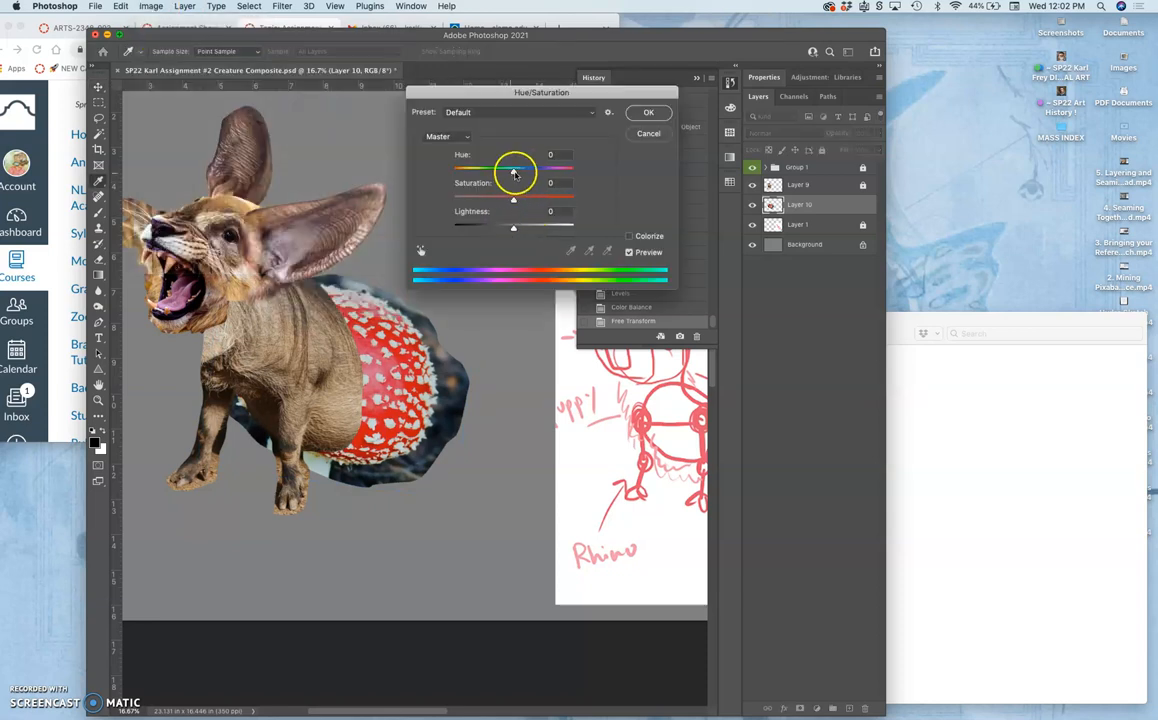
left_click_drag(516, 168, 572, 168)
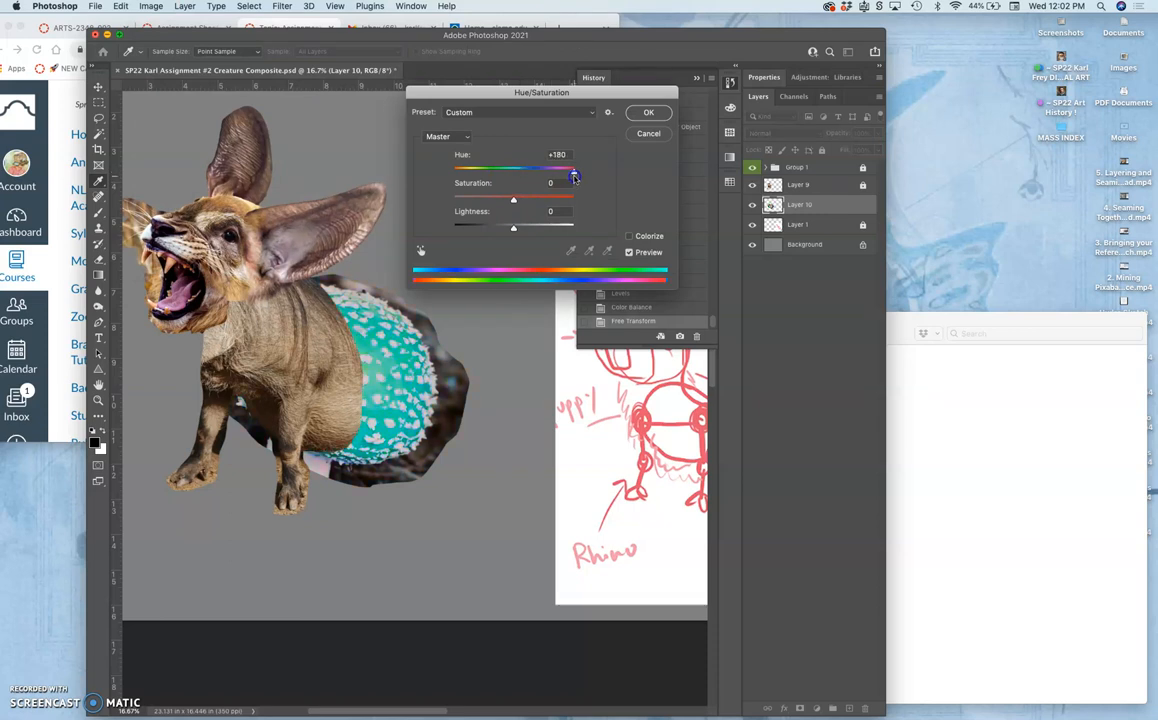
left_click_drag(572, 168, 516, 168)
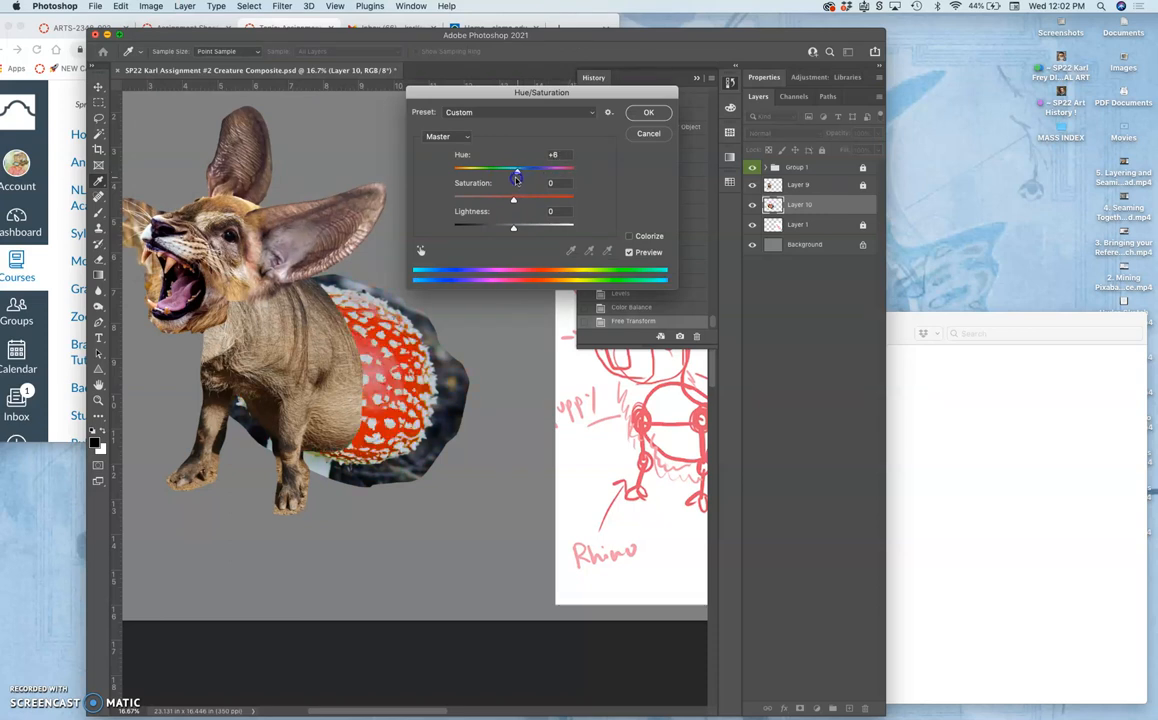
left_click_drag(514, 168, 528, 168)
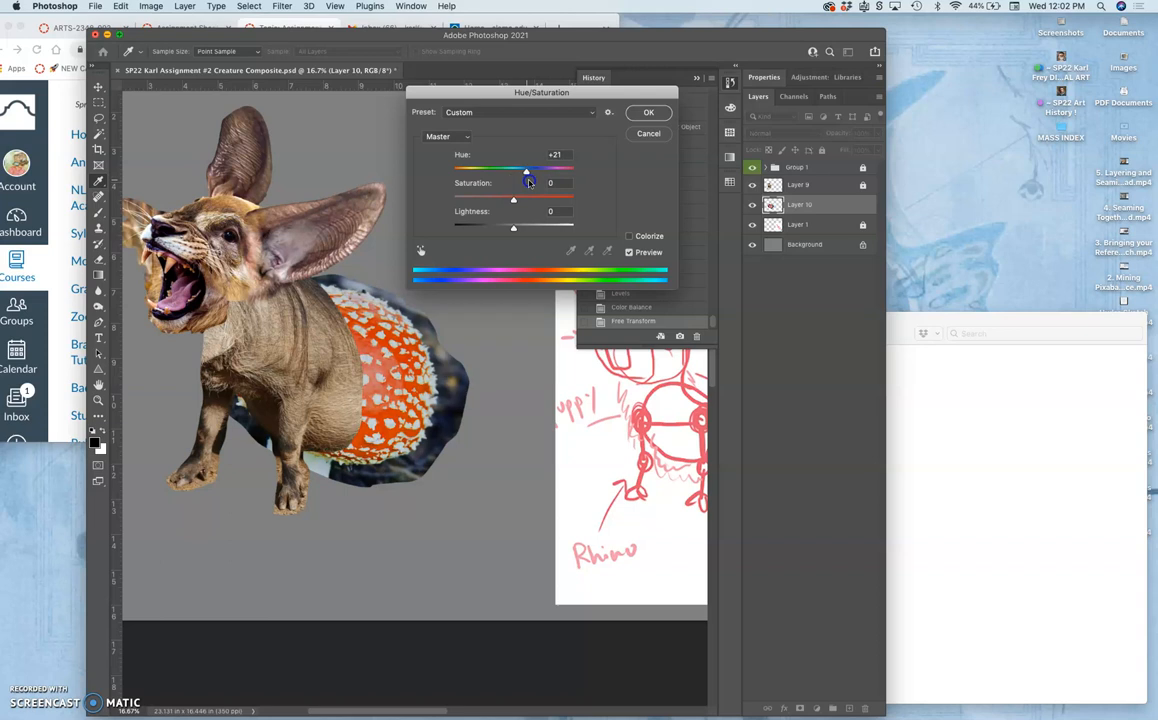
left_click_drag(524, 170, 532, 170)
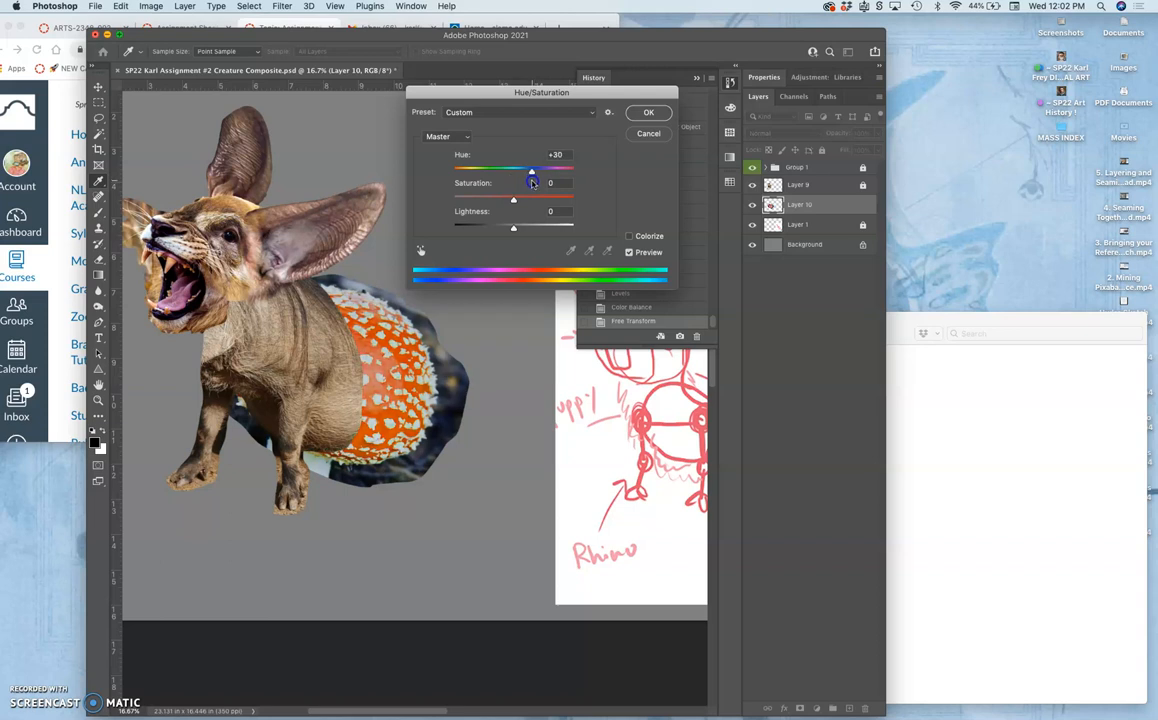
left_click_drag(532, 182, 514, 198)
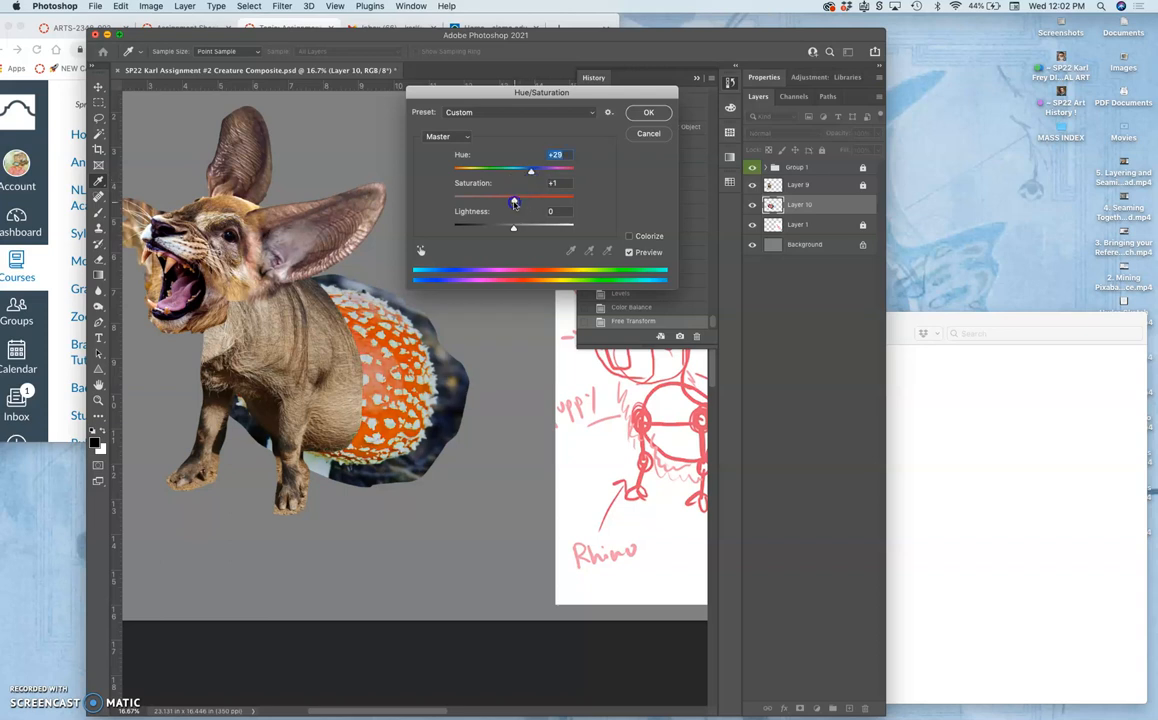
left_click_drag(530, 194, 500, 194)
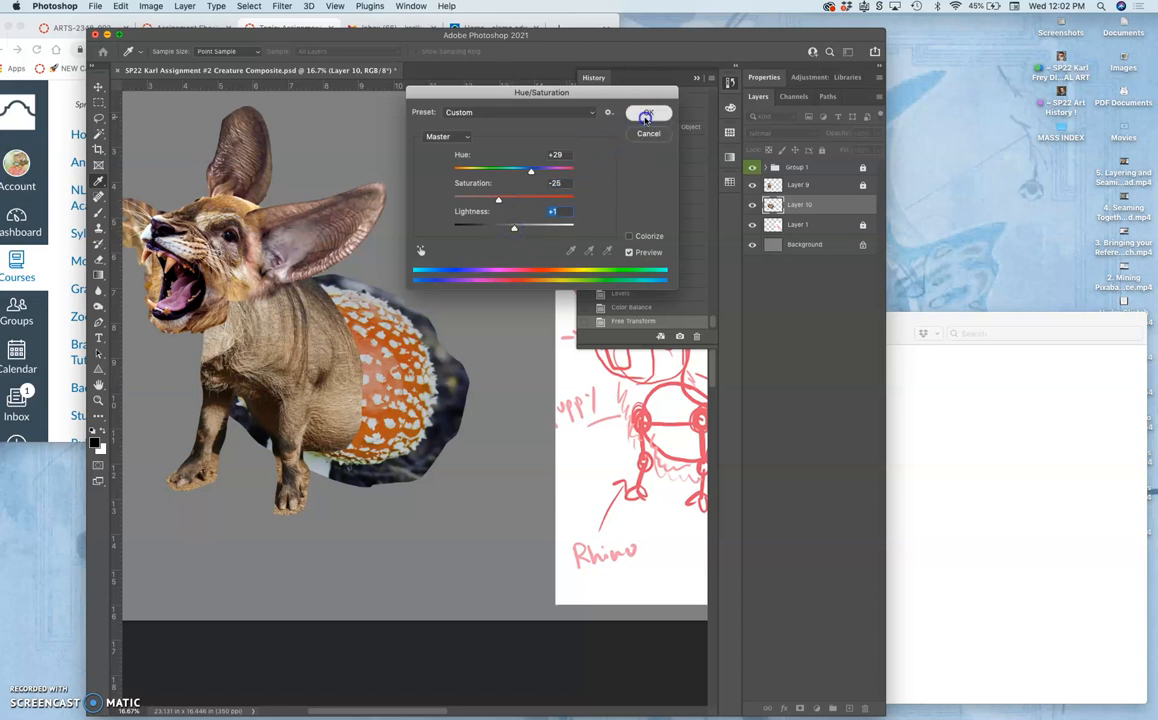
left_click(648, 112)
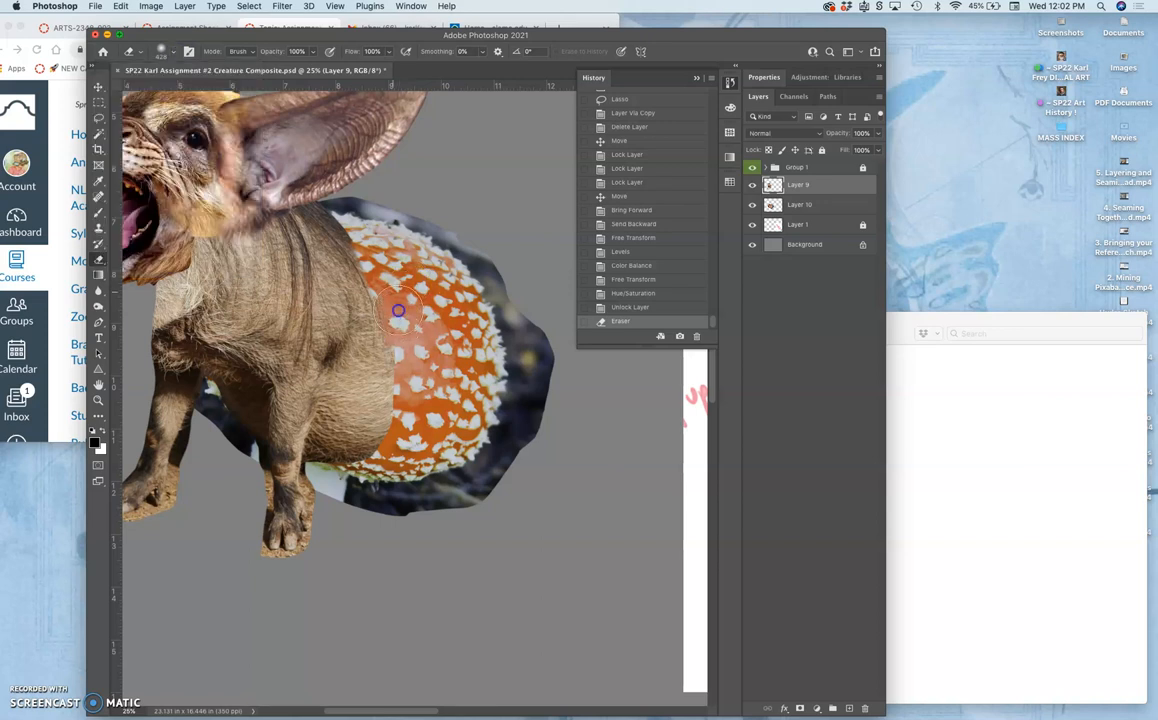
- Erase the warthog body edge over the mushroom haunch with a soft brush to blend the seam
left_click_drag(398, 310, 398, 408)
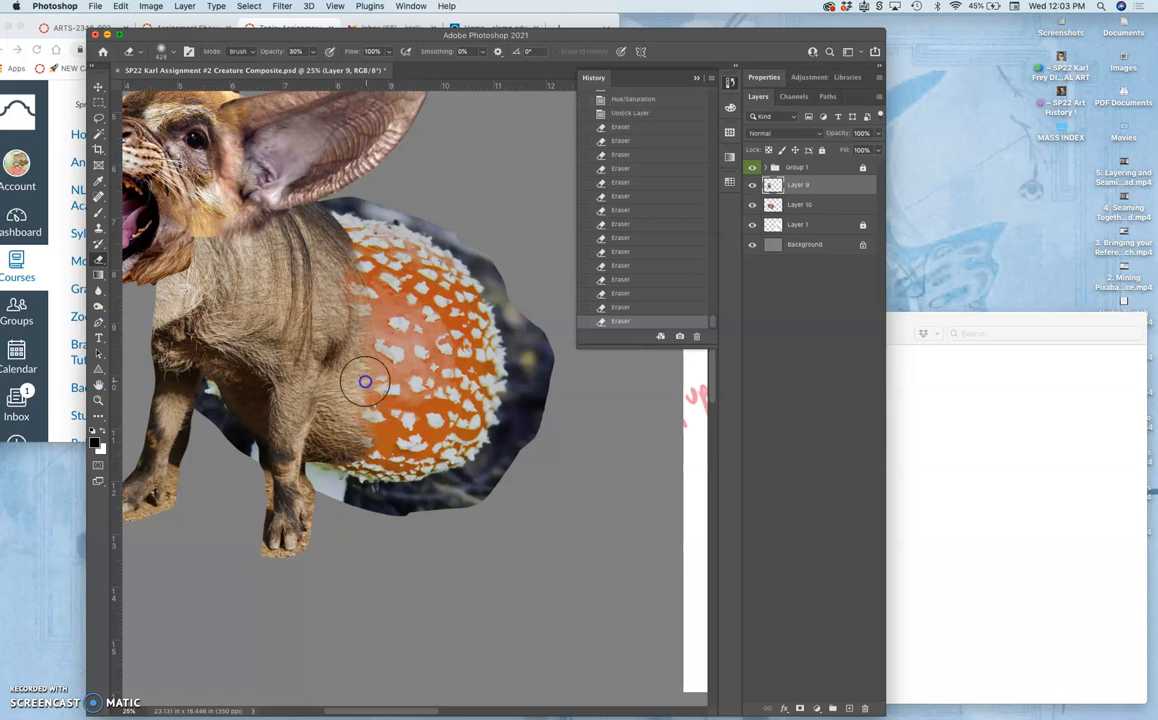
left_click_drag(364, 382, 490, 398)
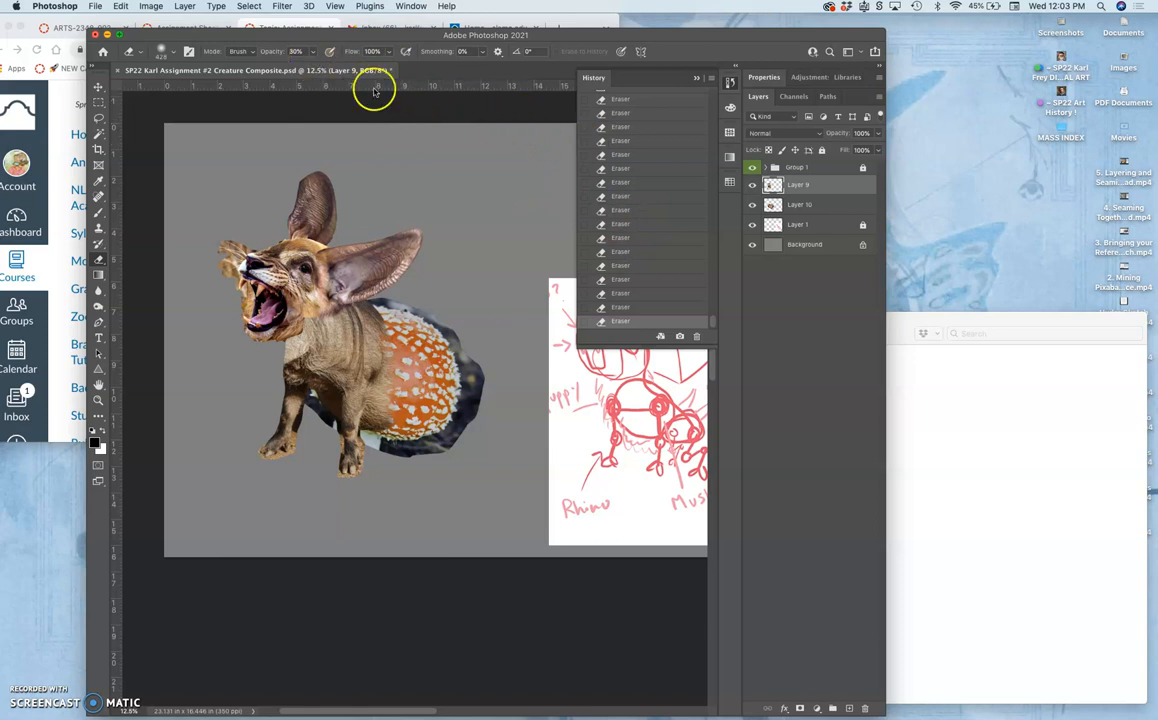
- Apply Levels with input black about 12 and white about 249 for more haunch contrast
left_click(150, 6)
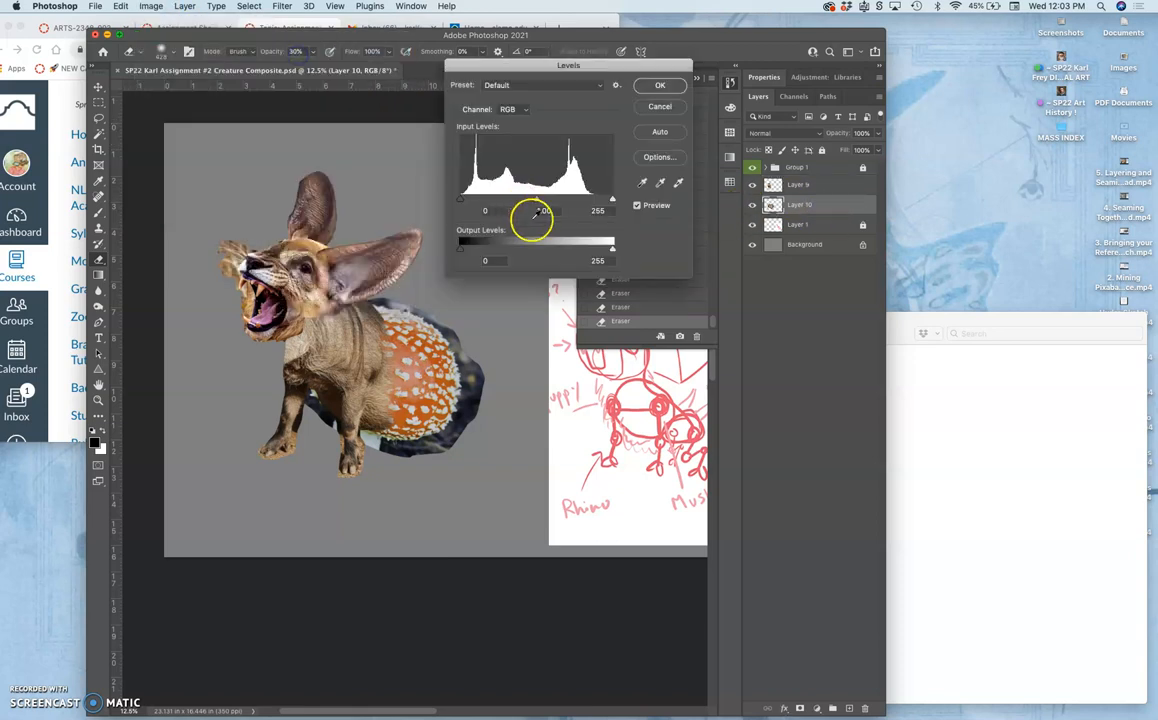
left_click_drag(612, 198, 608, 198)
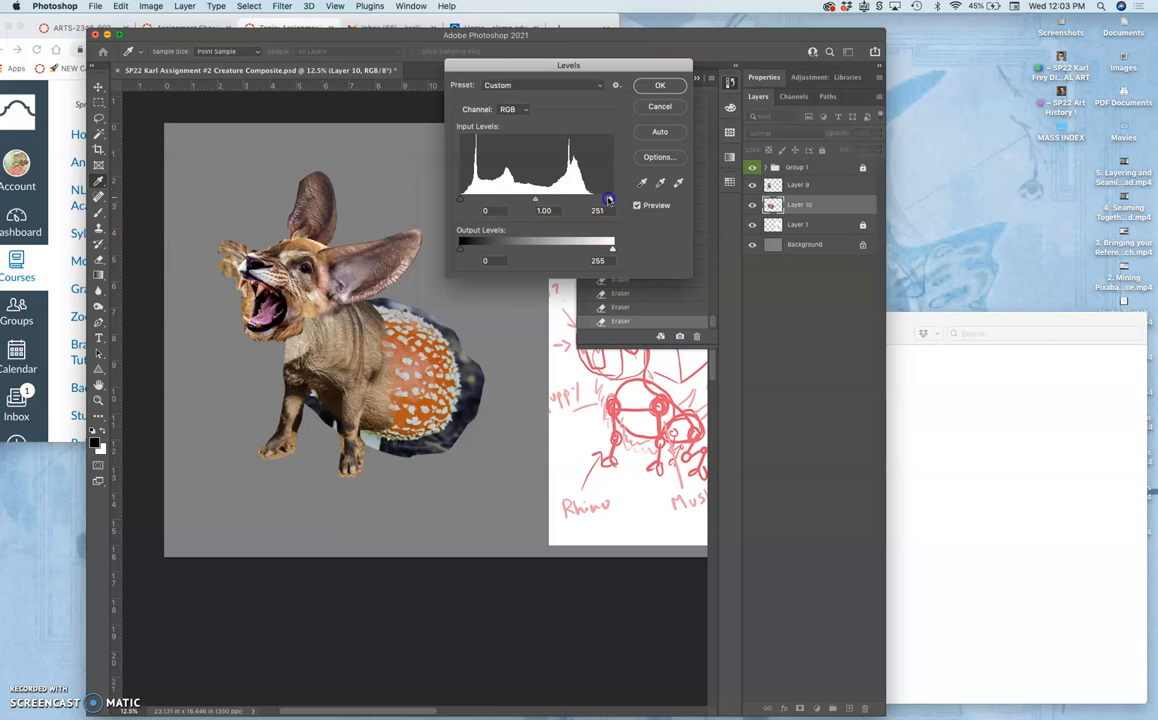
left_click_drag(608, 198, 604, 198)
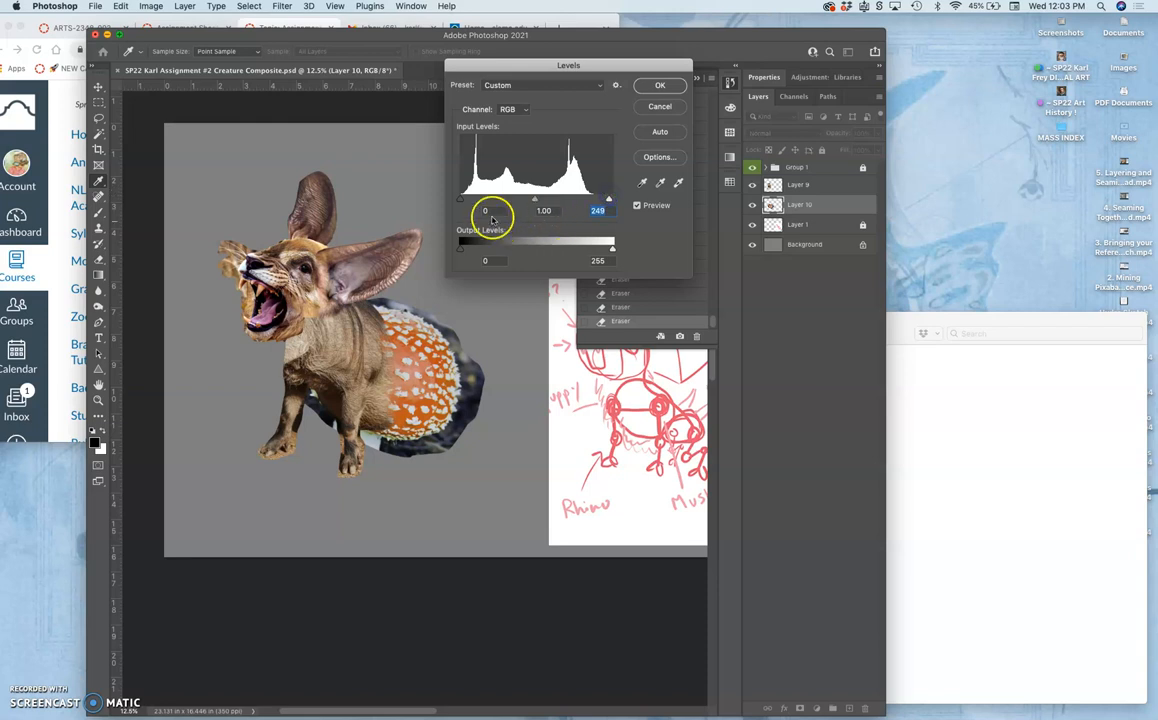
left_click_drag(460, 198, 488, 198)
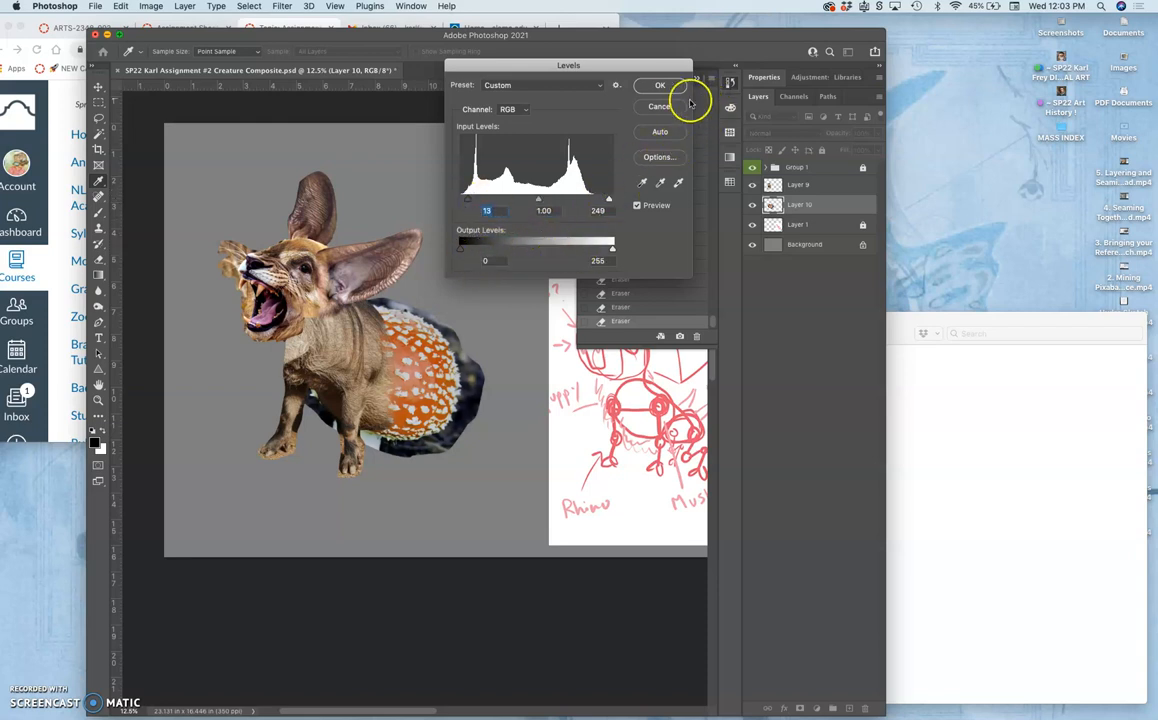
left_click(660, 84)
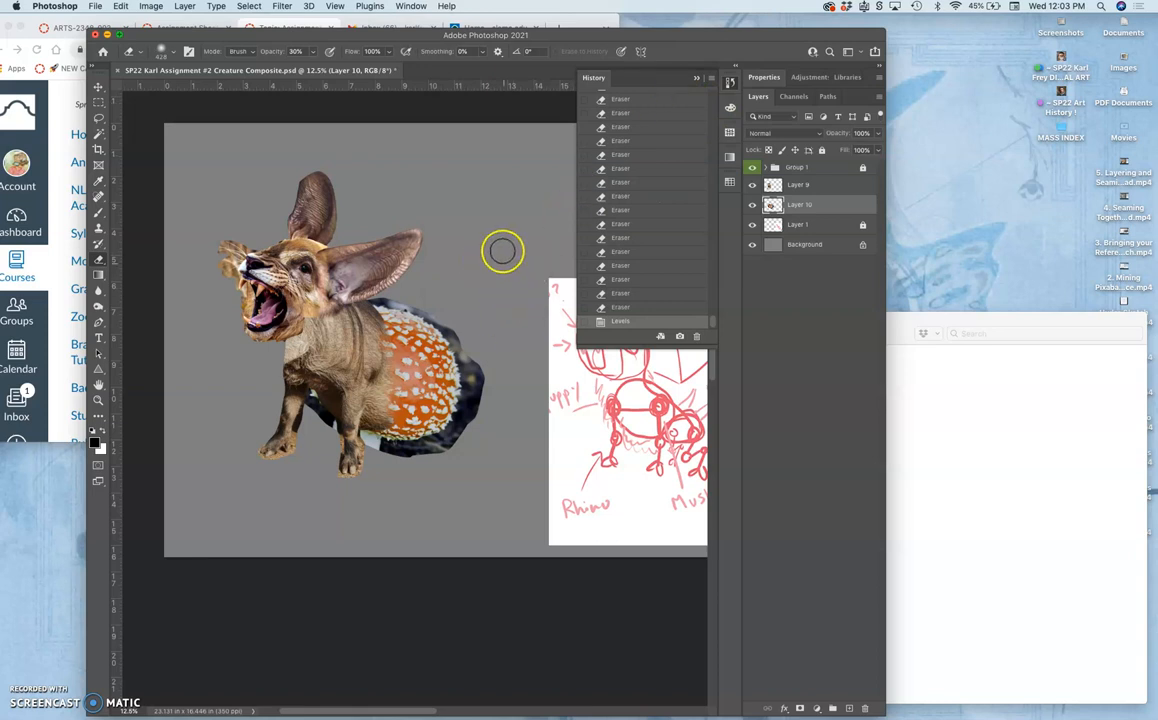
mouse_move(710, 392)
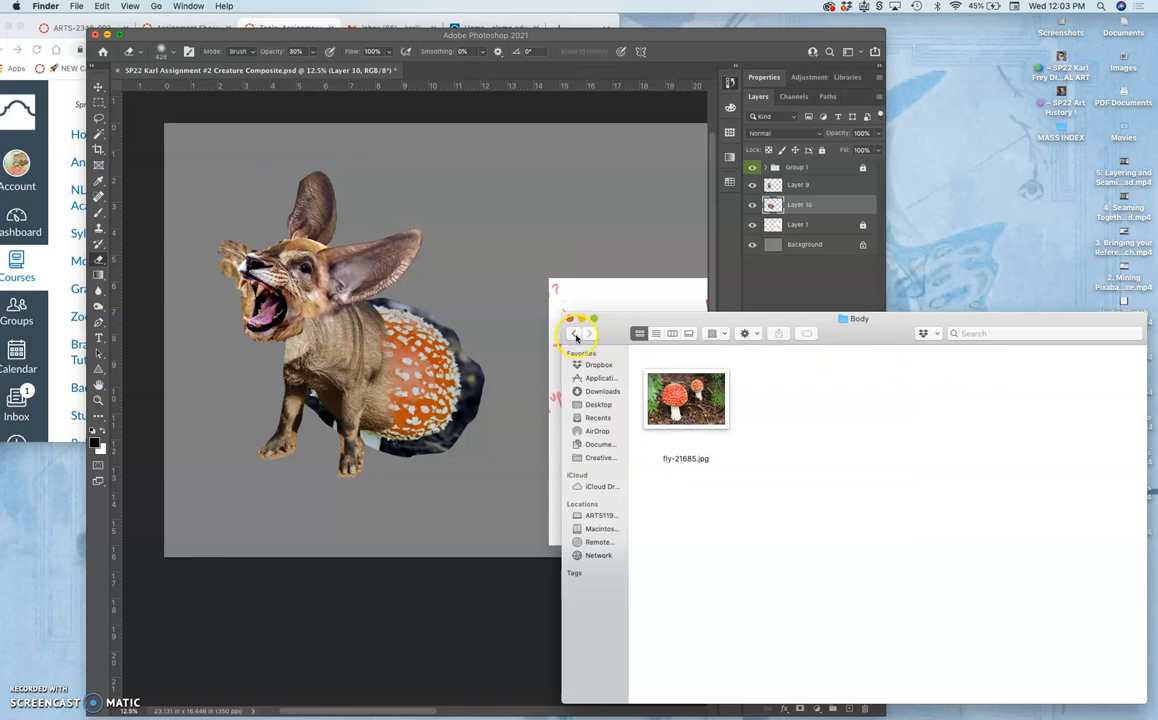
- Open the Back Legs folder and drag the hedgehog photo into the Photoshop composite
left_click(574, 332)
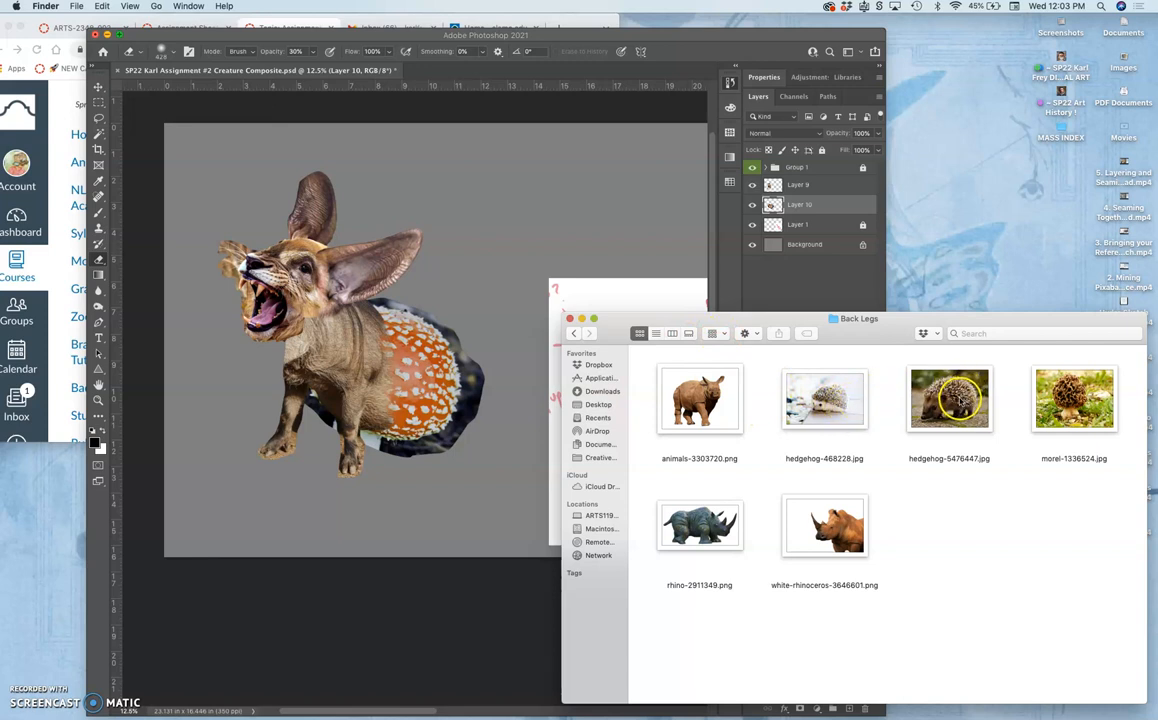
left_click_drag(948, 400, 460, 256)
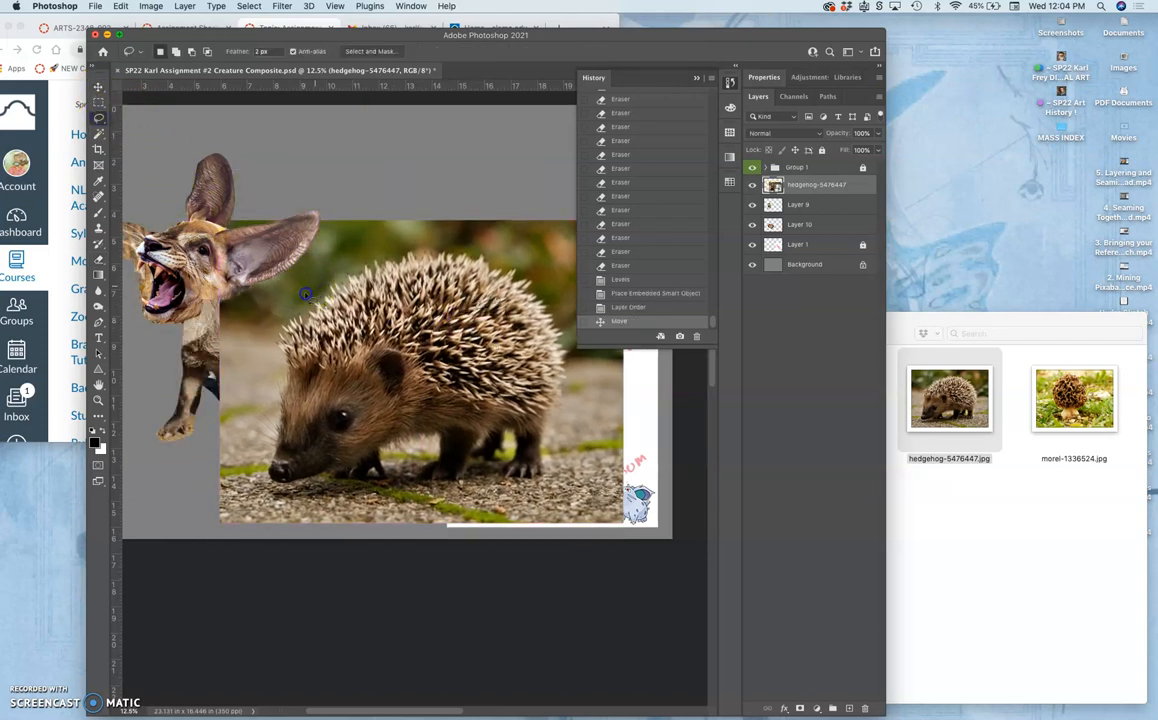
- Begin erasing the photo background around the hedgehog's back with the Eraser
left_click_drag(304, 292, 400, 412)
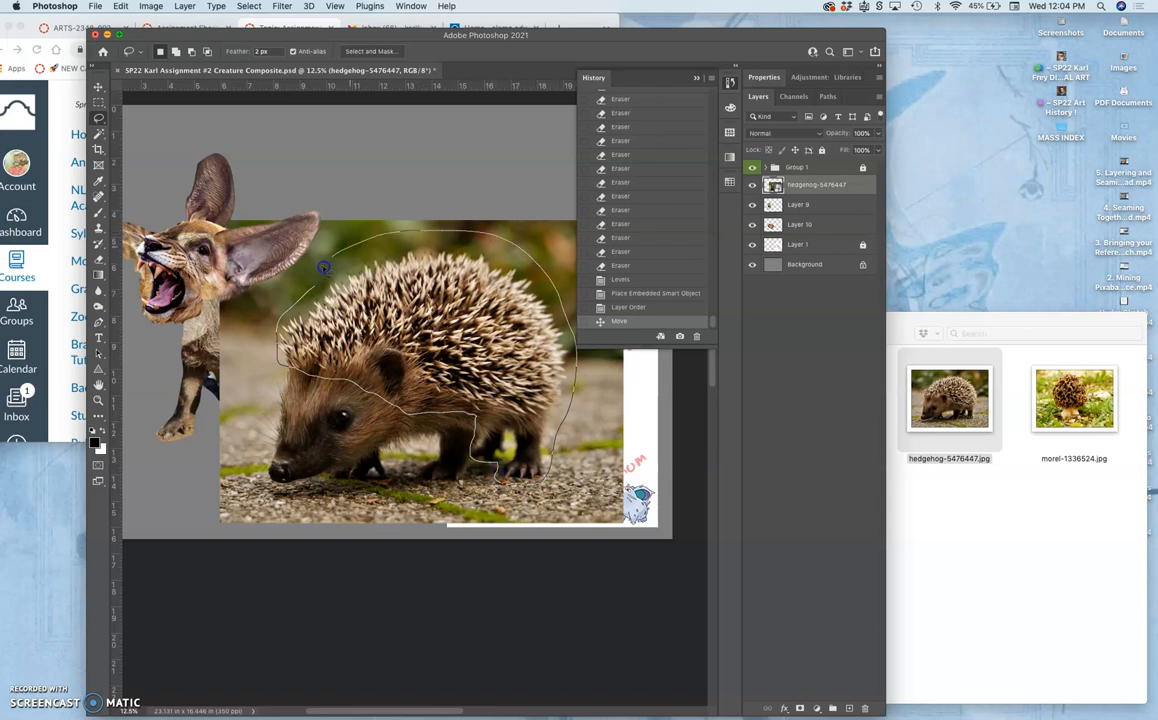
mouse_move(372, 252)
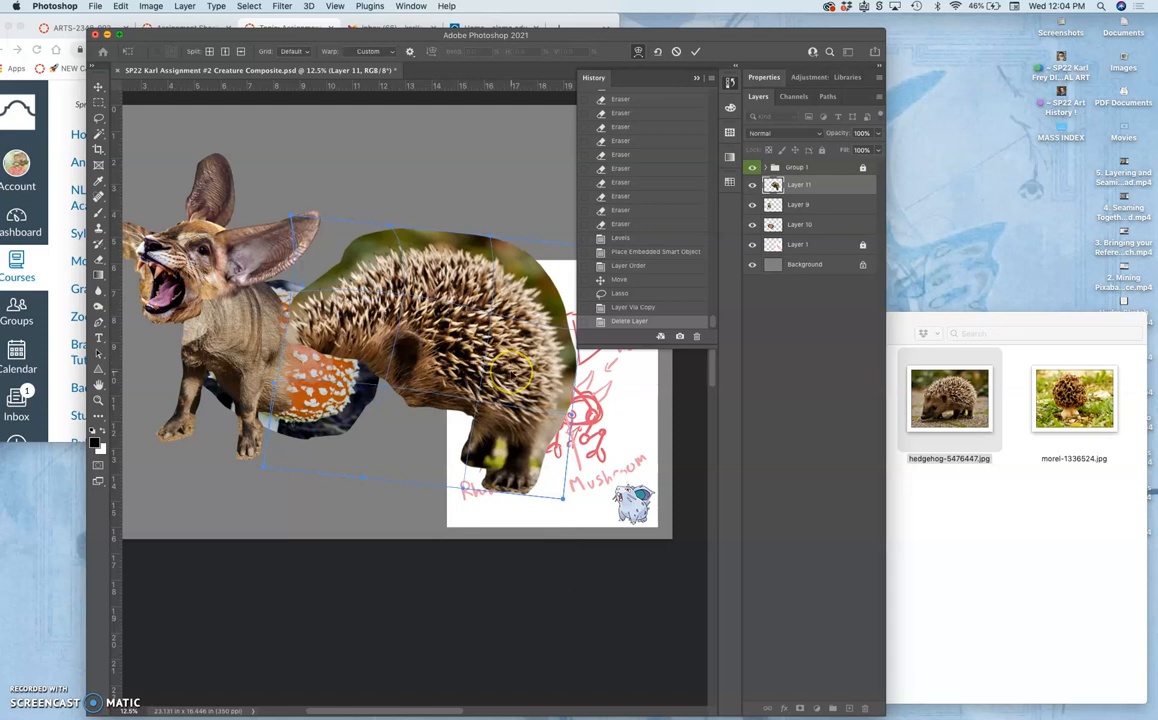
- Shrink the hedgehog to the hindquarters and switch the transform to Warp for reshaping
right_click(520, 420)
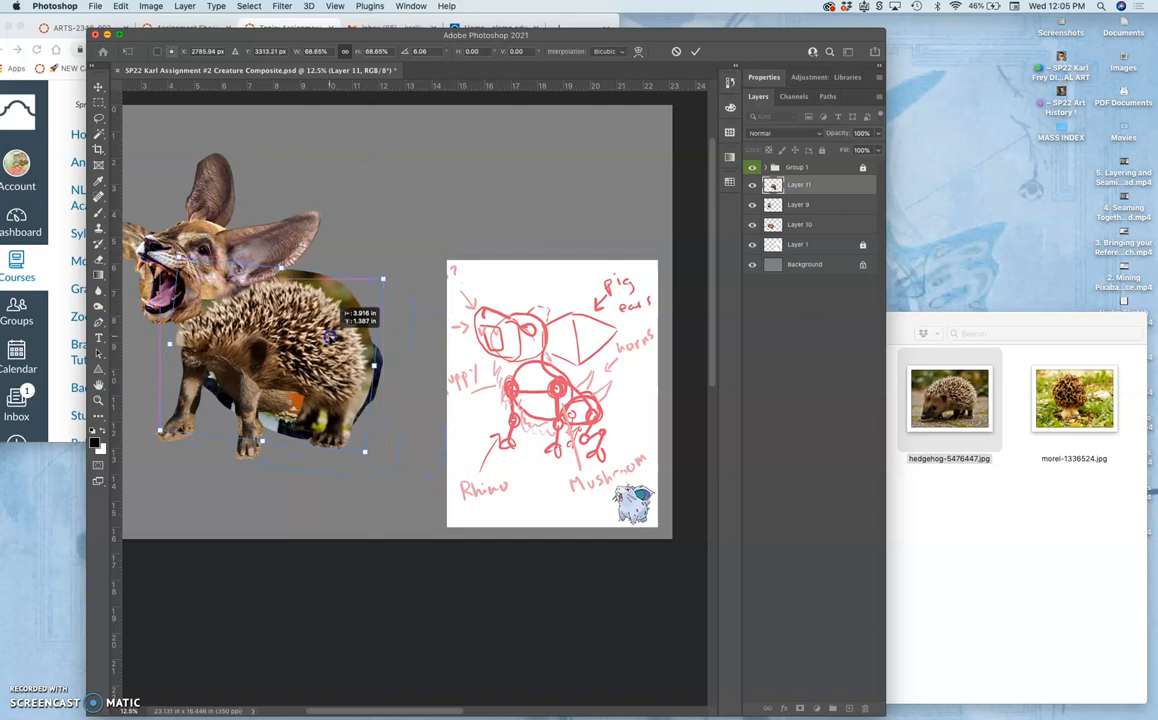
left_click_drag(330, 336, 360, 410)
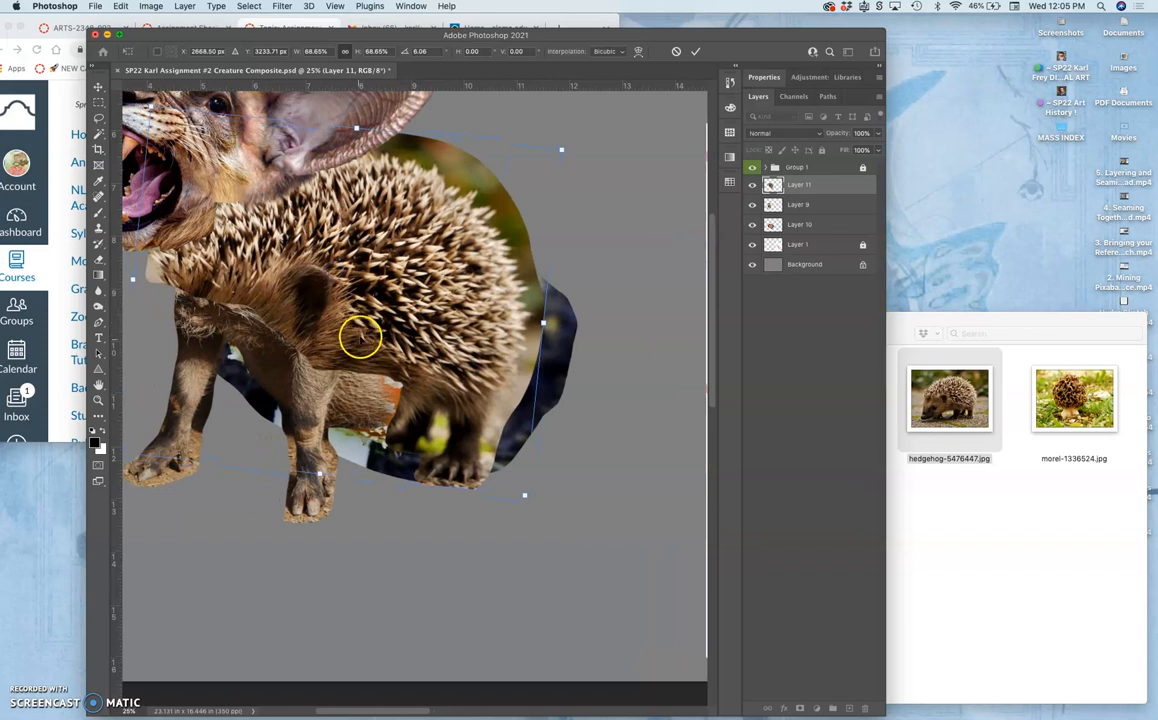
mouse_move(396, 336)
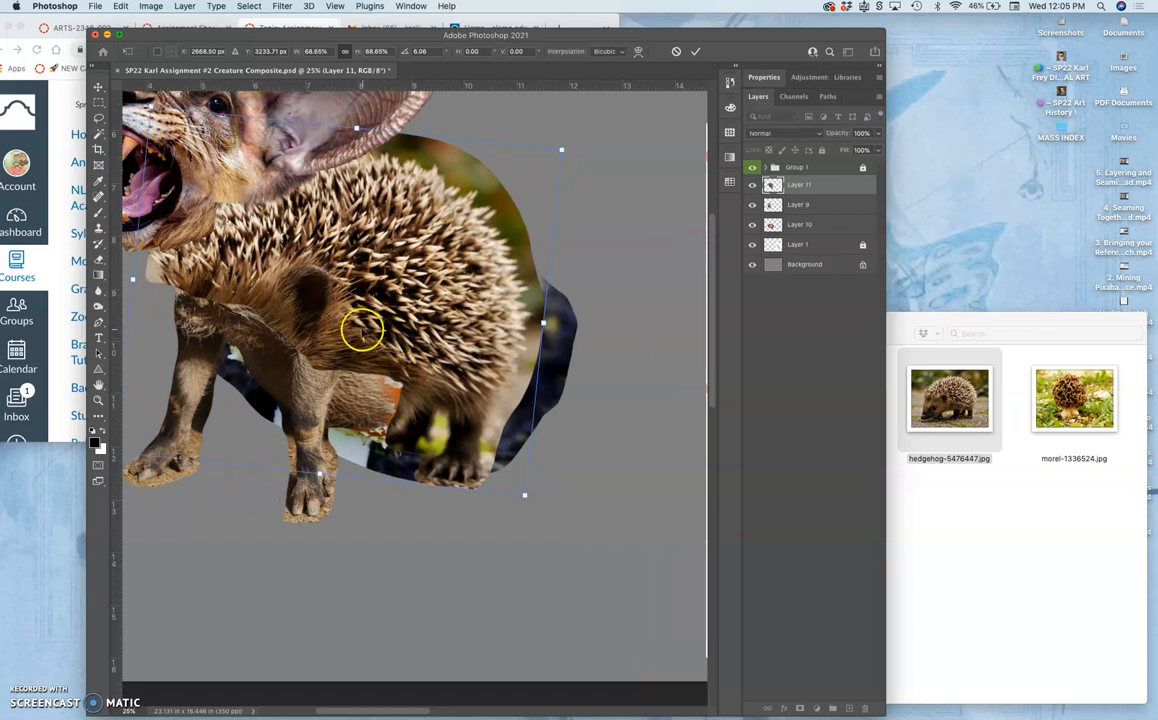
right_click(364, 330)
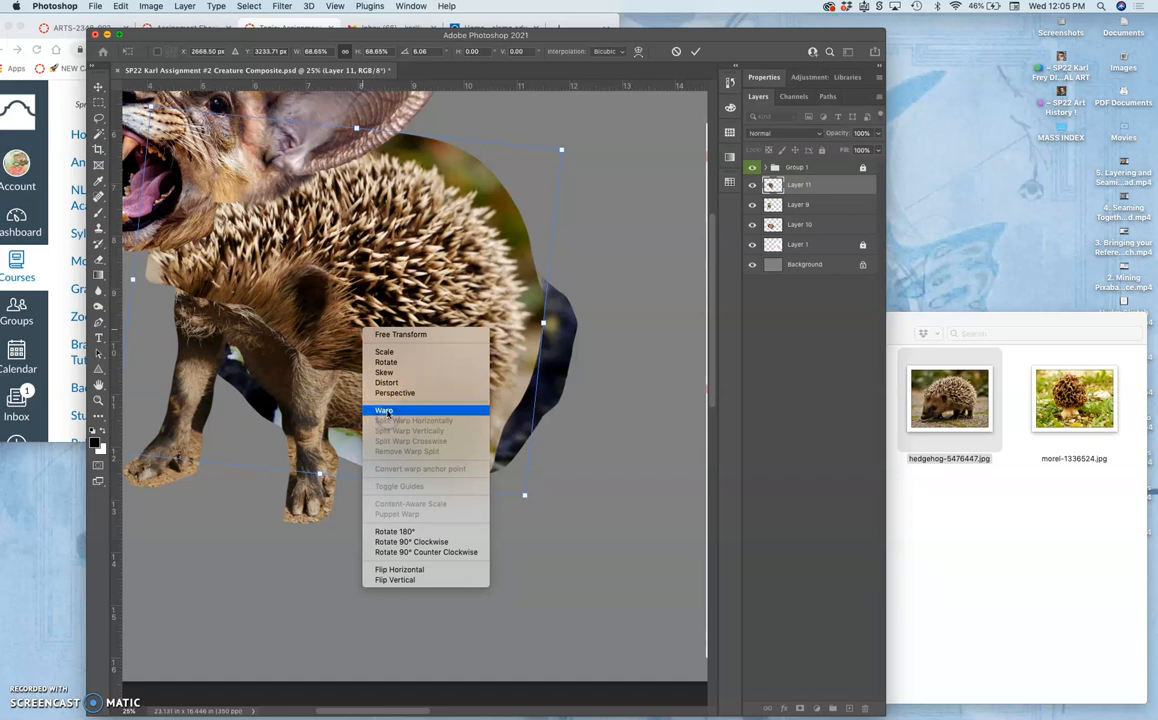
left_click(384, 410)
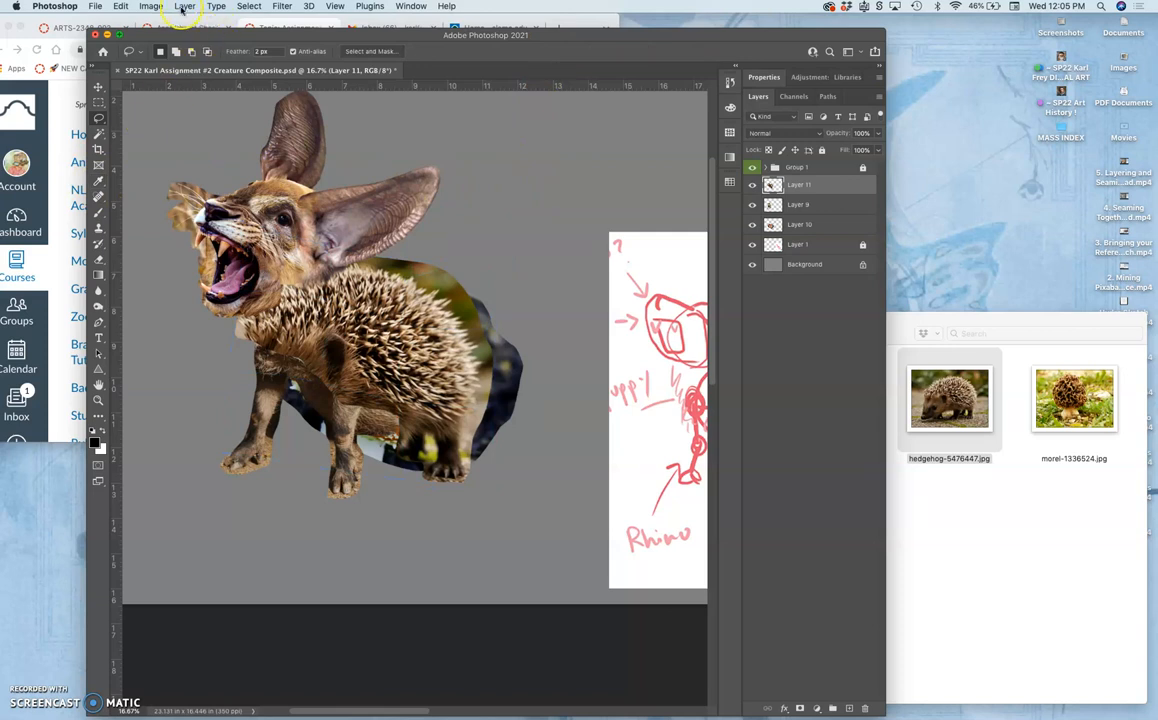
- Apply a Levels adjustment shifting the hedgehog layer's midtone slider, then confirm
left_click(152, 6)
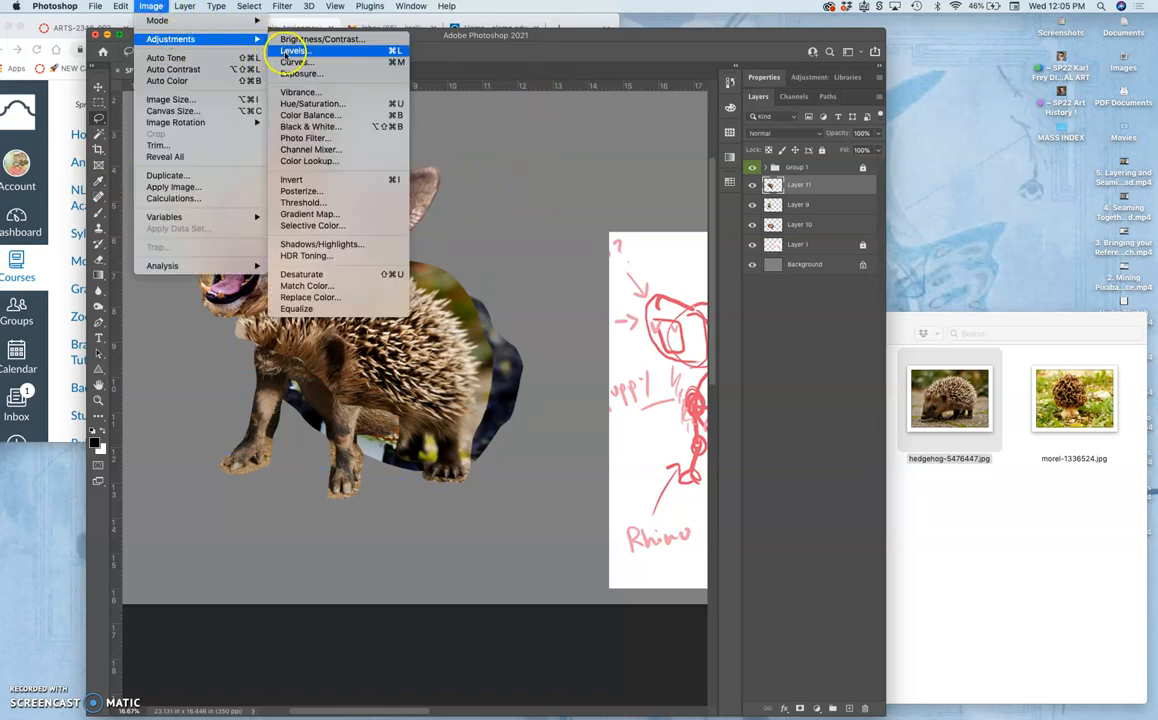
left_click(292, 50)
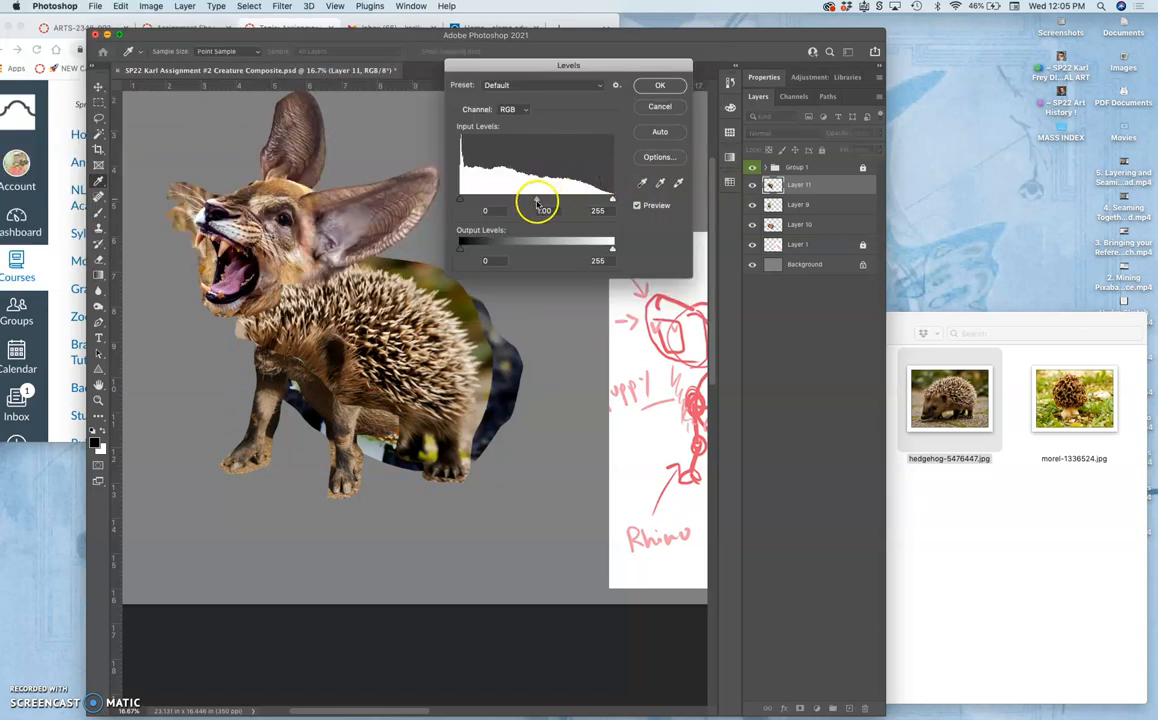
left_click_drag(544, 198, 528, 198)
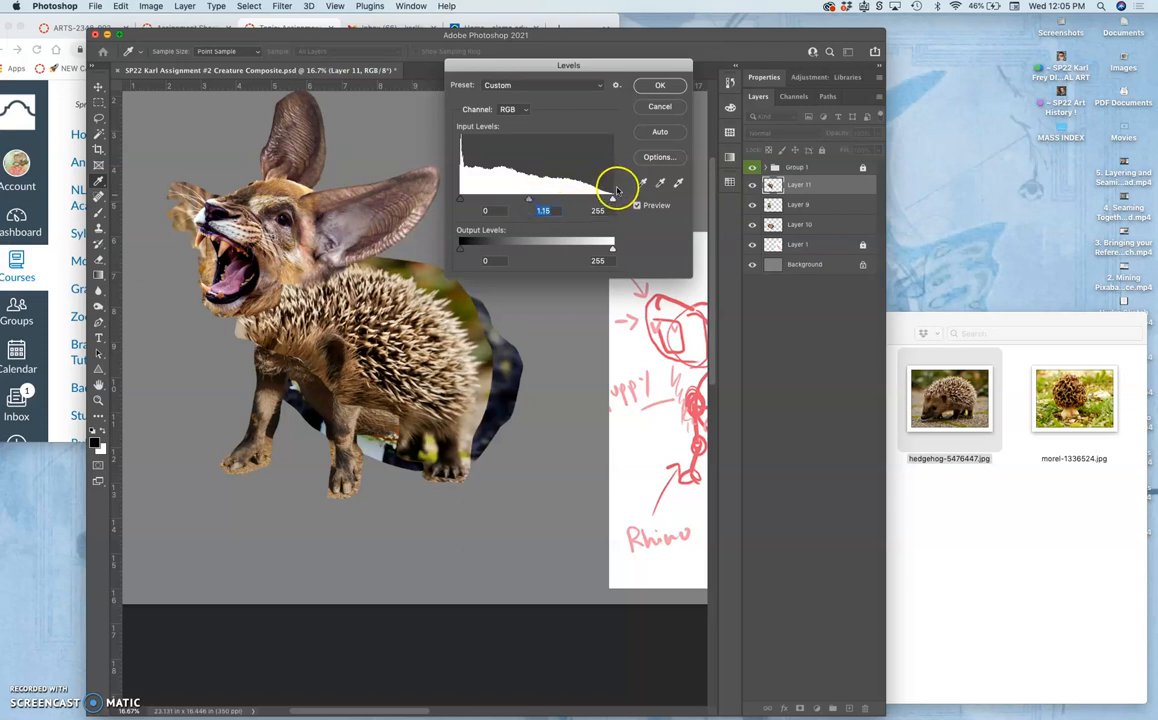
left_click(660, 84)
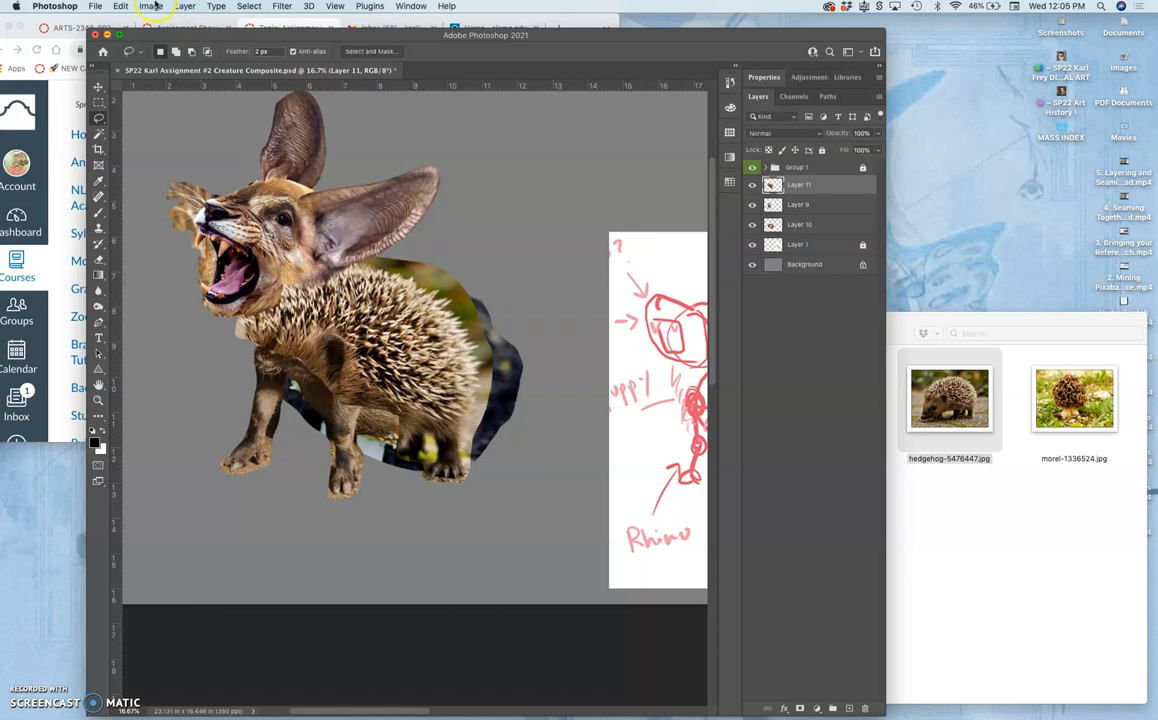
- Apply Color Balance to the hedgehog legs, nudging Midtones, Shadows and Highlights sliders, then confirm
left_click(152, 8)
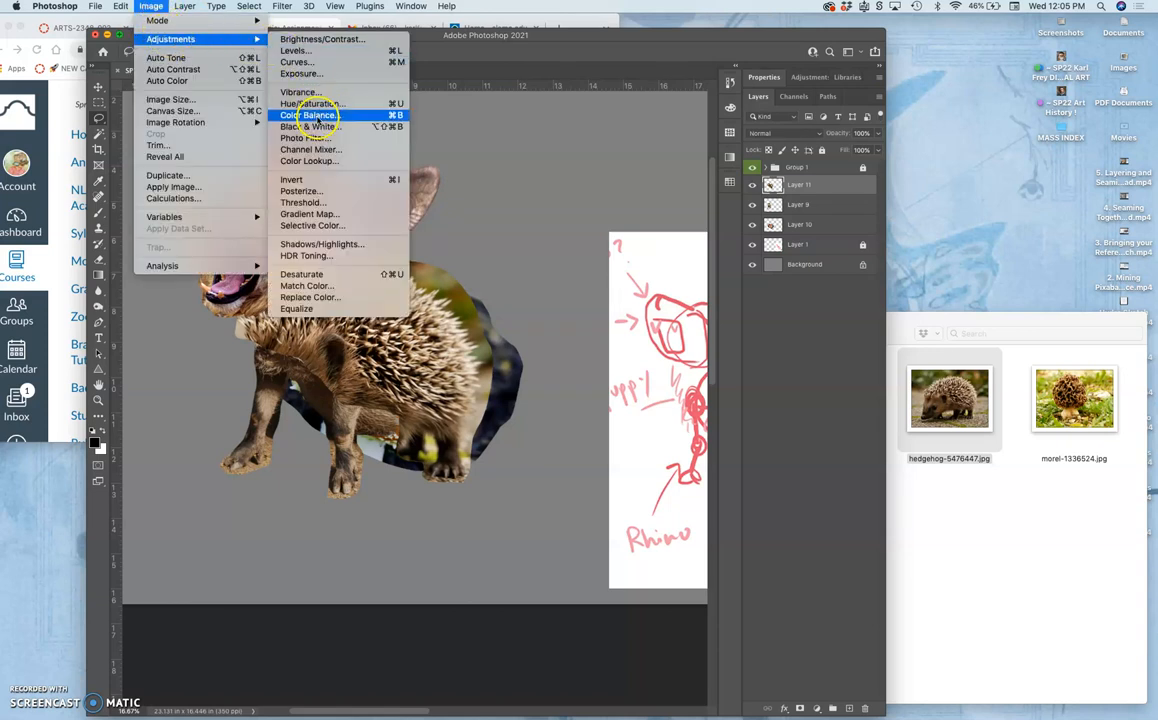
left_click(308, 114)
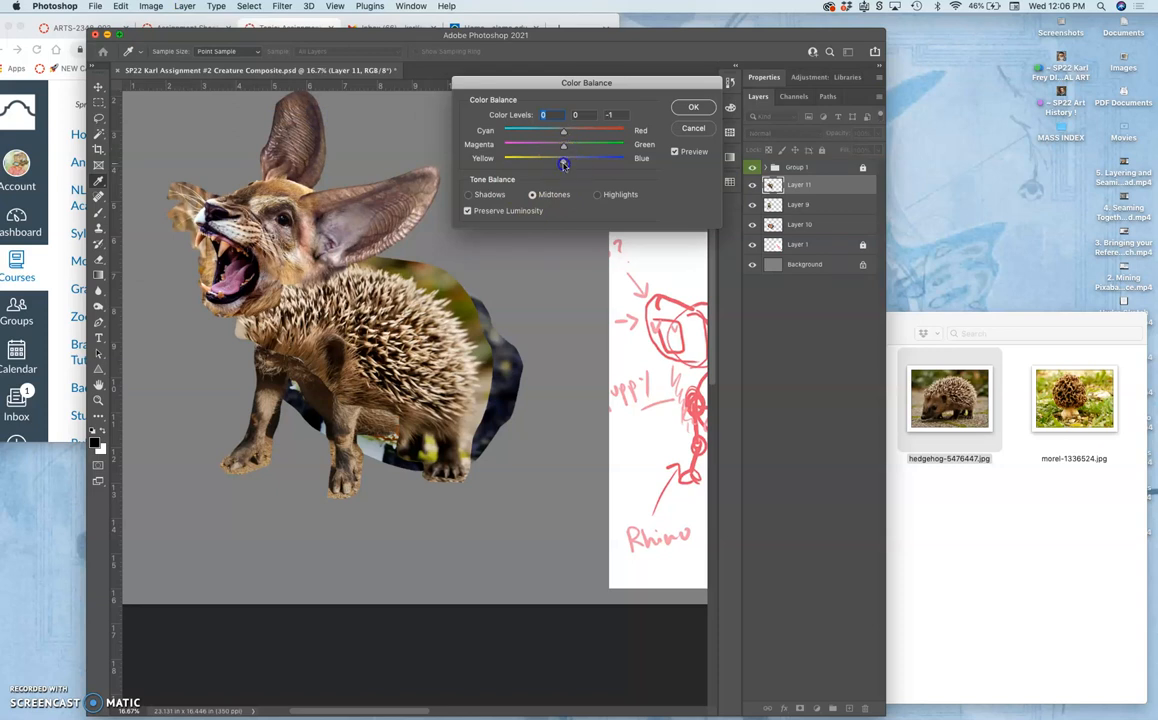
left_click_drag(564, 160, 576, 160)
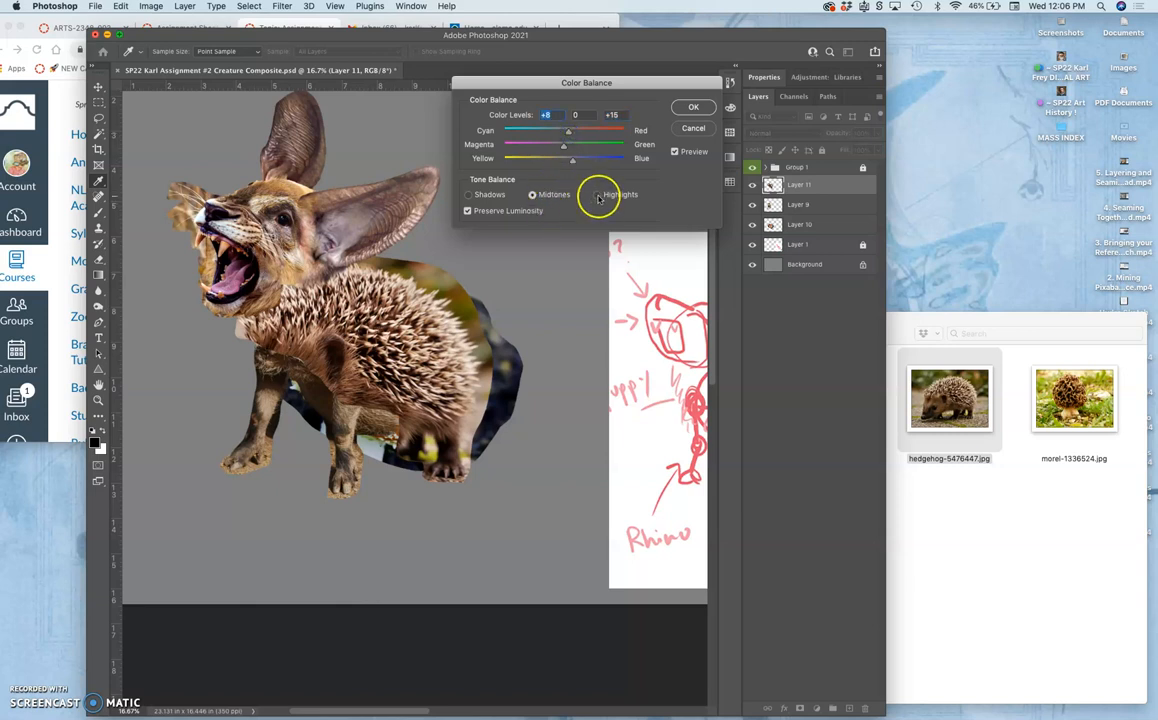
left_click(468, 194)
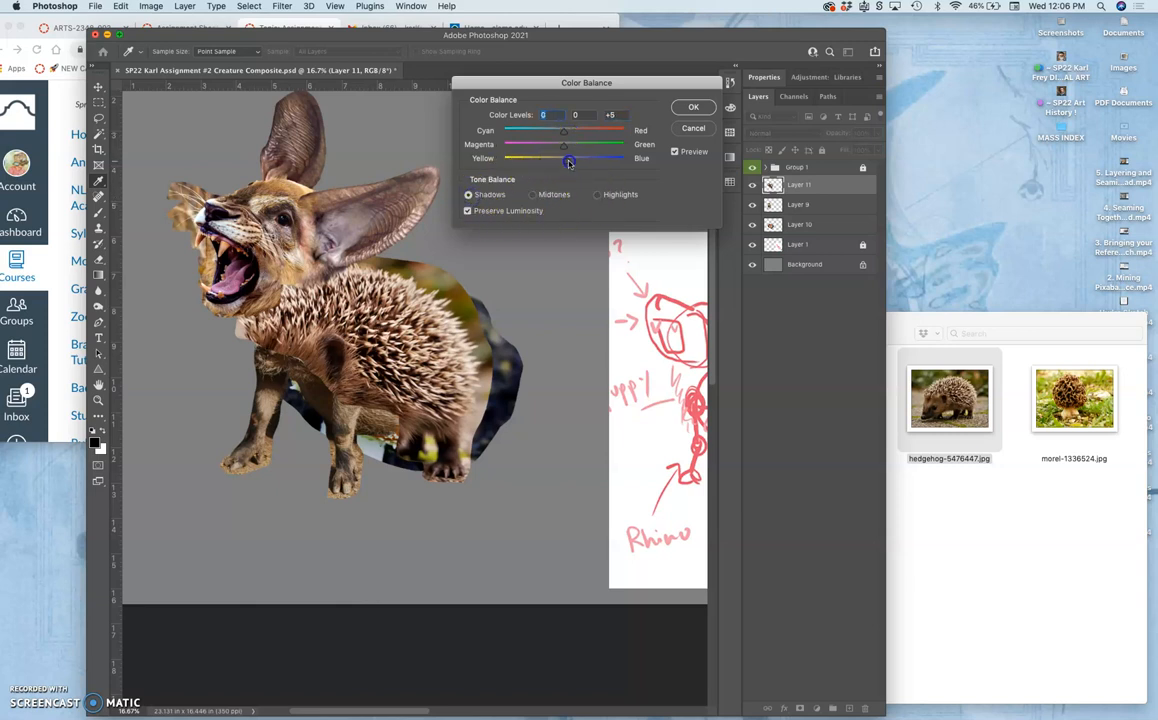
left_click_drag(564, 132, 552, 132)
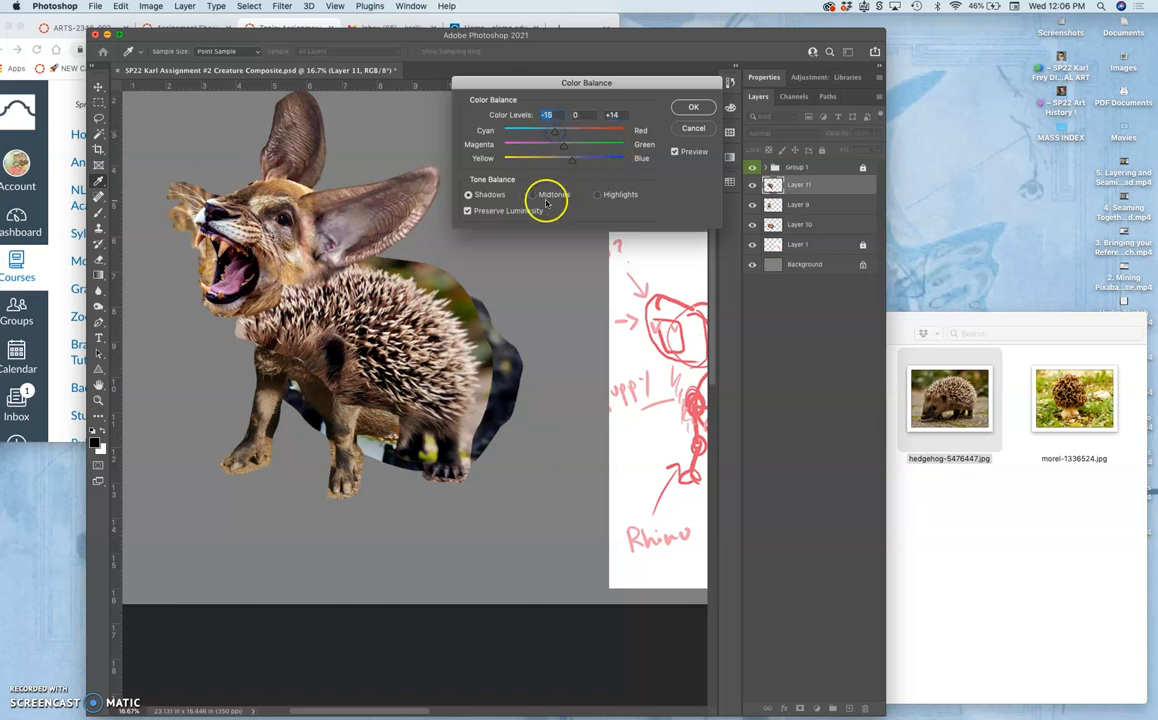
left_click(598, 194)
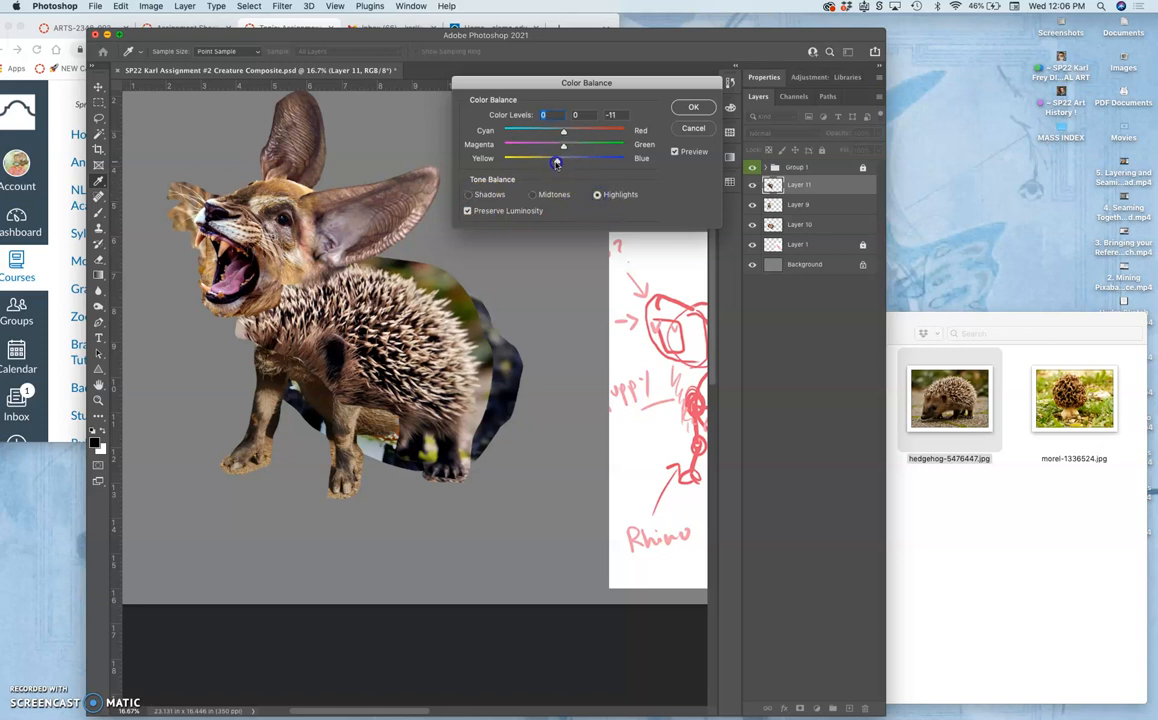
left_click_drag(558, 160, 556, 160)
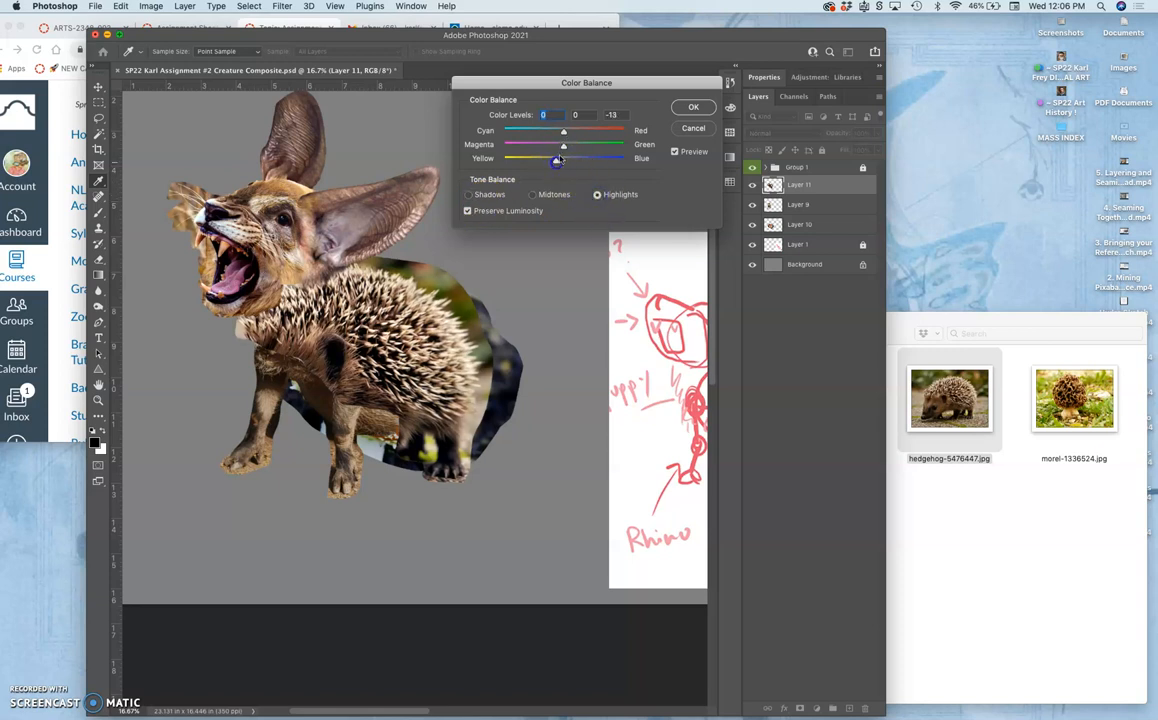
left_click(692, 108)
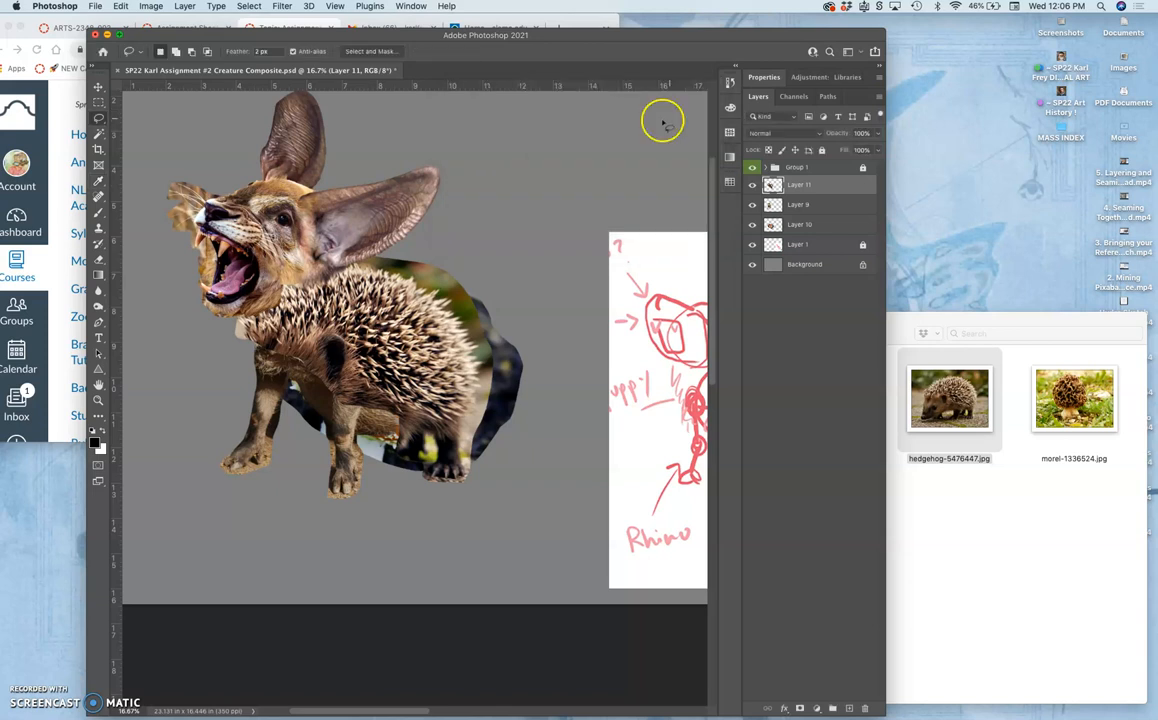
- Apply Hue/Saturation with a small Hue shift to the hedgehog layer and confirm
left_click(150, 8)
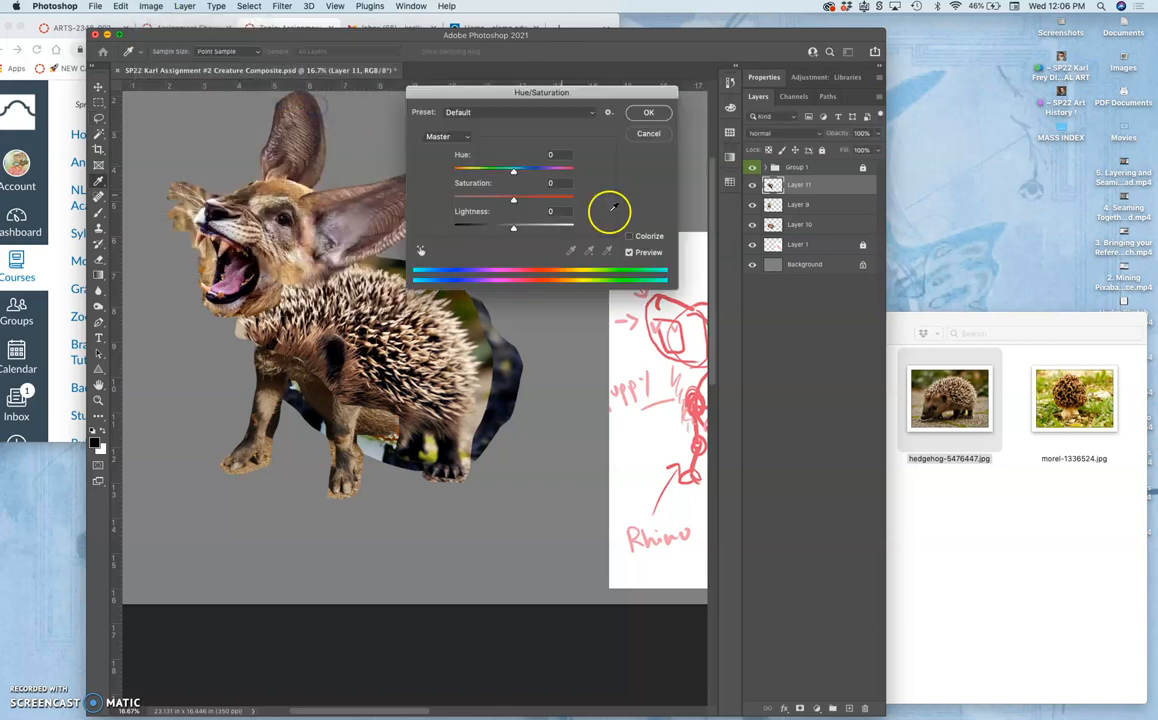
left_click_drag(512, 168, 504, 168)
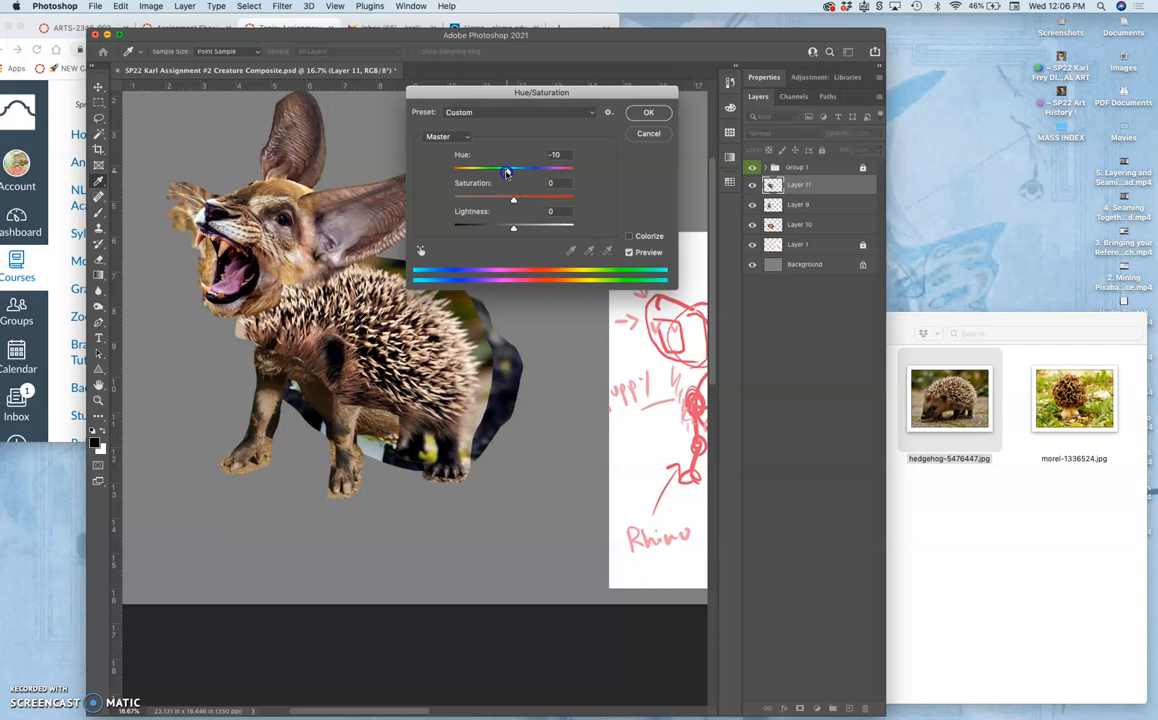
left_click_drag(508, 168, 520, 168)
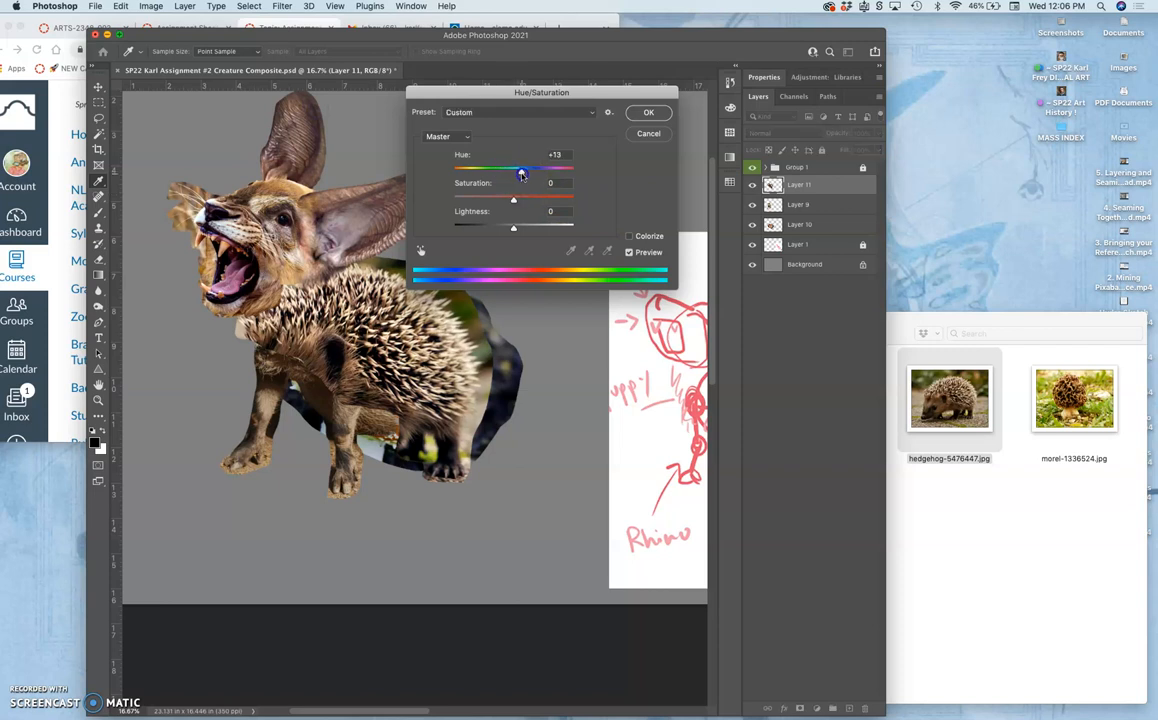
left_click_drag(522, 168, 516, 168)
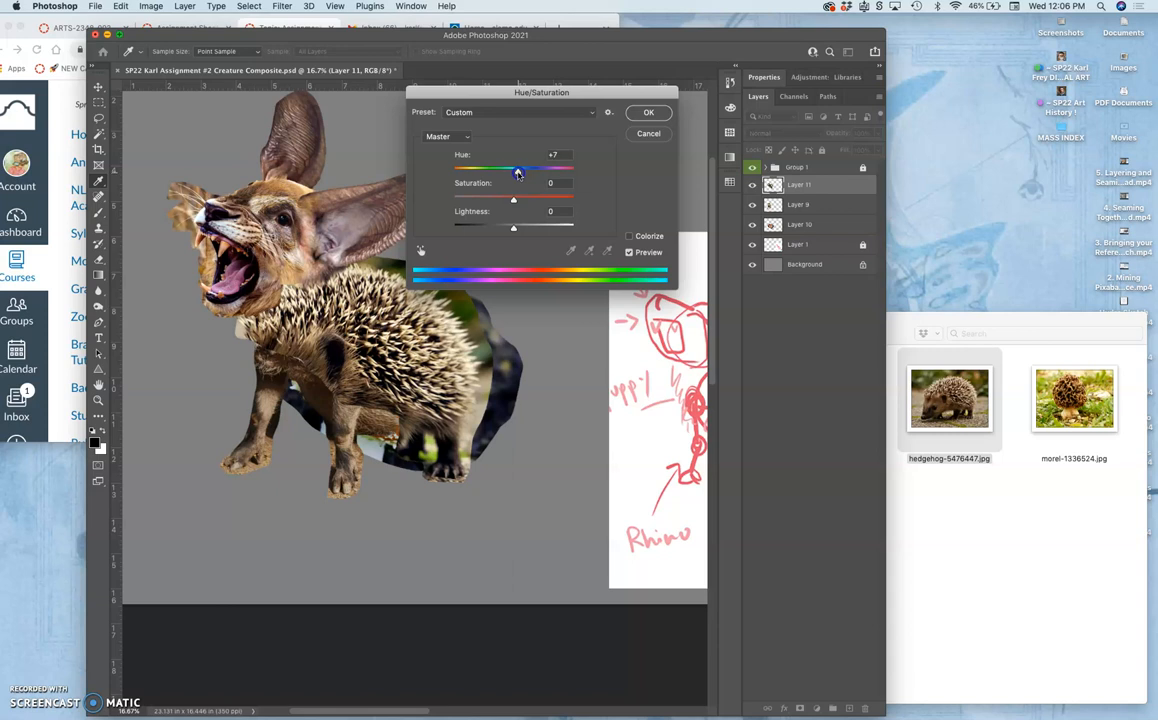
left_click_drag(518, 168, 510, 168)
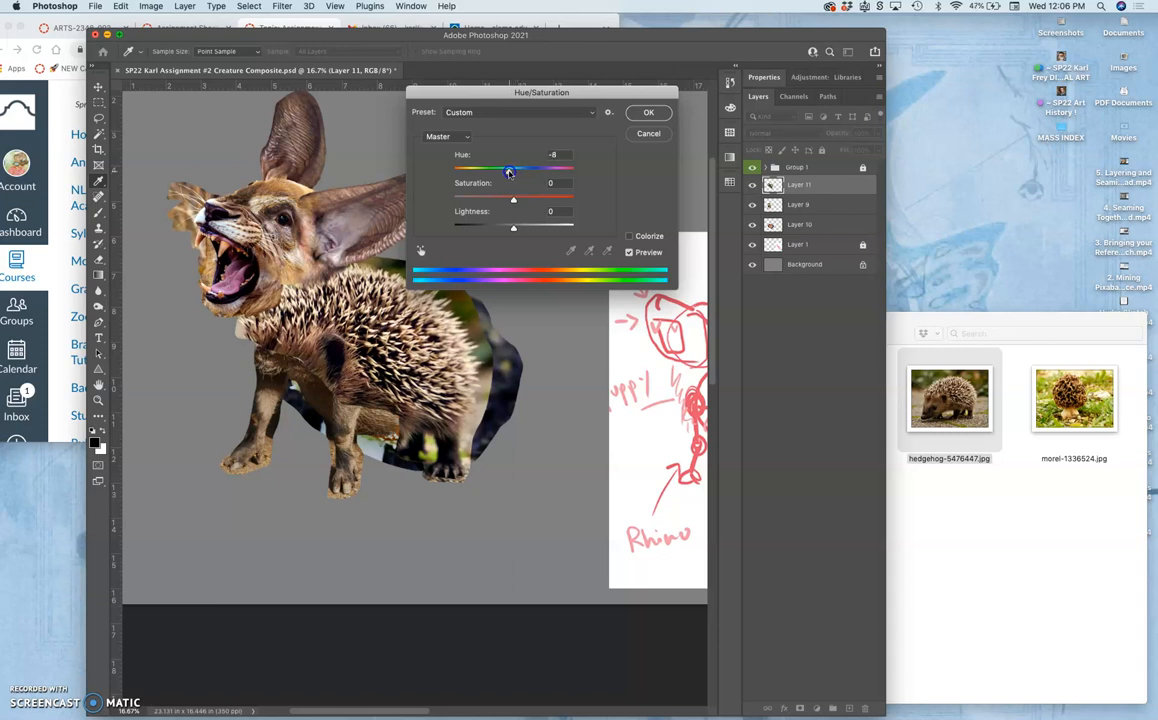
left_click_drag(510, 168, 554, 168)
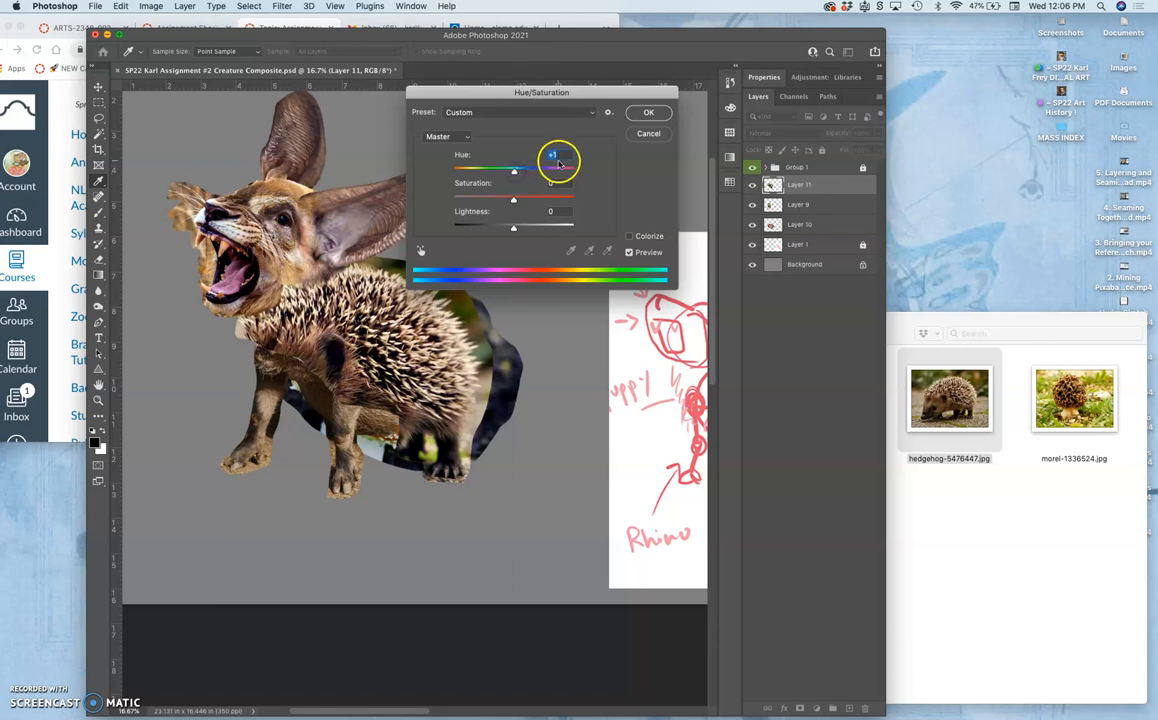
left_click(648, 112)
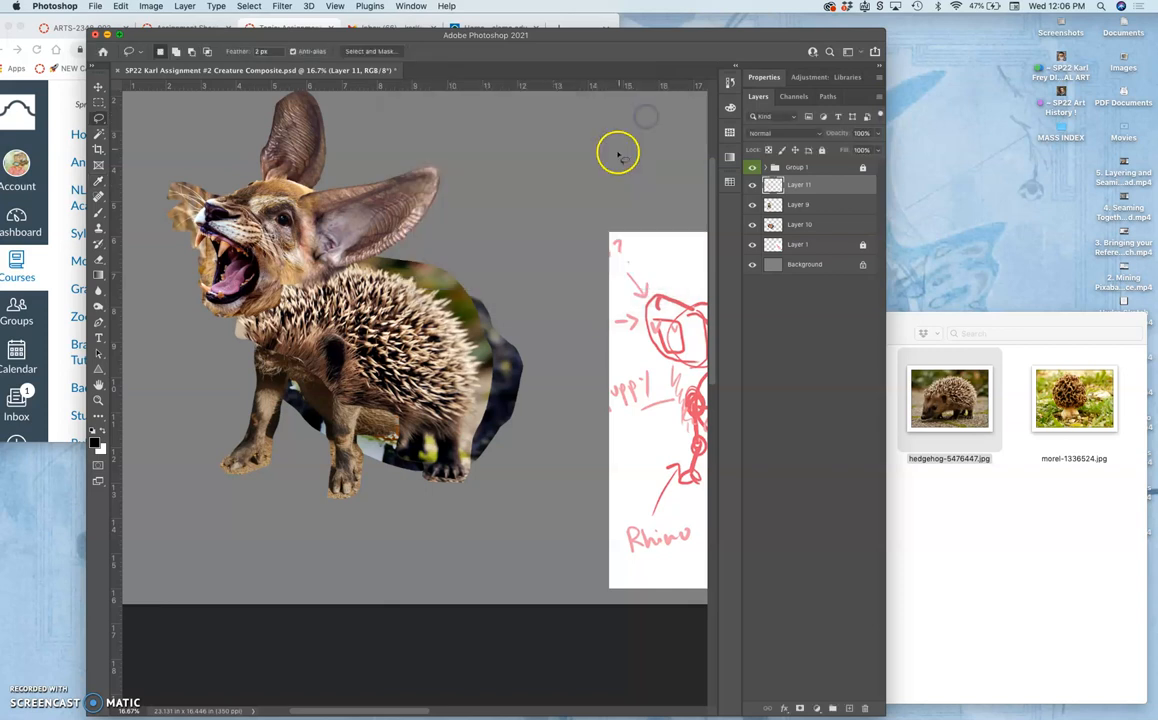